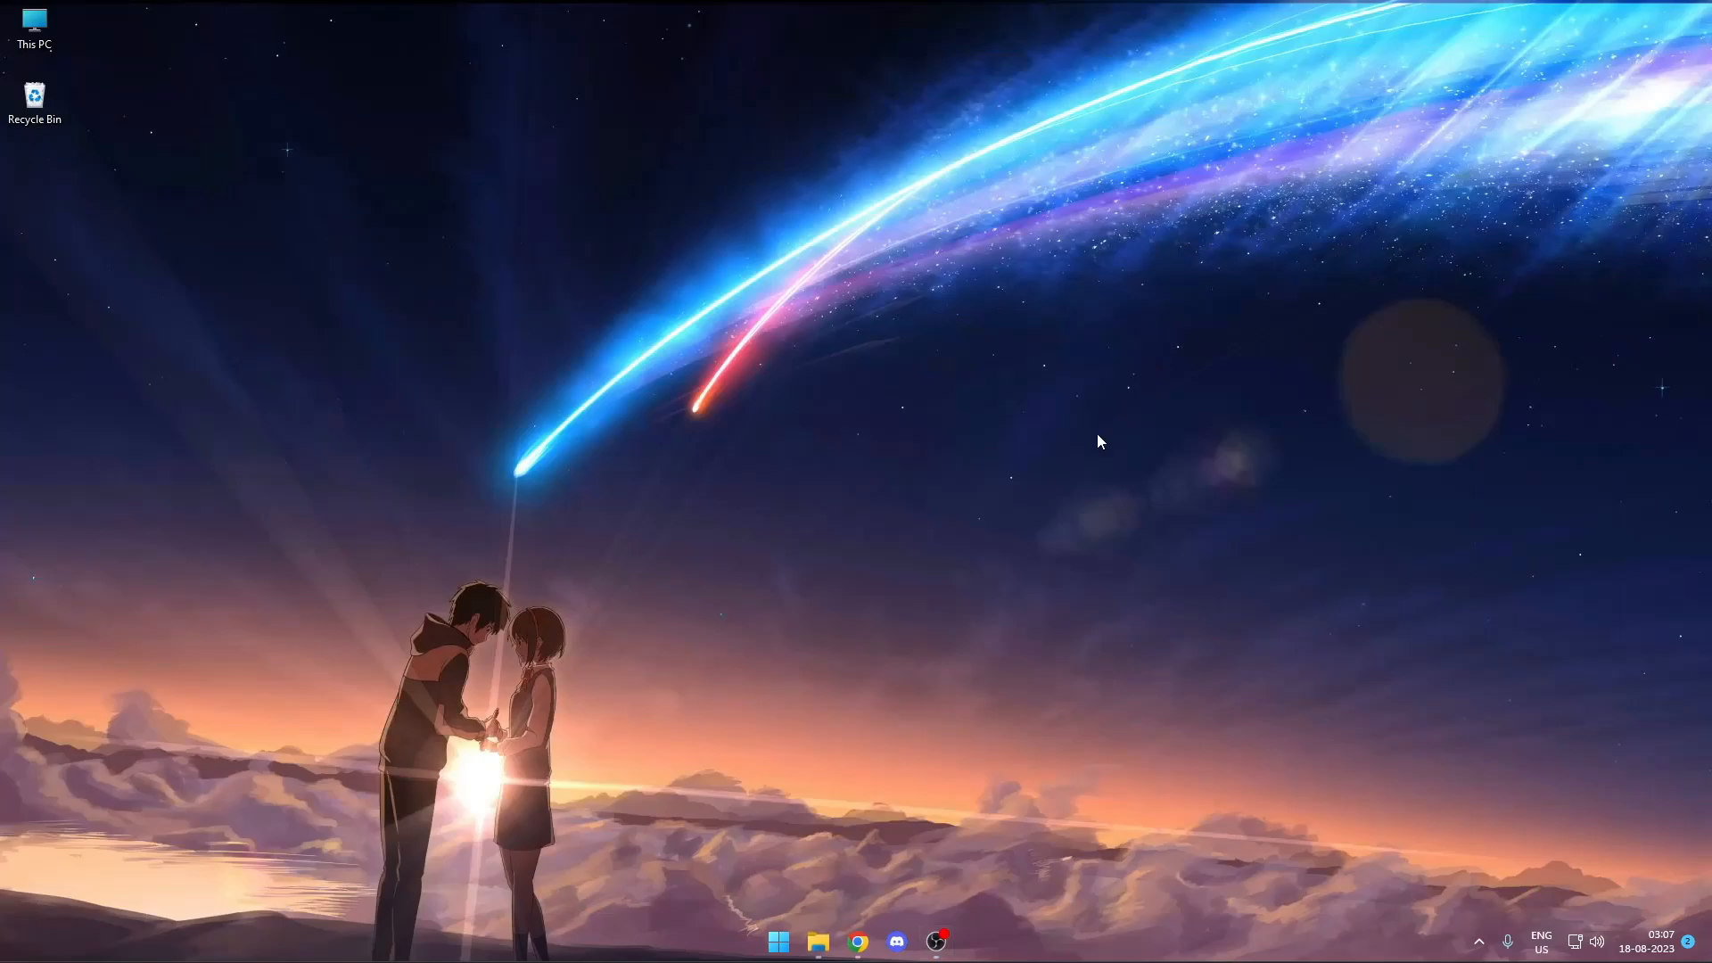
{"action": "mouse_move", "coordinate": [1047, 522]}
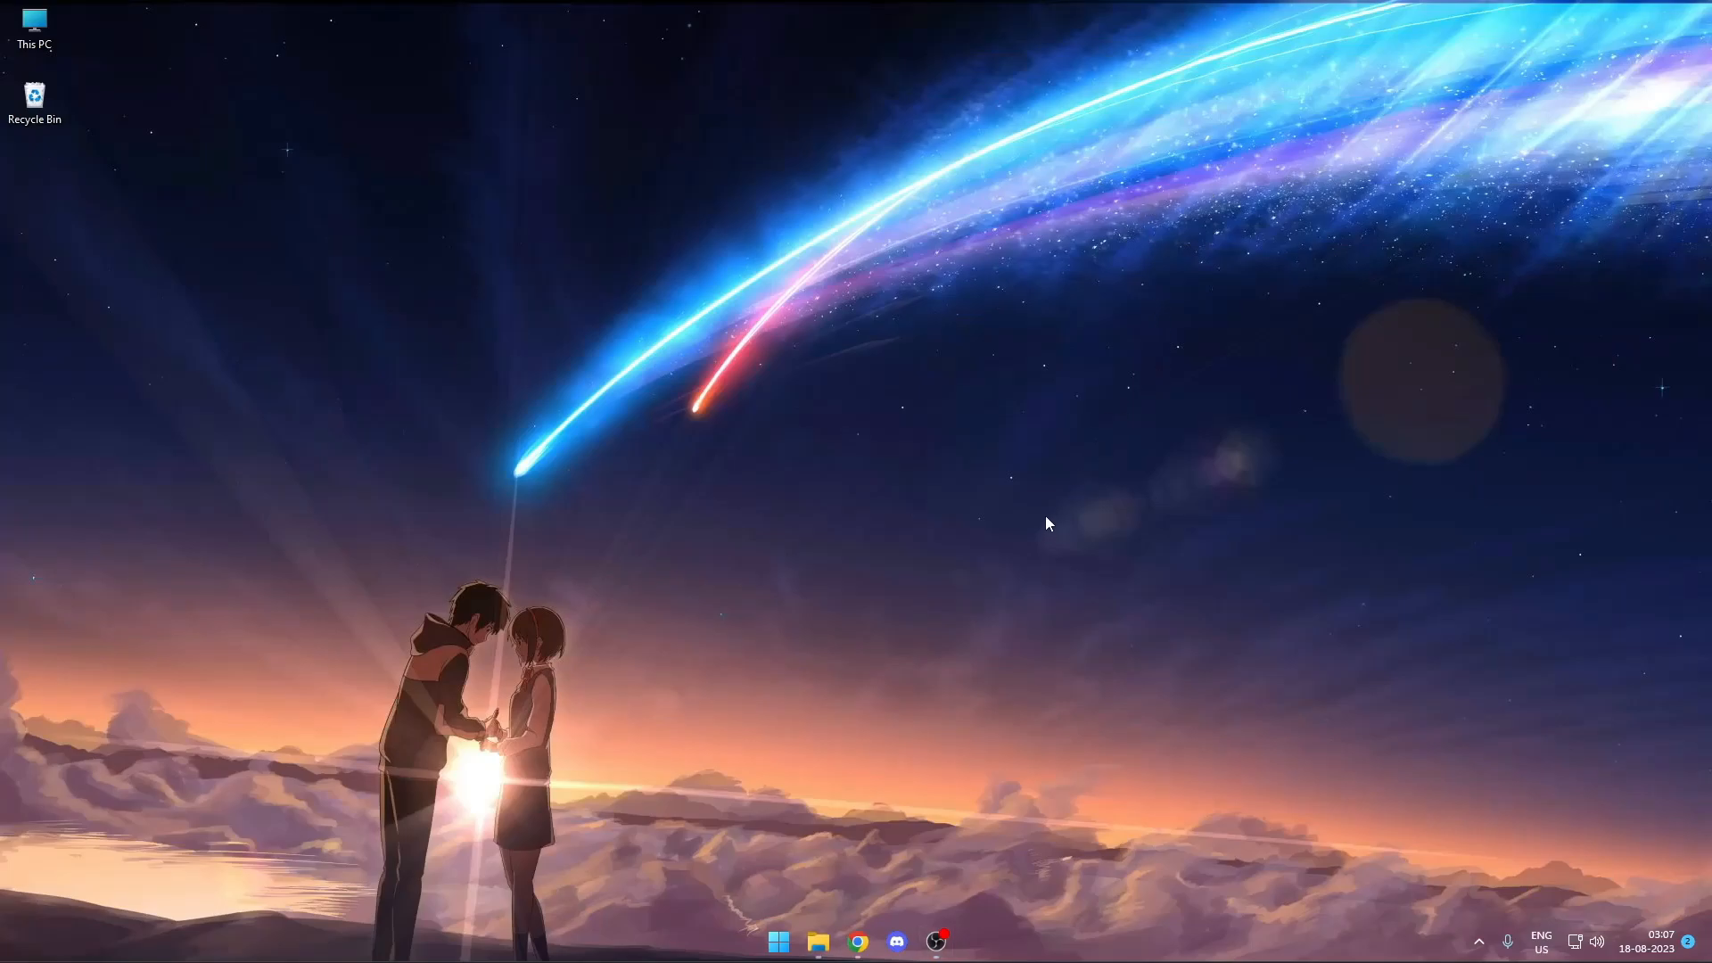
Bring up Discord from the taskbar, landing on the Friends page.
{"action": "left_click", "coordinate": [897, 942]}
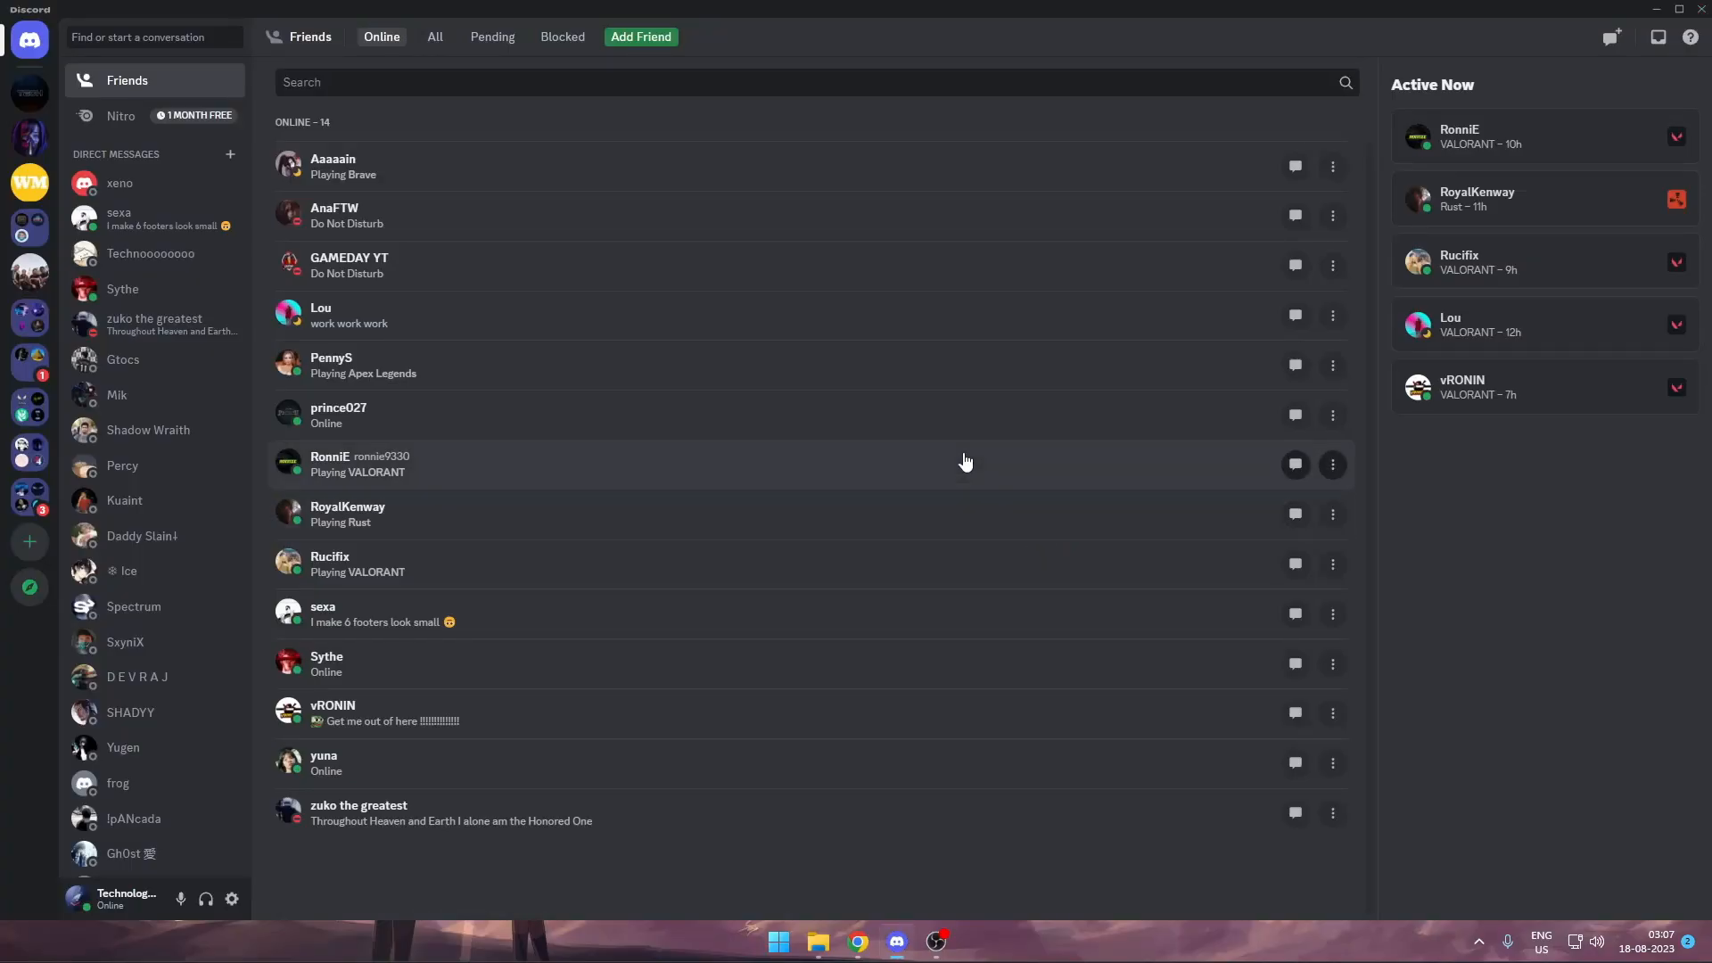
{"action": "mouse_move", "coordinate": [961, 478]}
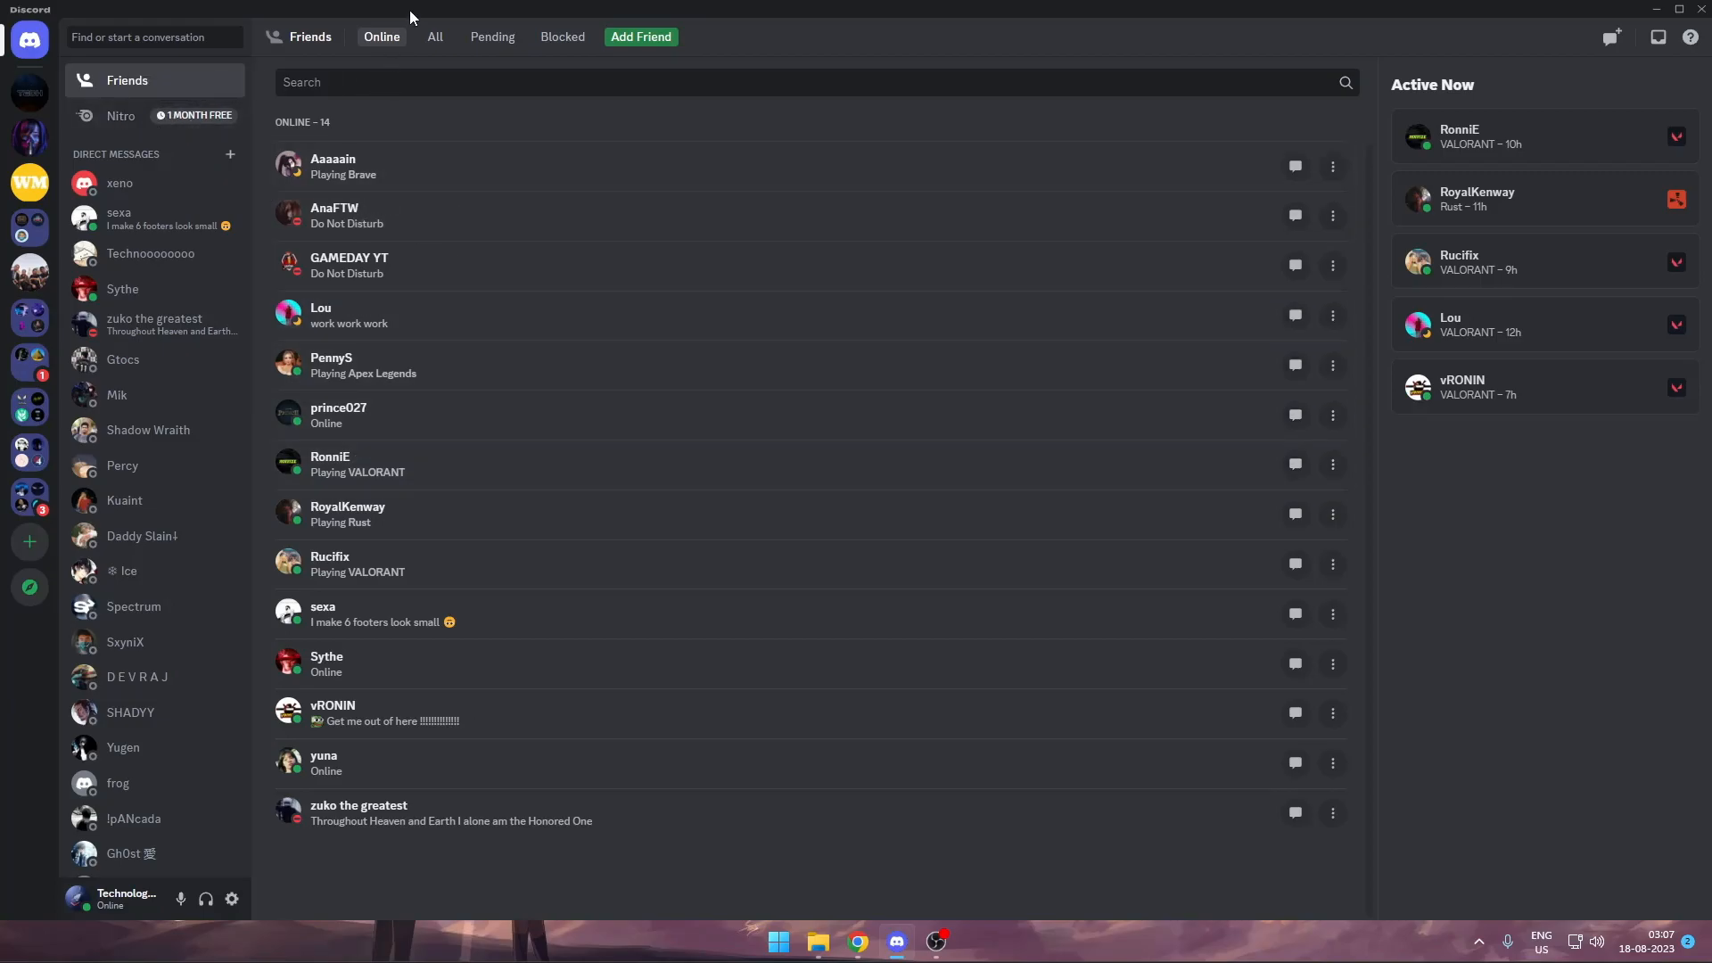
{"action": "mouse_move", "coordinate": [163, 119]}
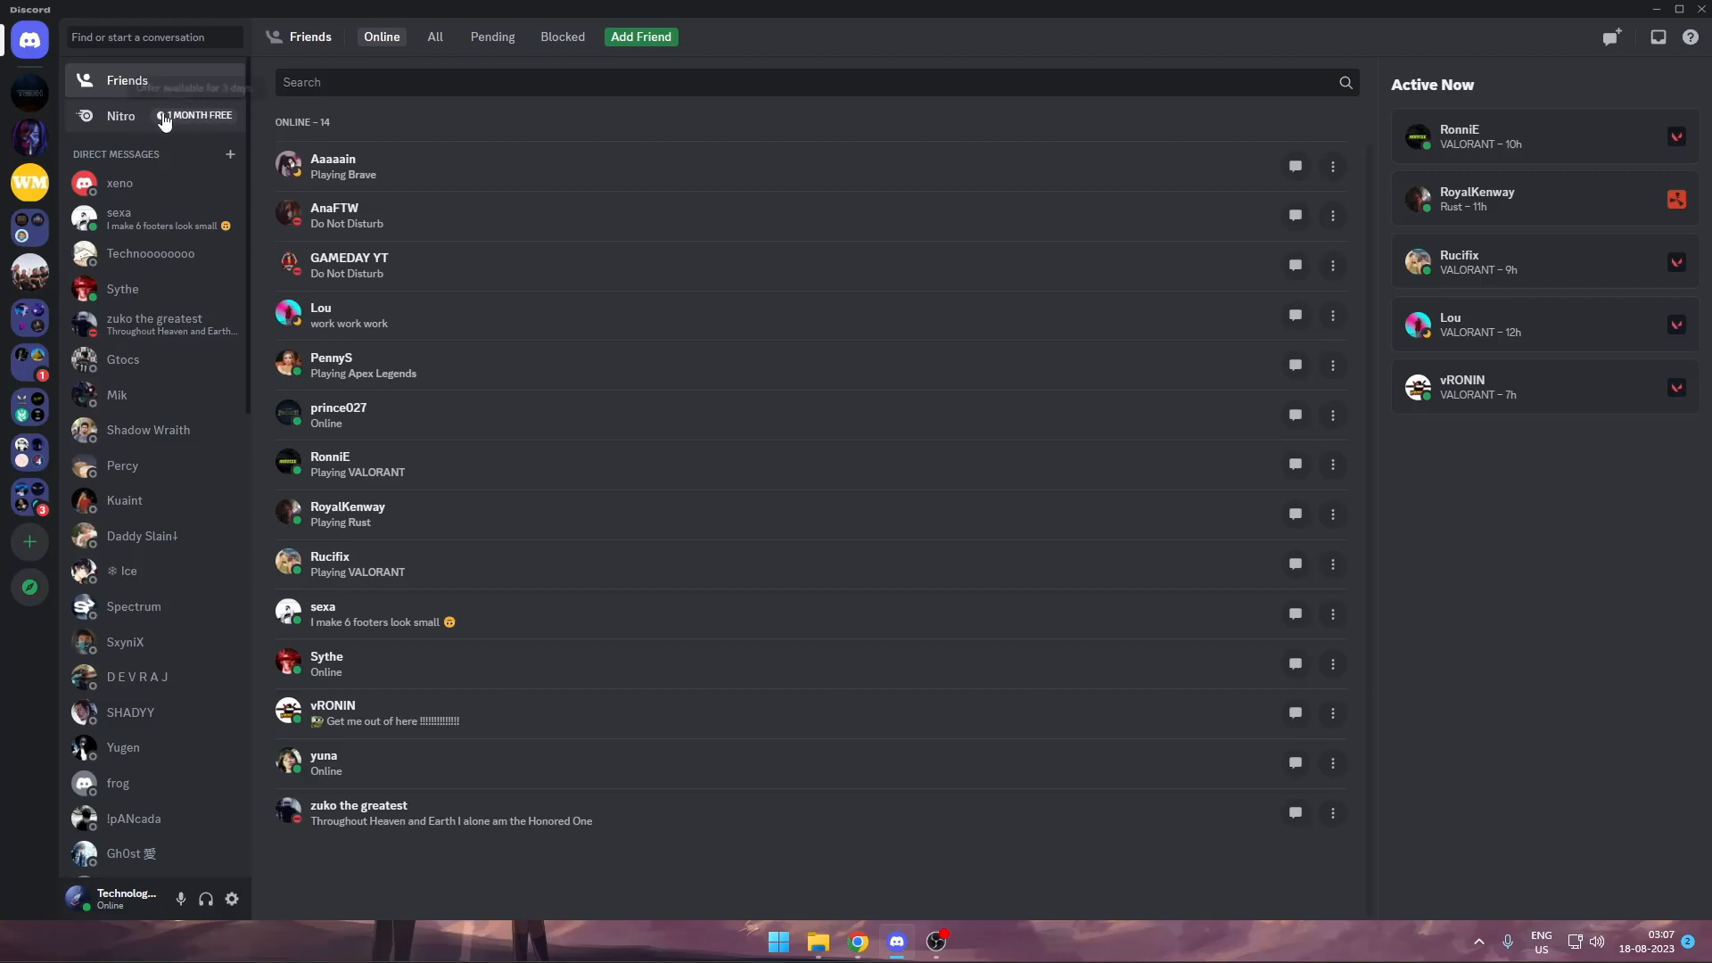
{"action": "mouse_move", "coordinate": [171, 118]}
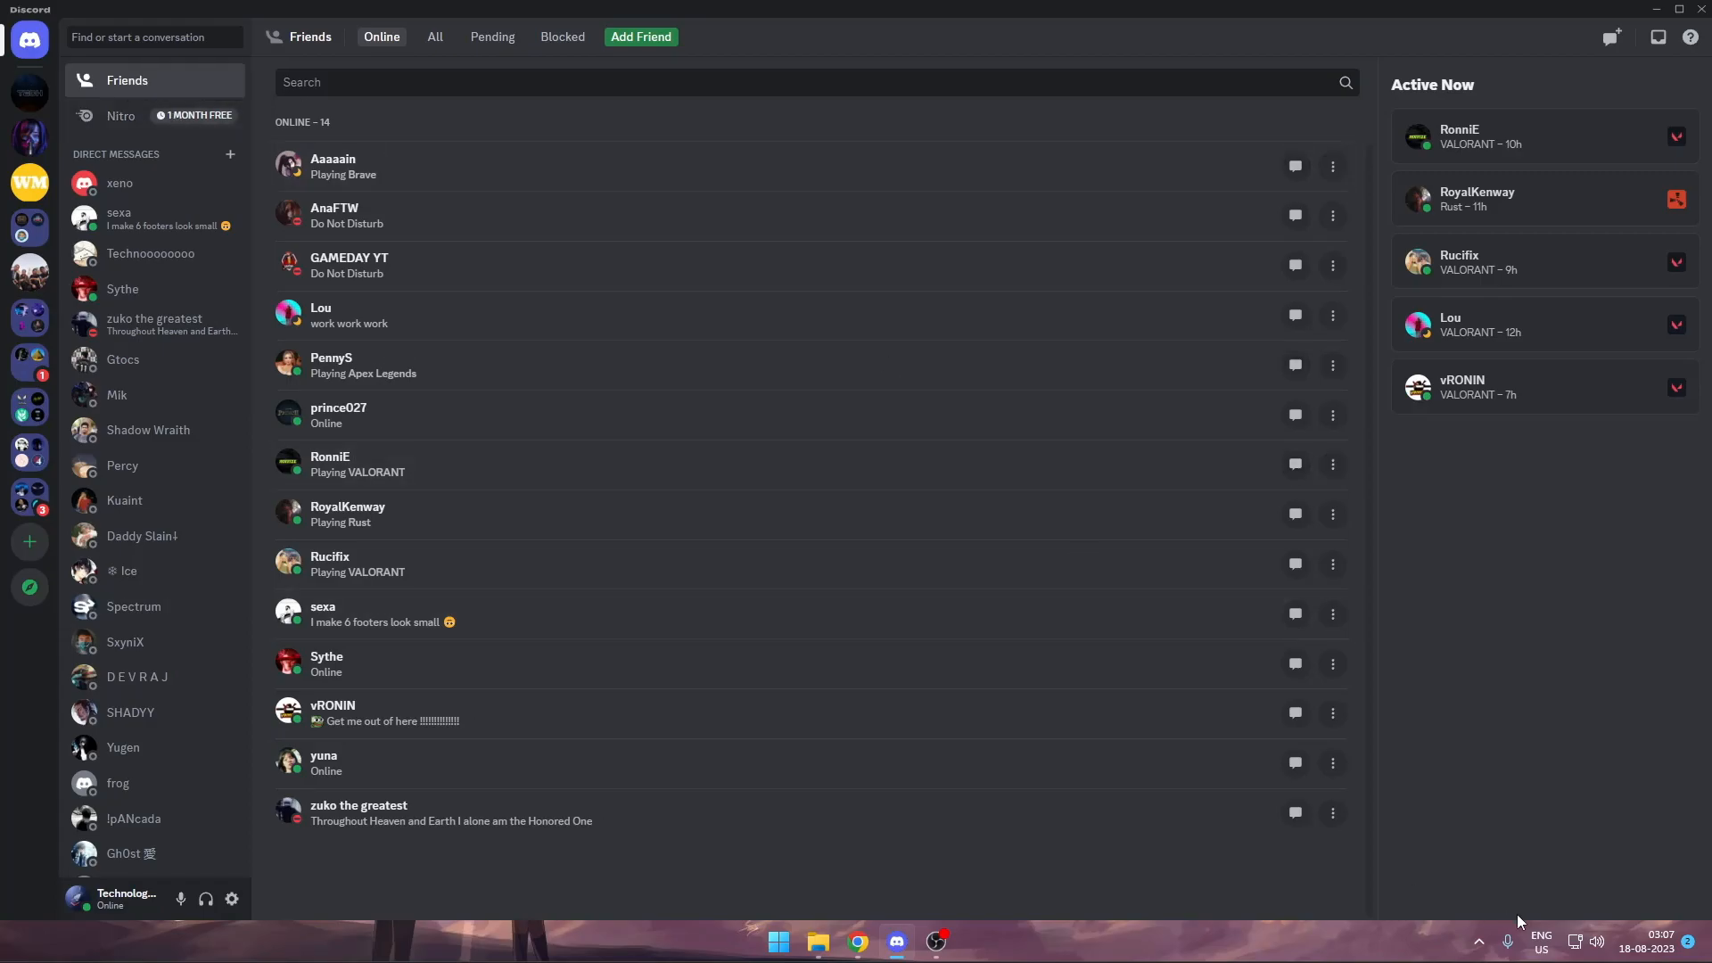
{"action": "mouse_move", "coordinate": [1490, 727]}
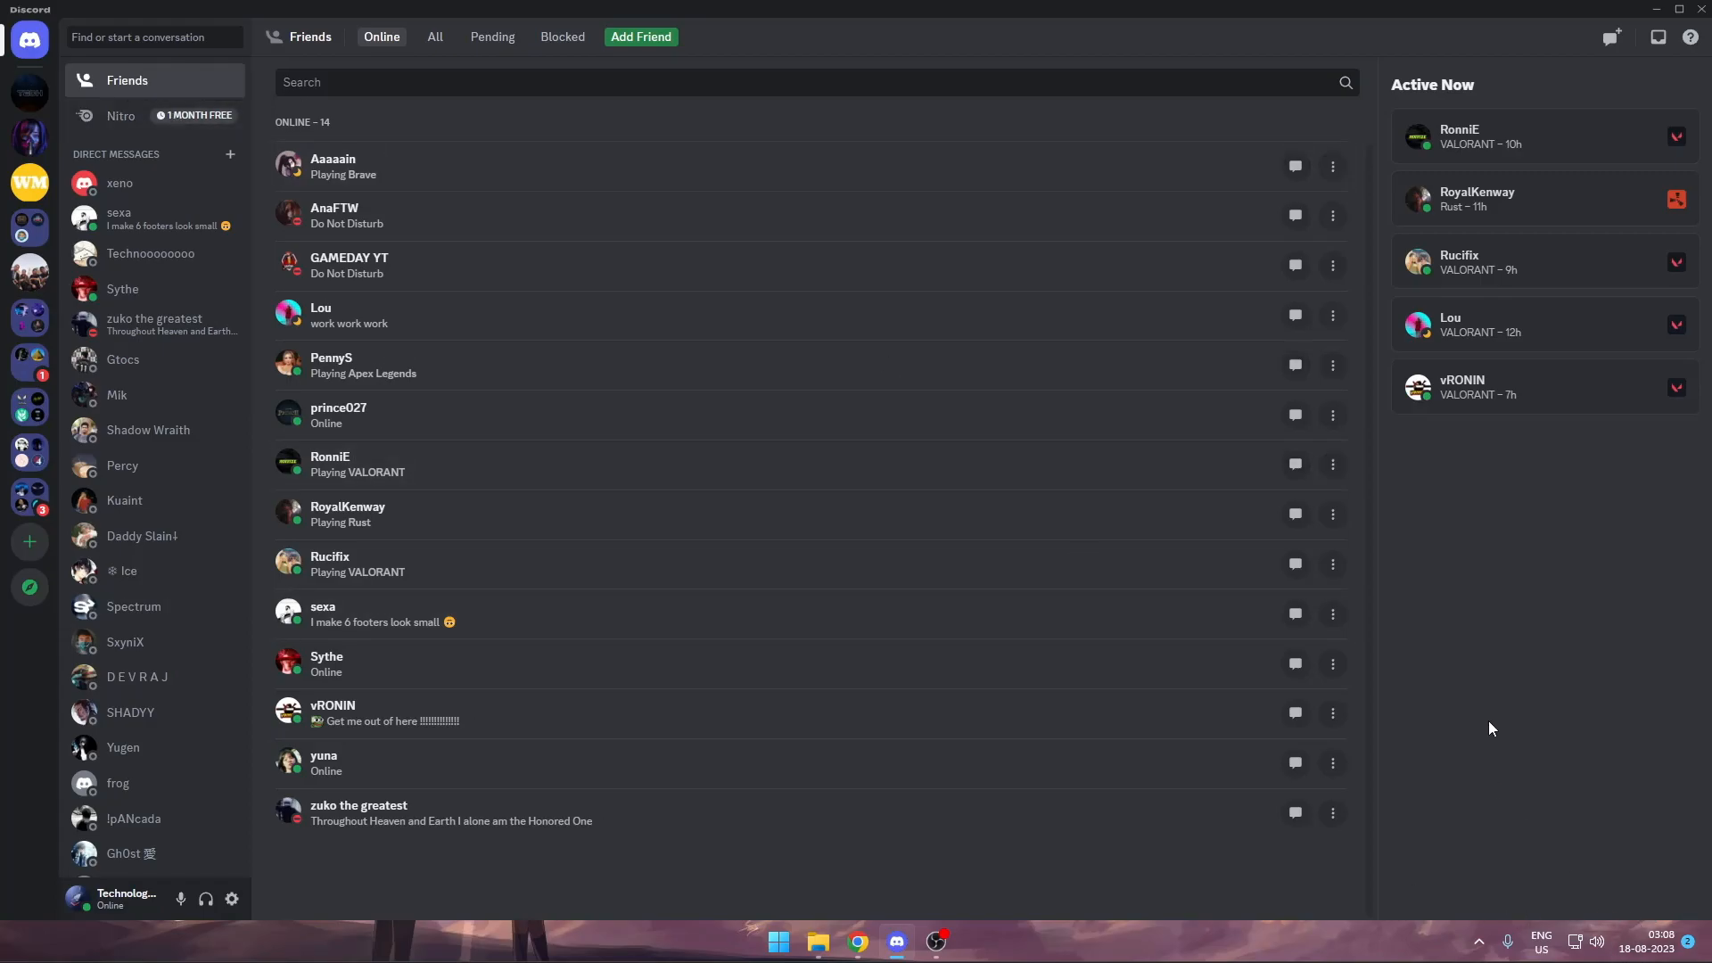
{"action": "mouse_move", "coordinate": [128, 134]}
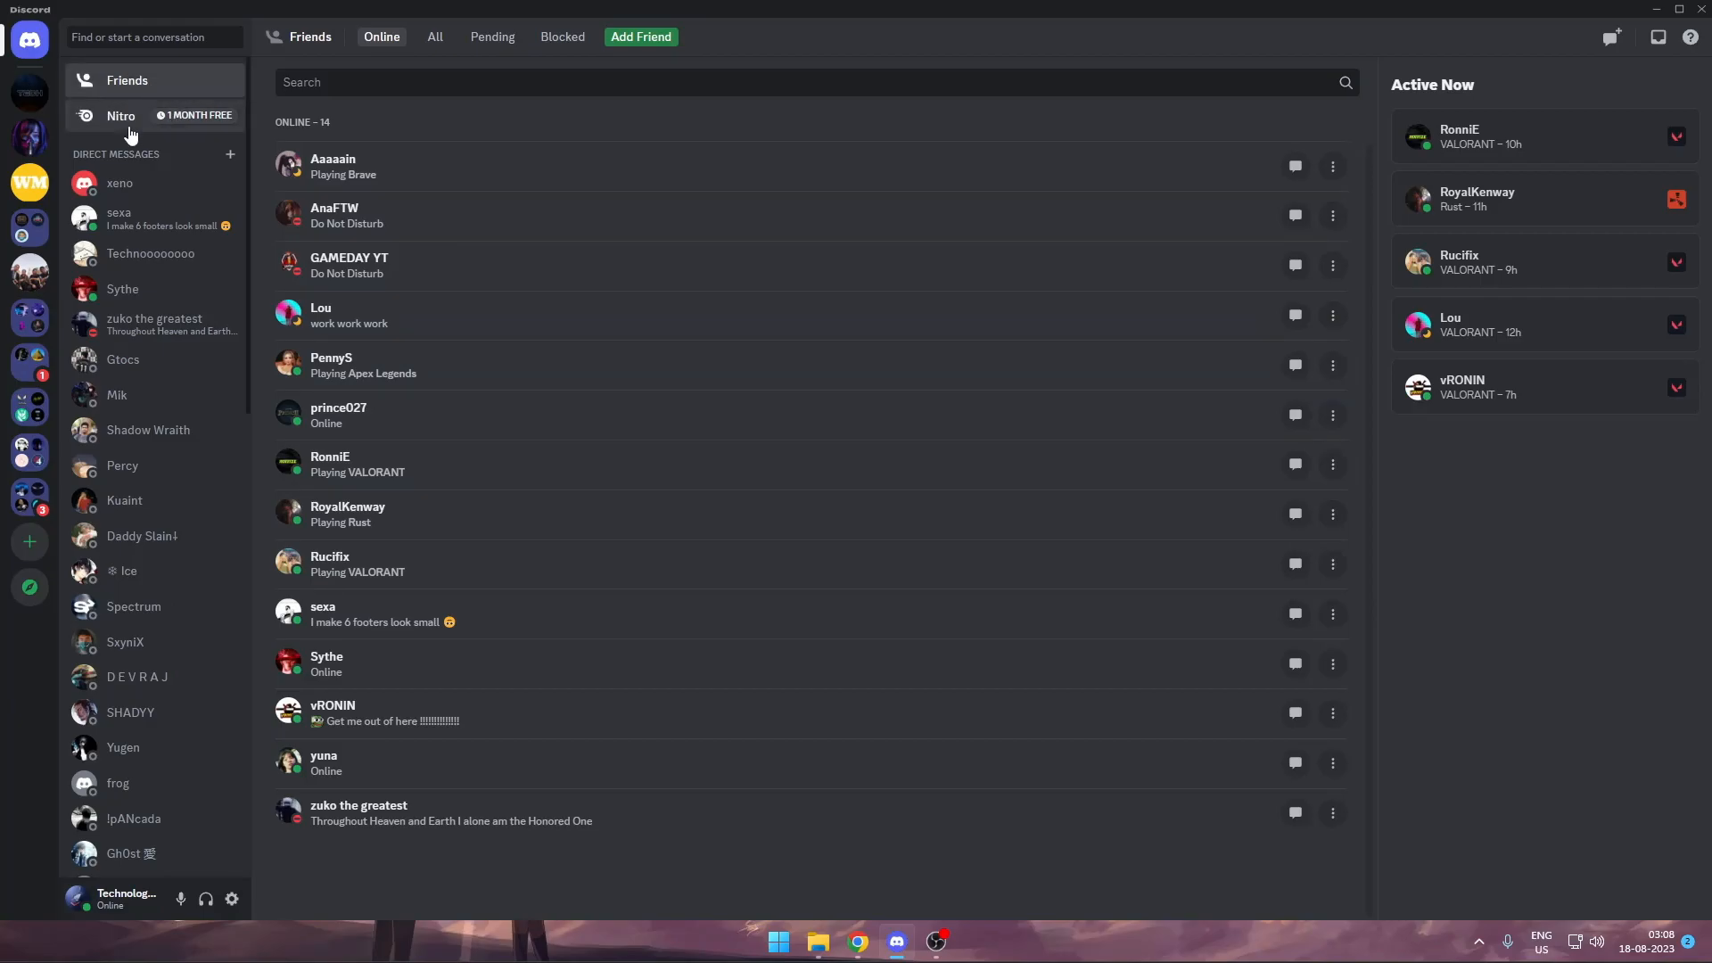
Go to the Nitro page showing the Nitro Basic and Nitro plans.
{"action": "left_click", "coordinate": [120, 116]}
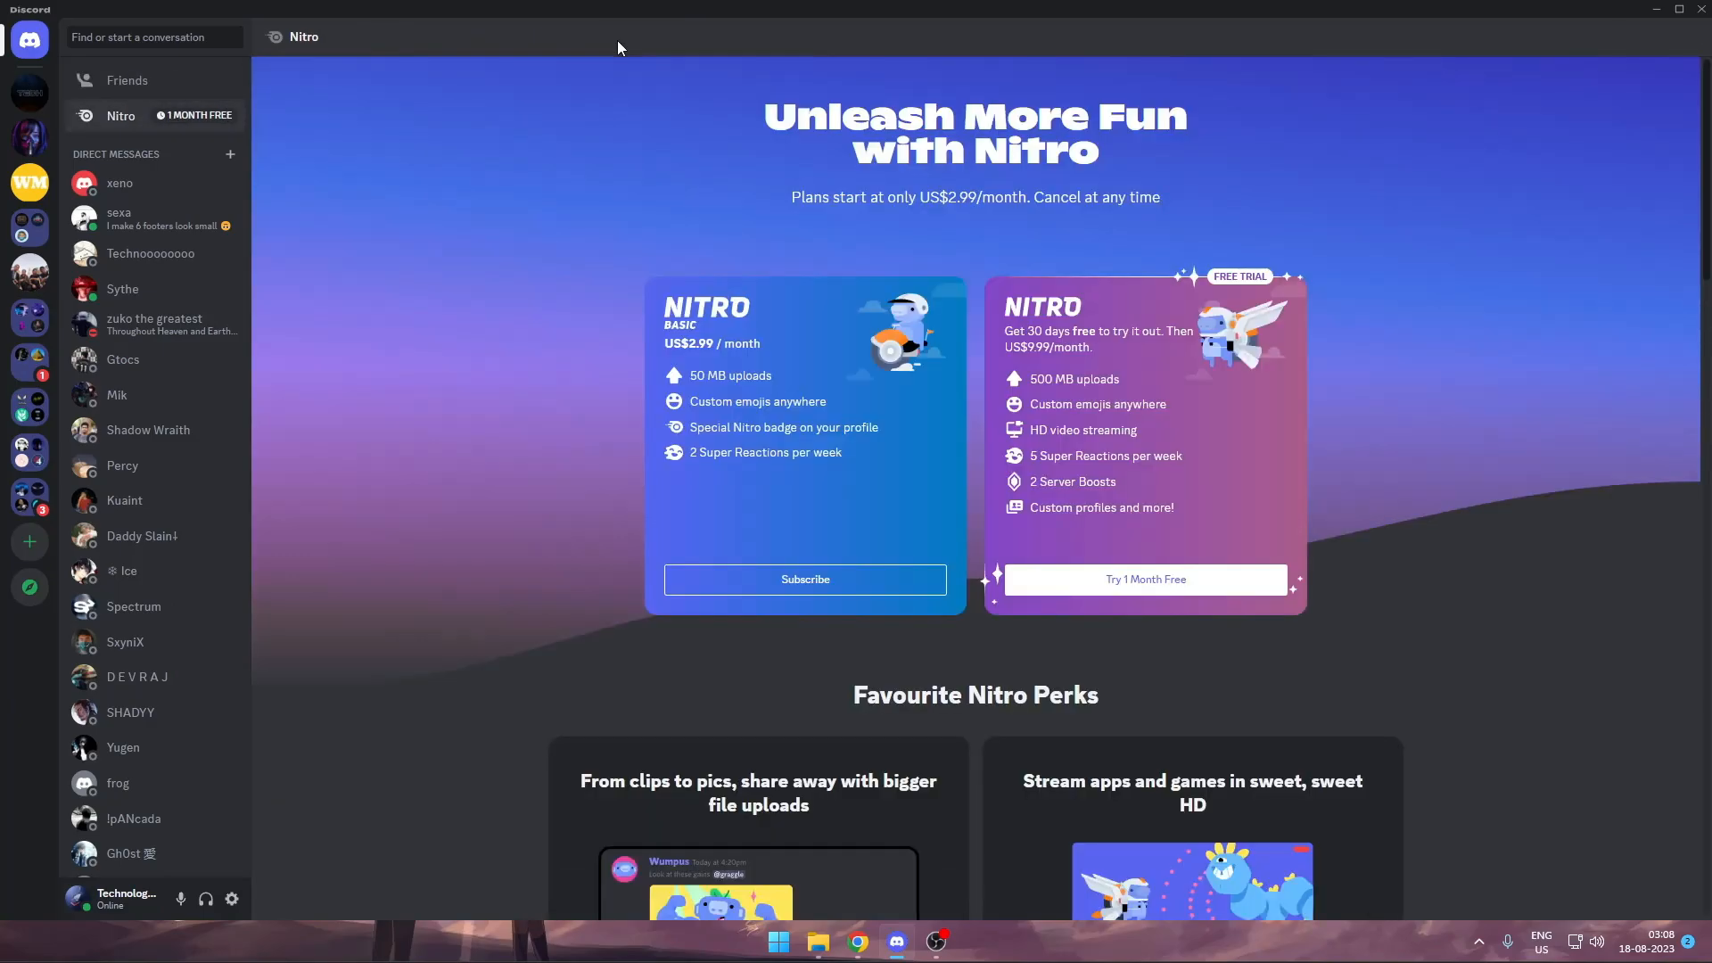
{"action": "mouse_move", "coordinate": [1034, 369]}
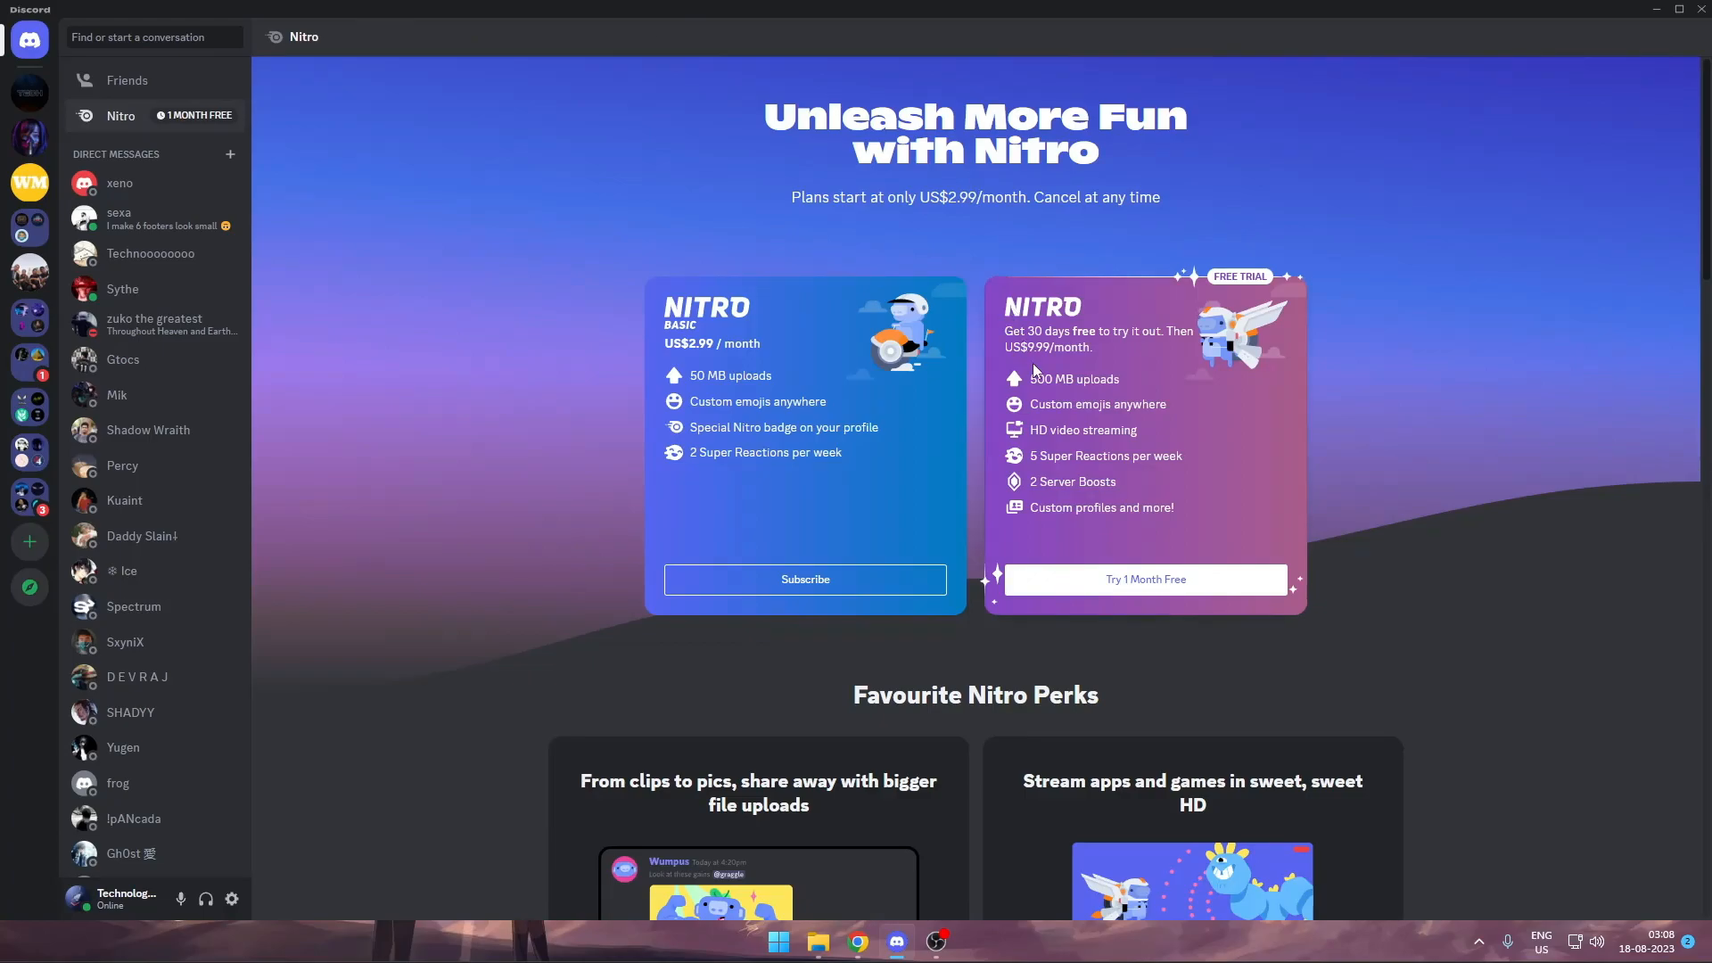
{"action": "mouse_move", "coordinate": [1122, 385]}
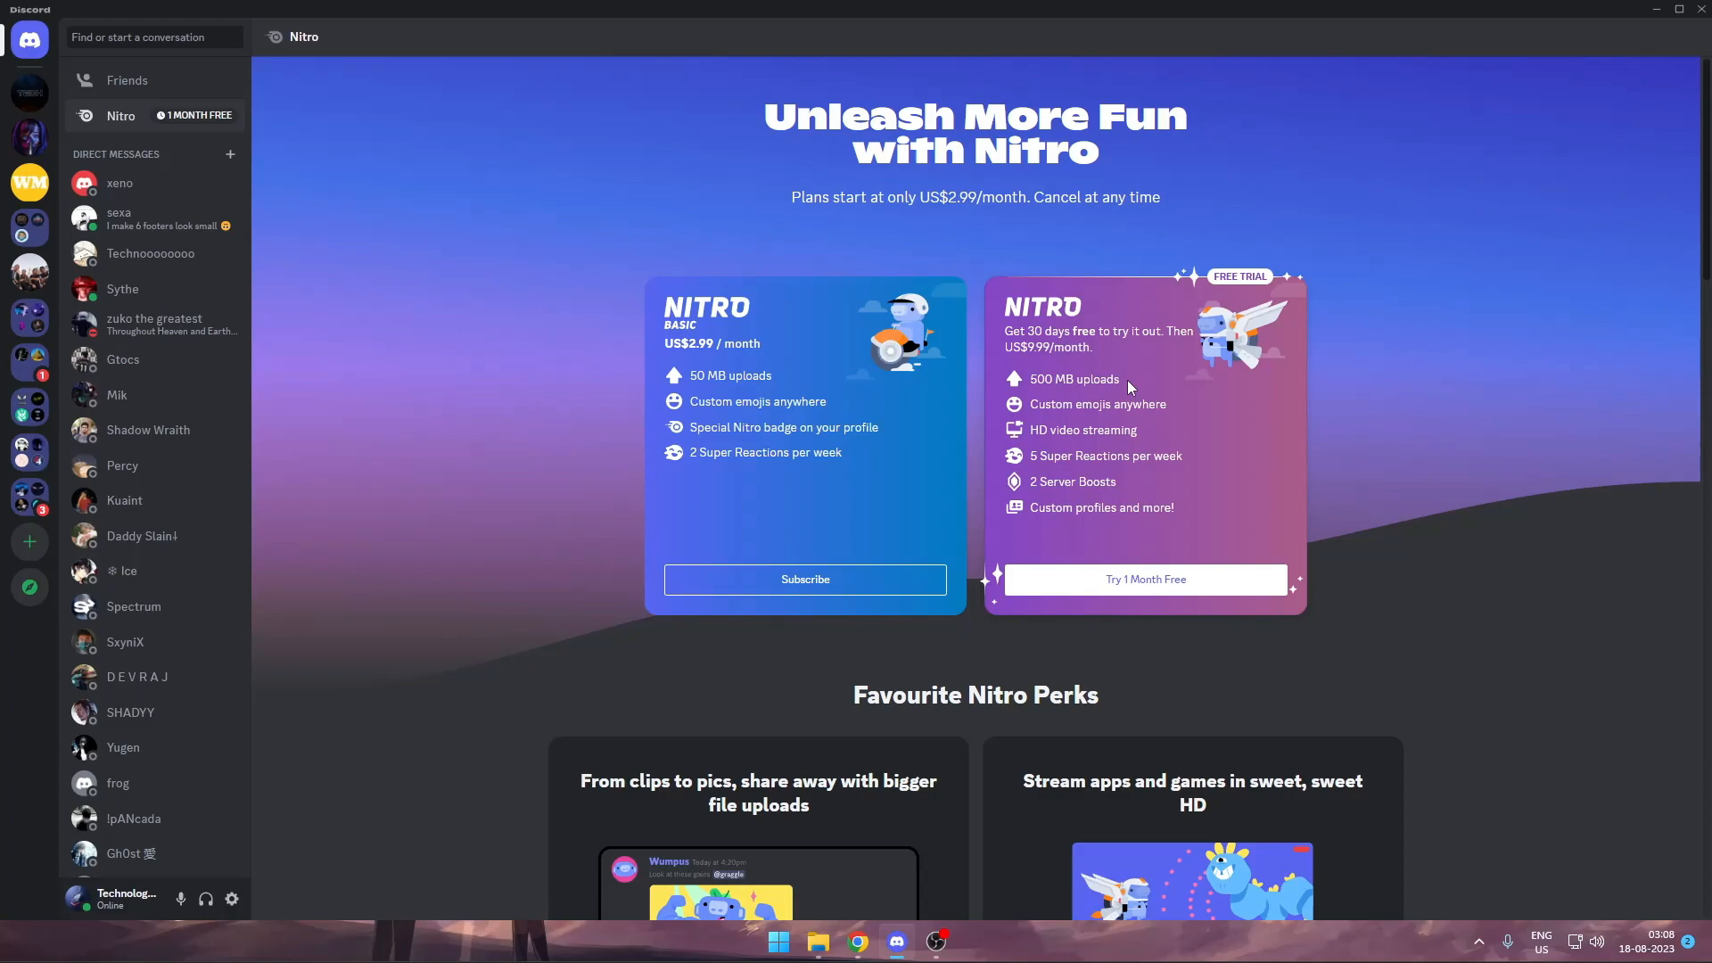
{"action": "mouse_move", "coordinate": [1136, 412]}
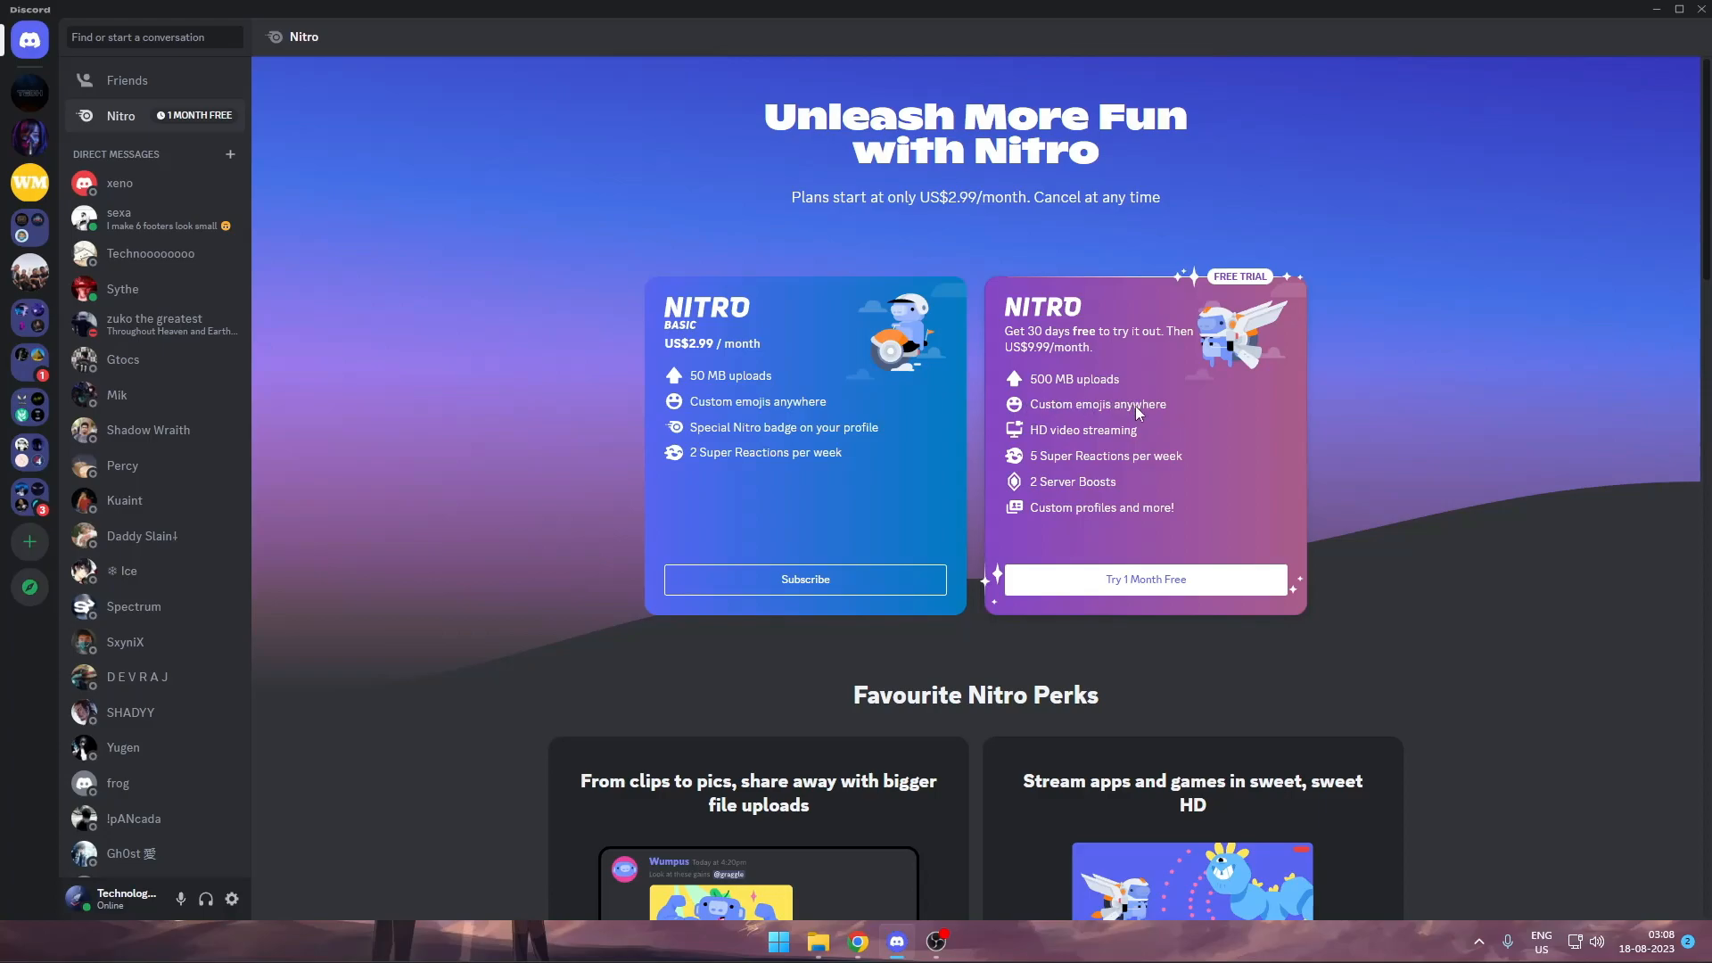
{"action": "mouse_move", "coordinate": [1134, 435]}
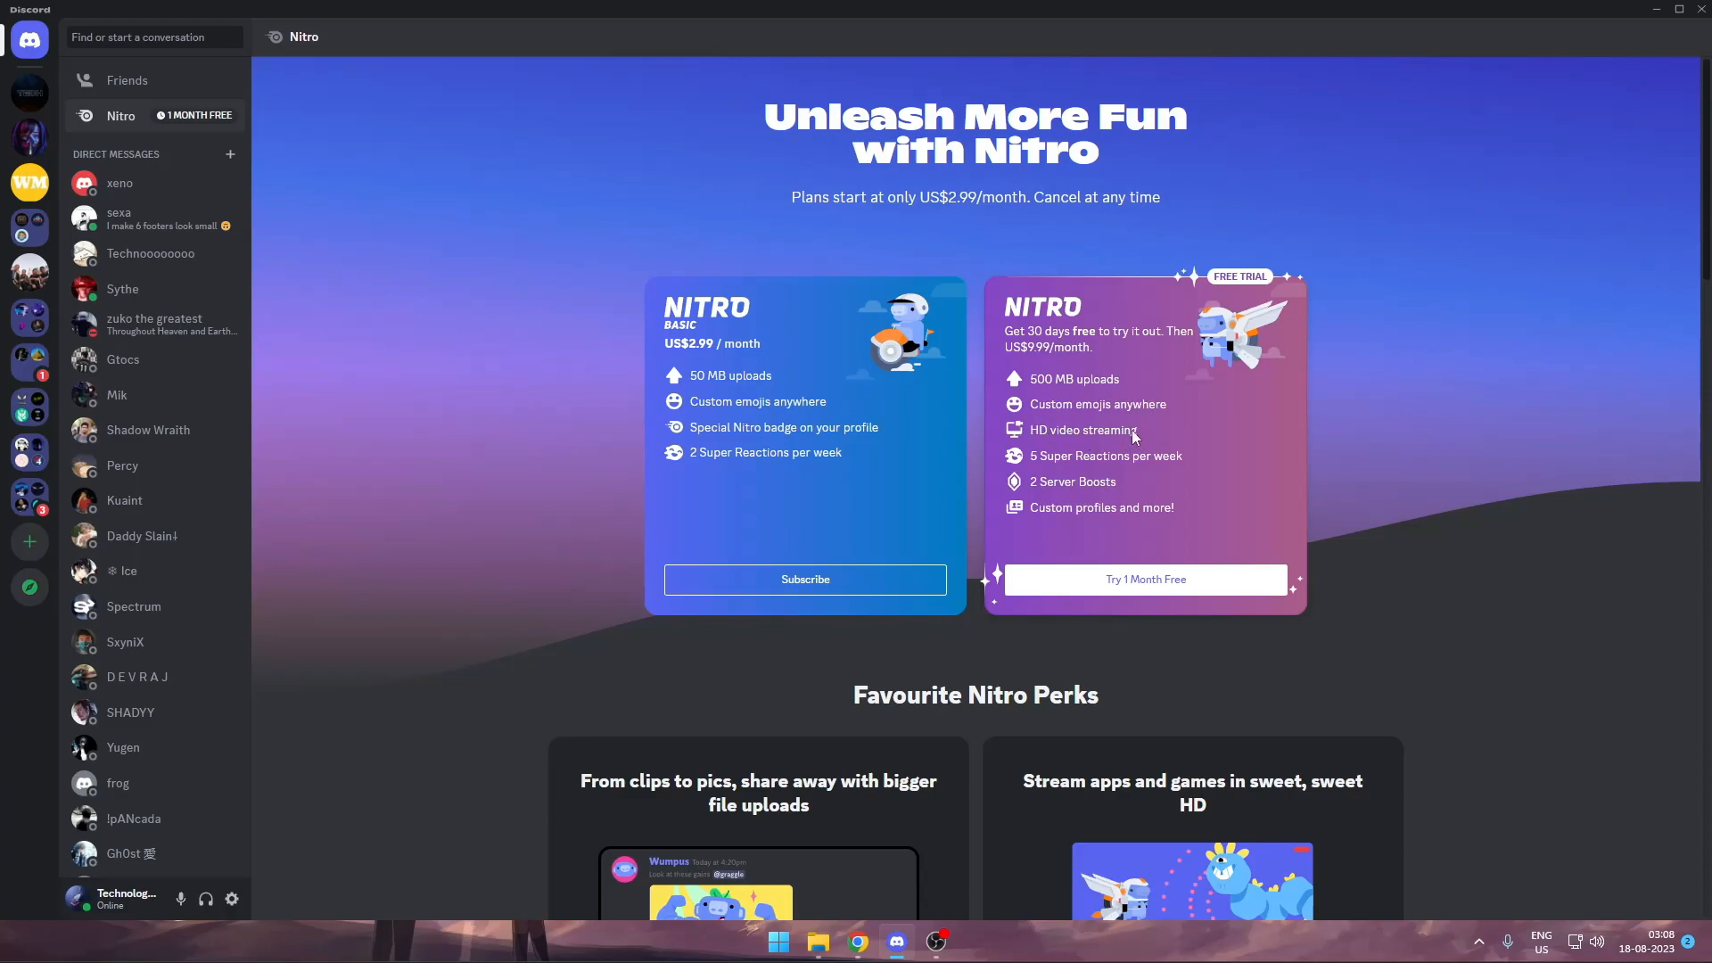
{"action": "mouse_move", "coordinate": [1065, 465]}
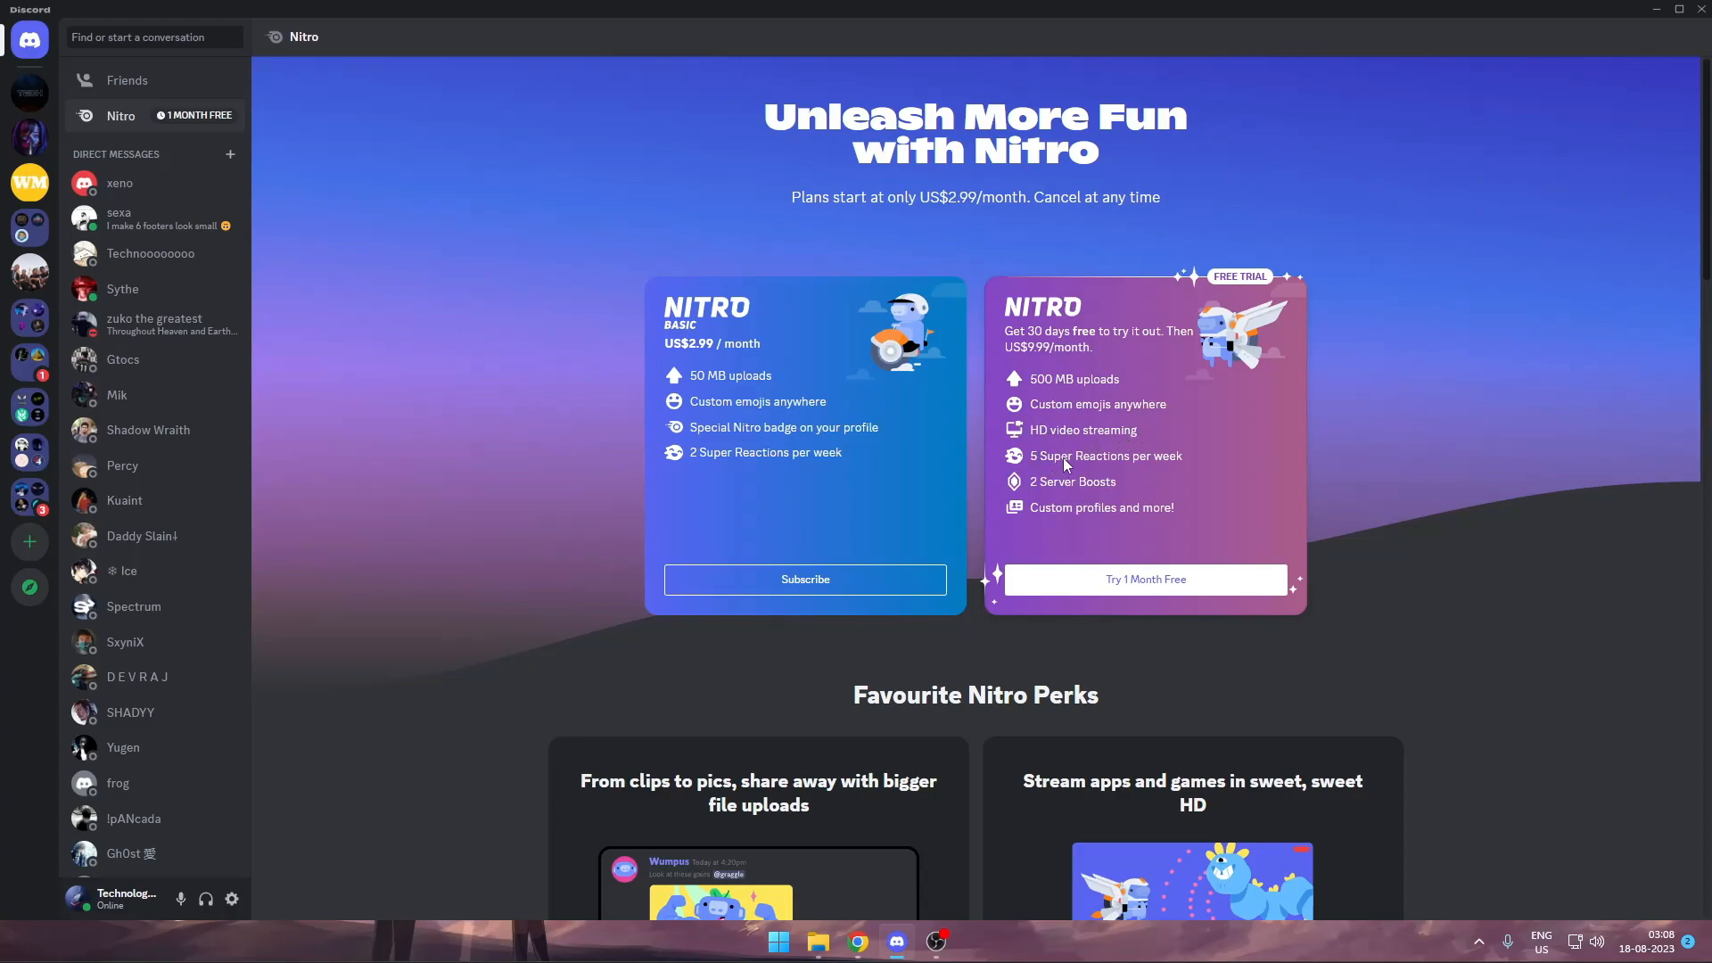
{"action": "mouse_move", "coordinate": [1040, 484]}
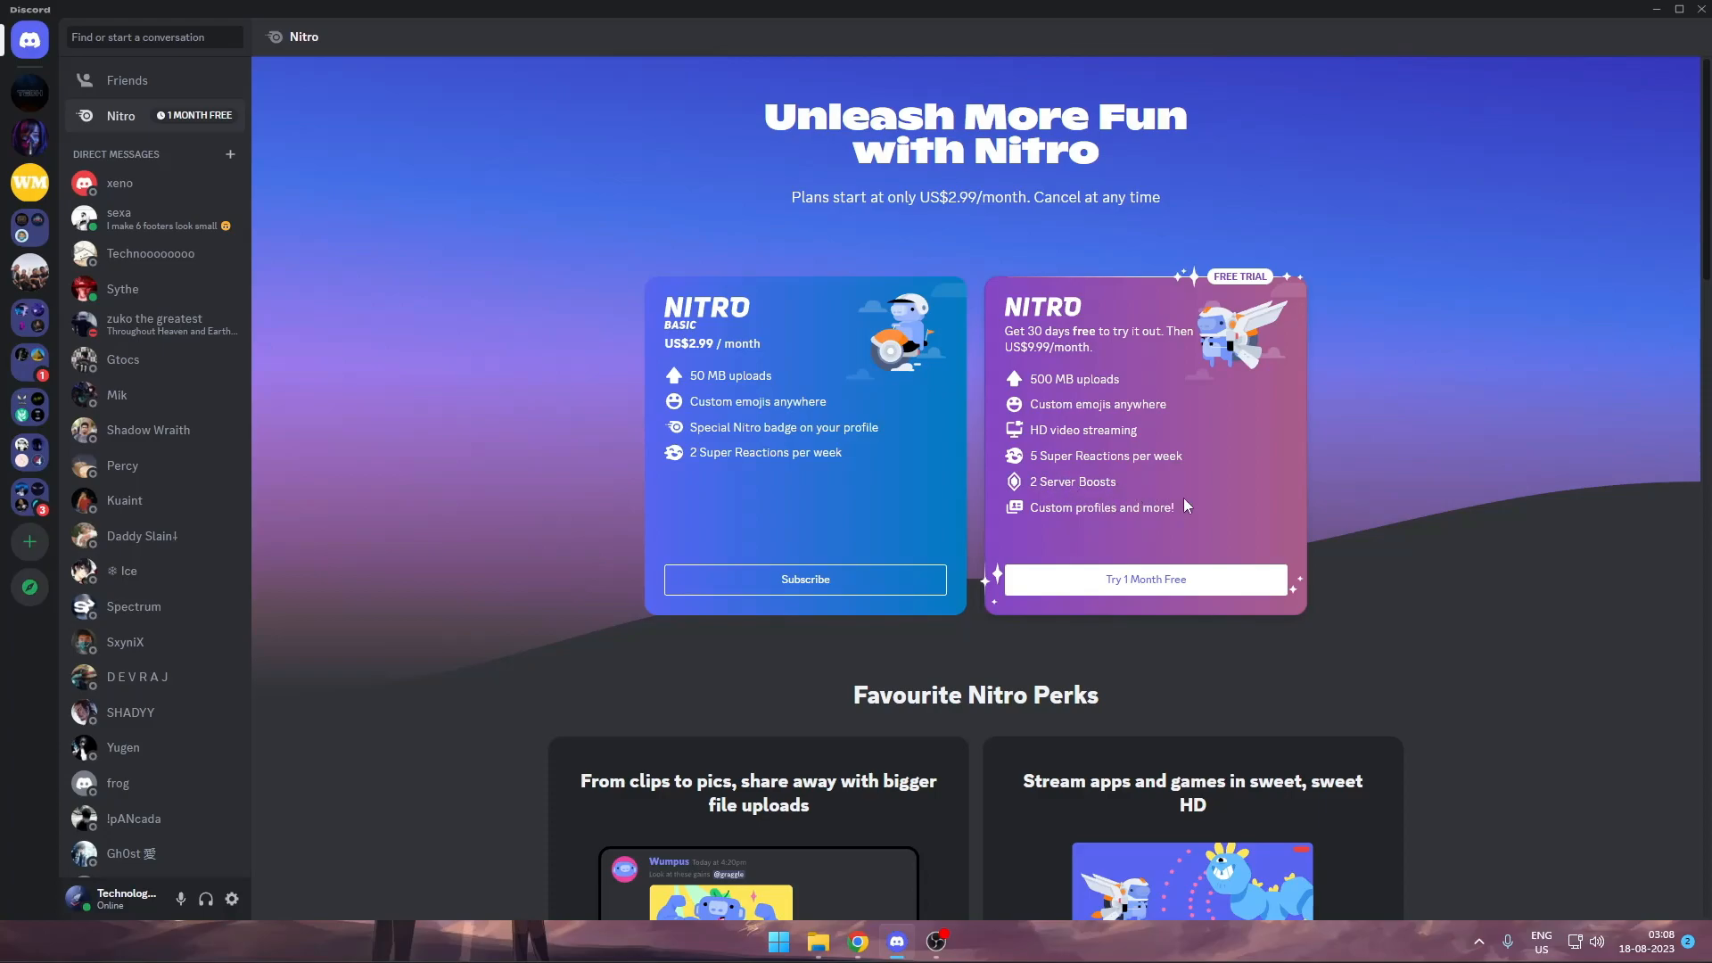
{"action": "mouse_move", "coordinate": [1113, 591]}
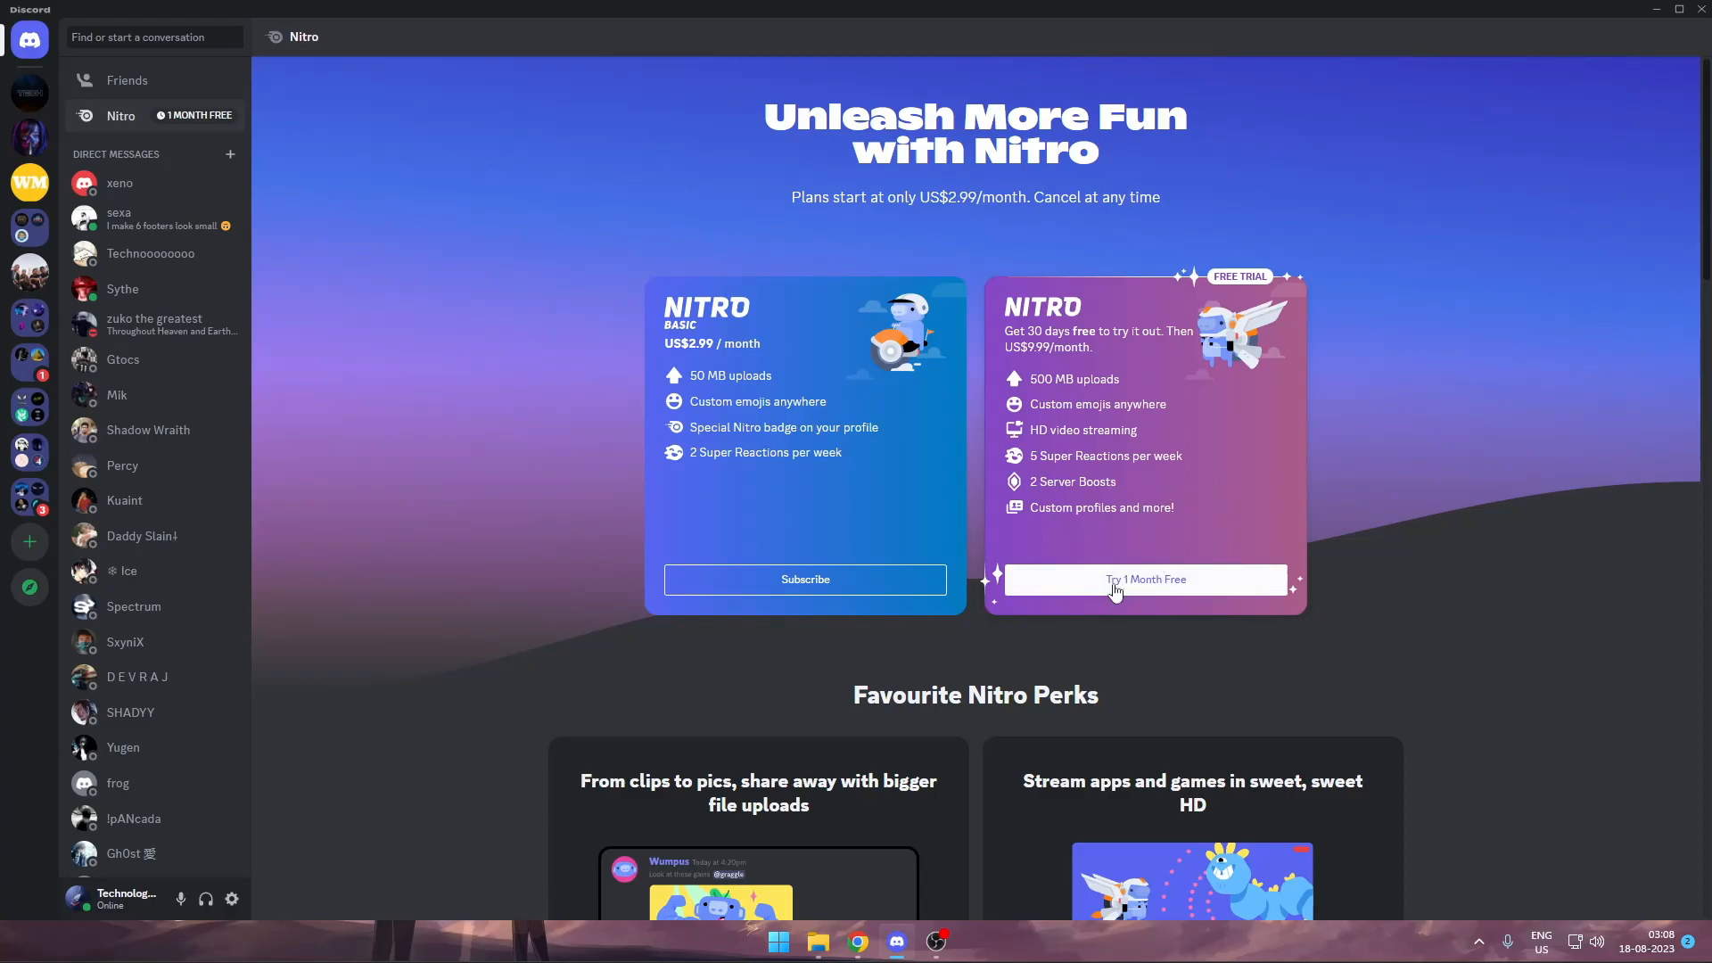
Start the one-month free Nitro trial and choose the Monthly plan at US$0 now.
{"action": "left_click", "coordinate": [1145, 578]}
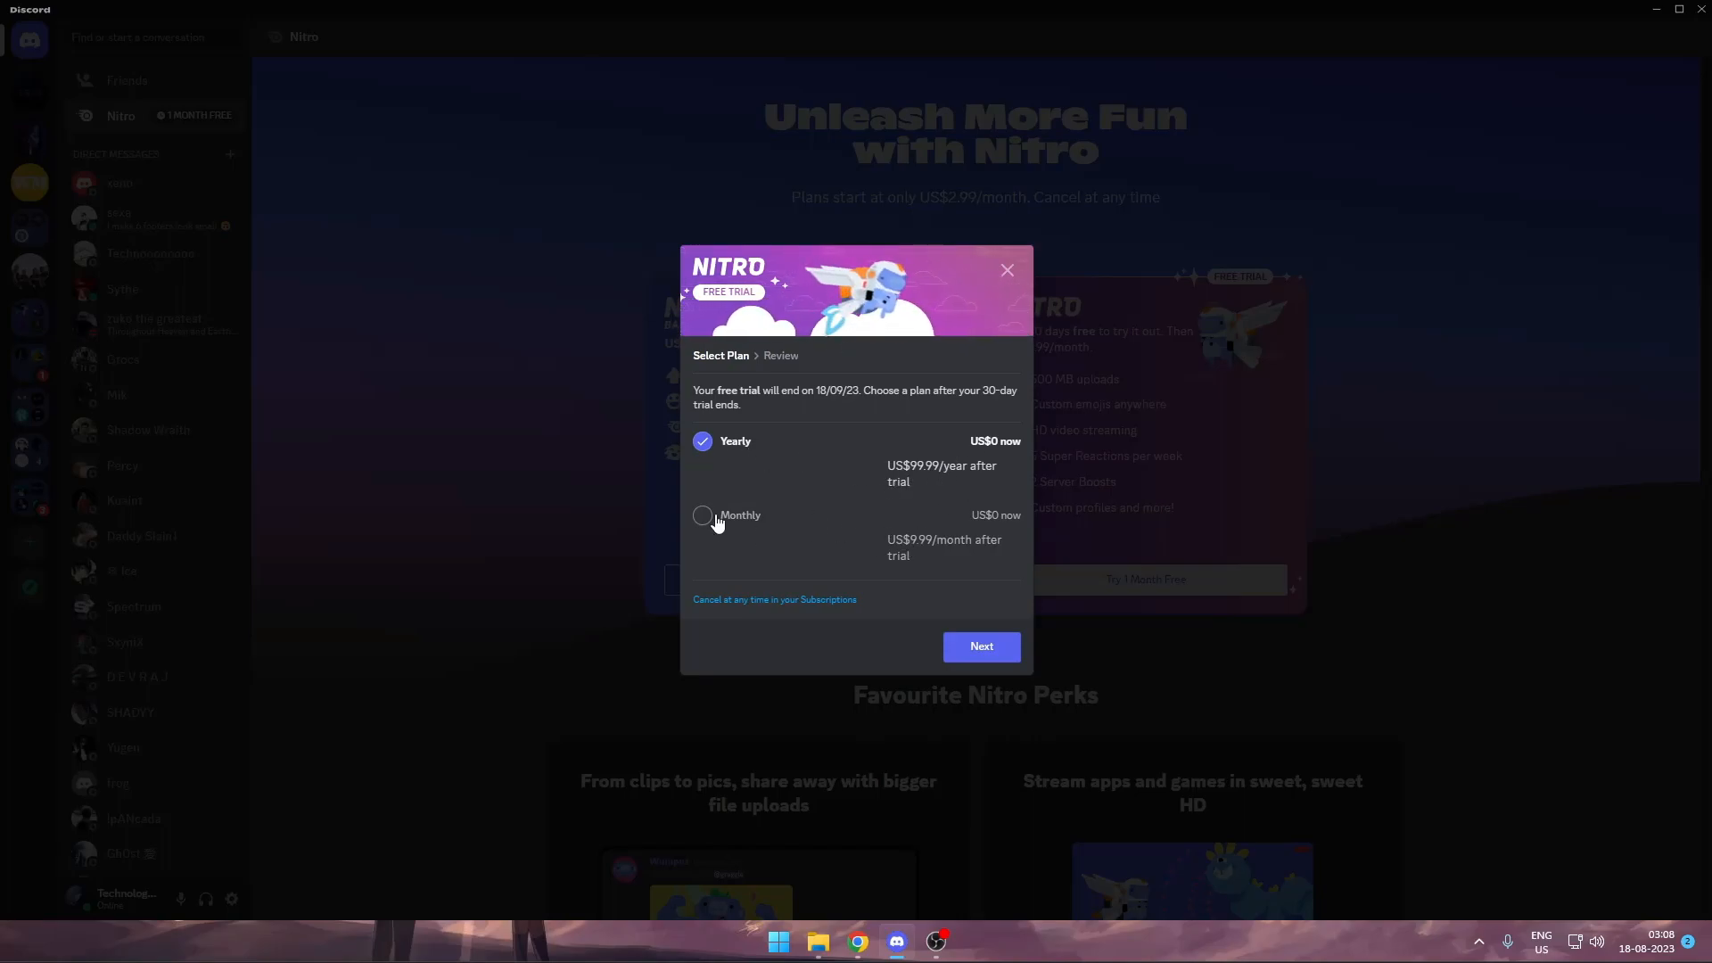
{"action": "left_click", "coordinate": [702, 513]}
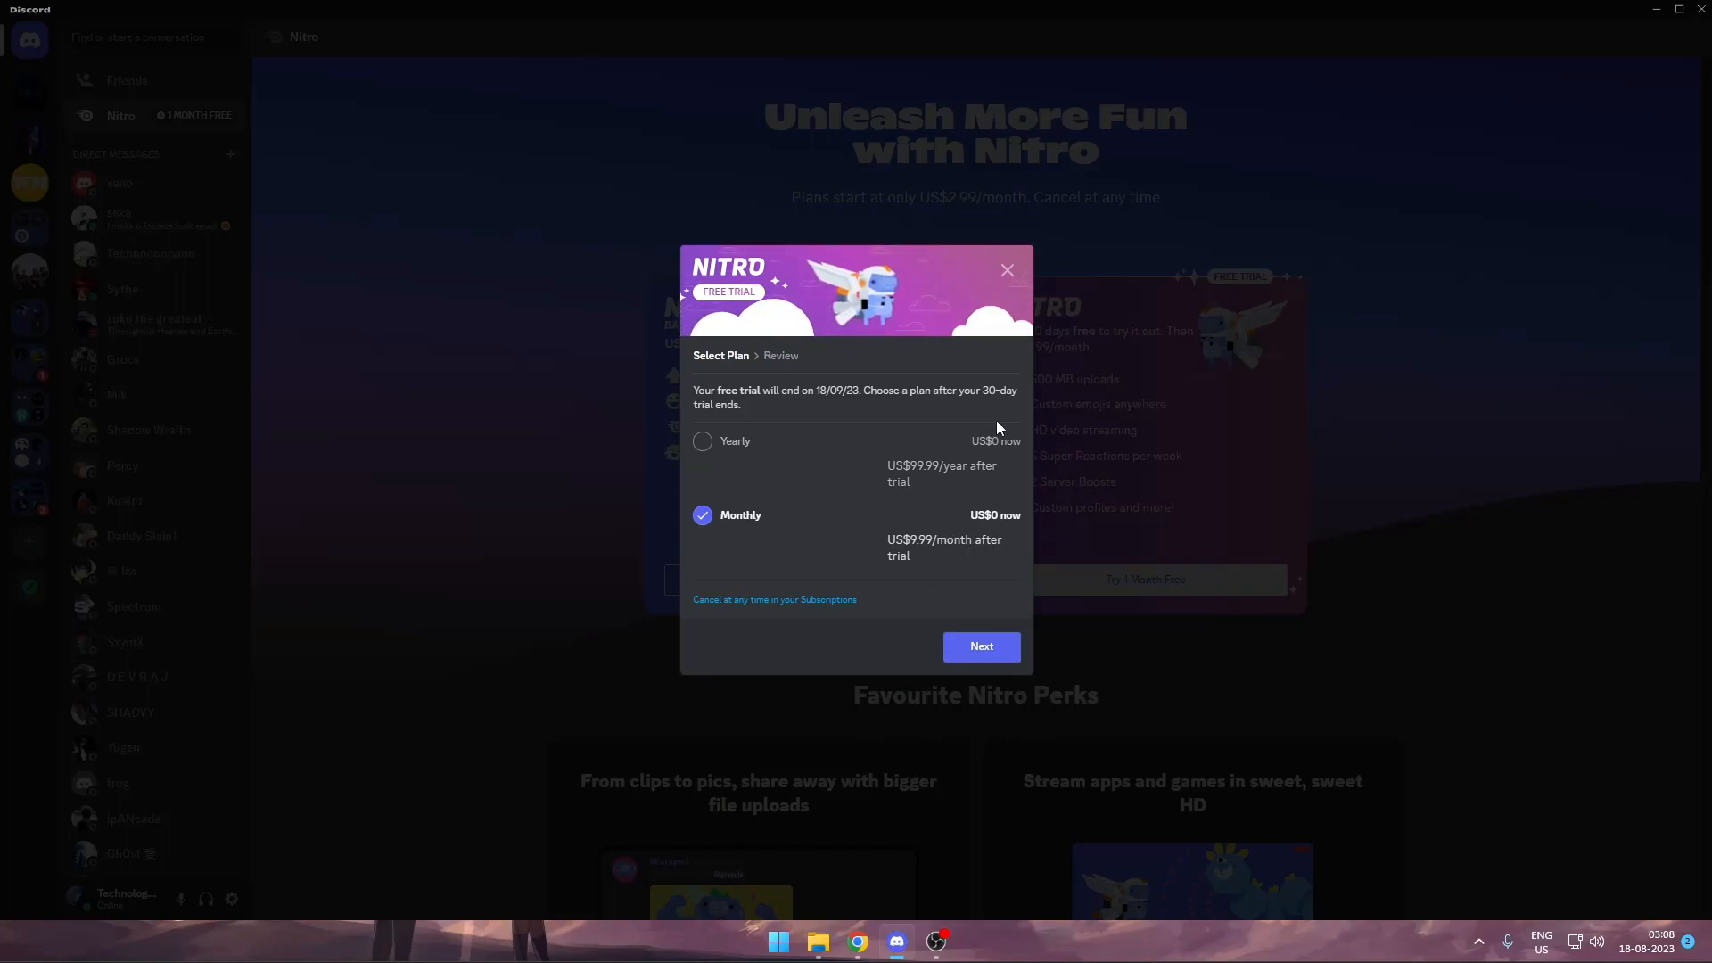
{"action": "mouse_move", "coordinate": [968, 512]}
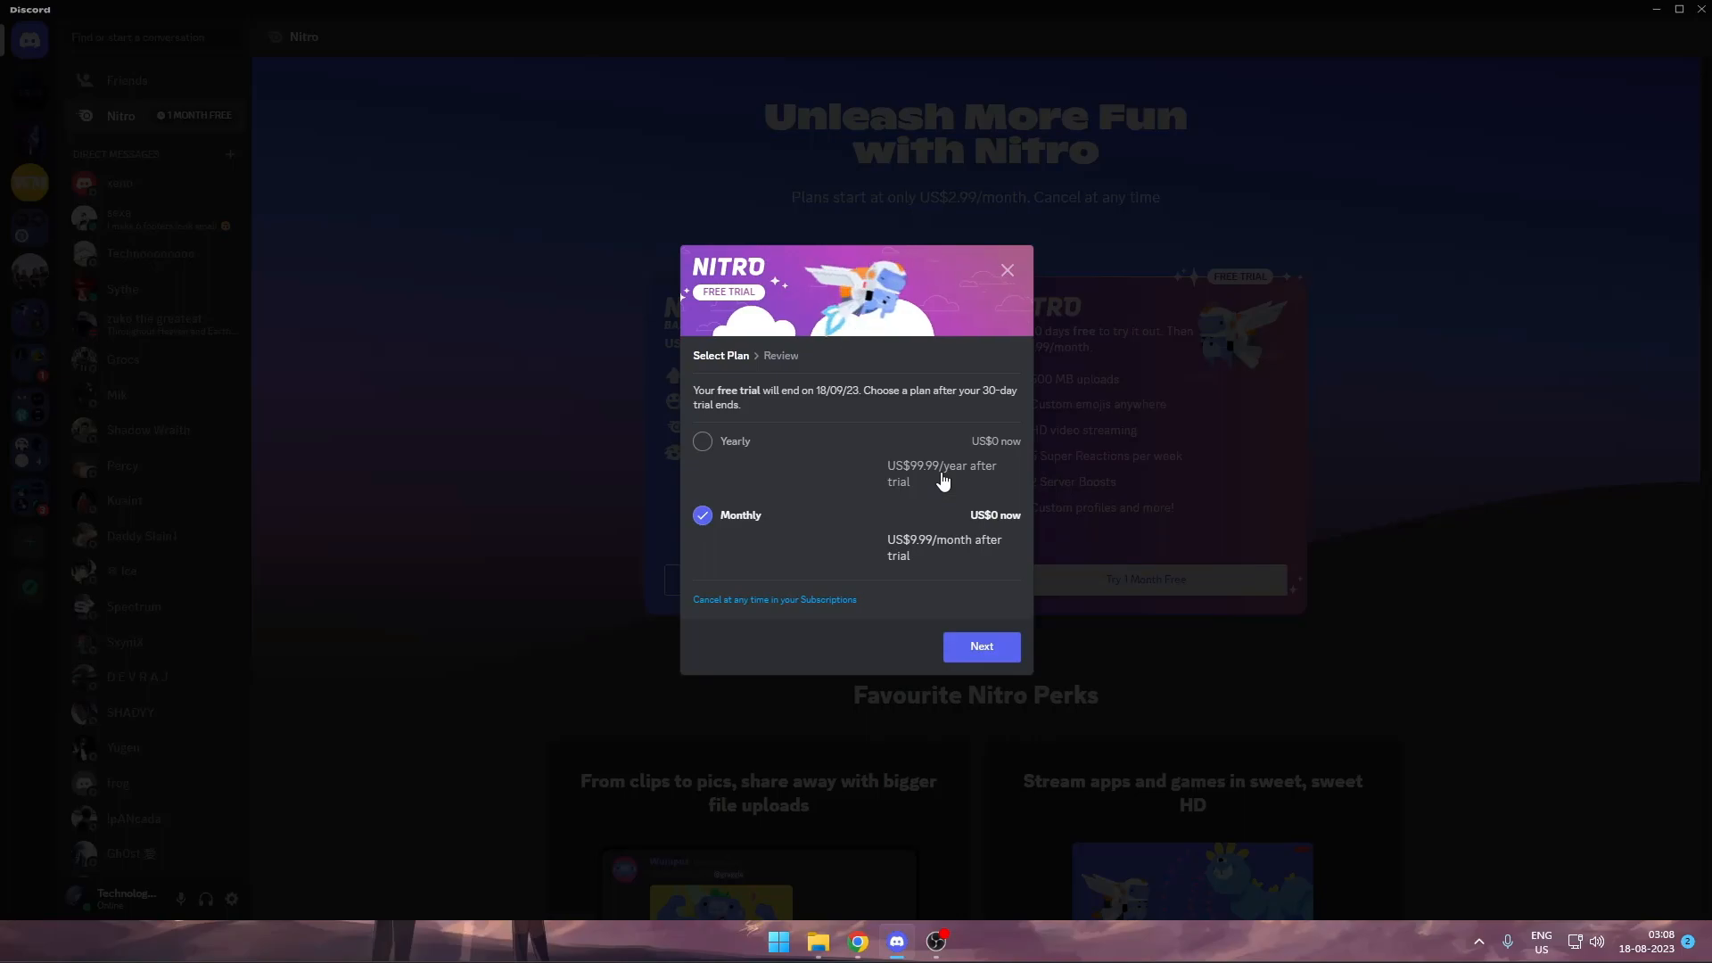
{"action": "mouse_move", "coordinate": [698, 412]}
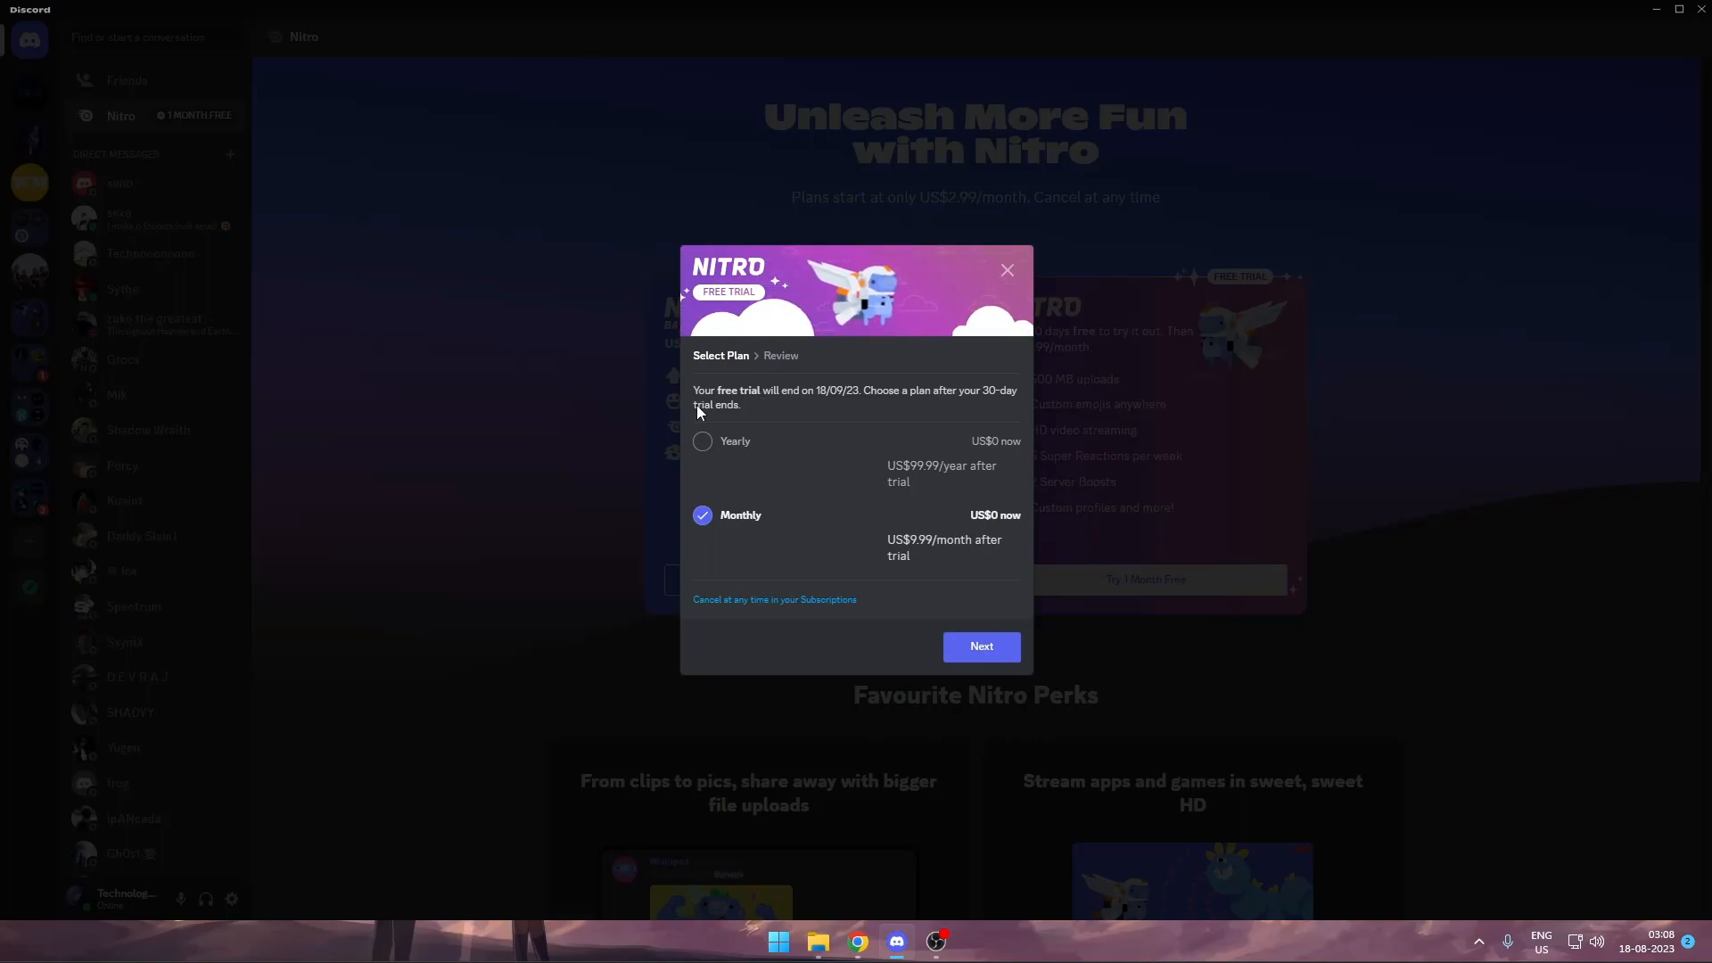
{"action": "mouse_move", "coordinate": [838, 401]}
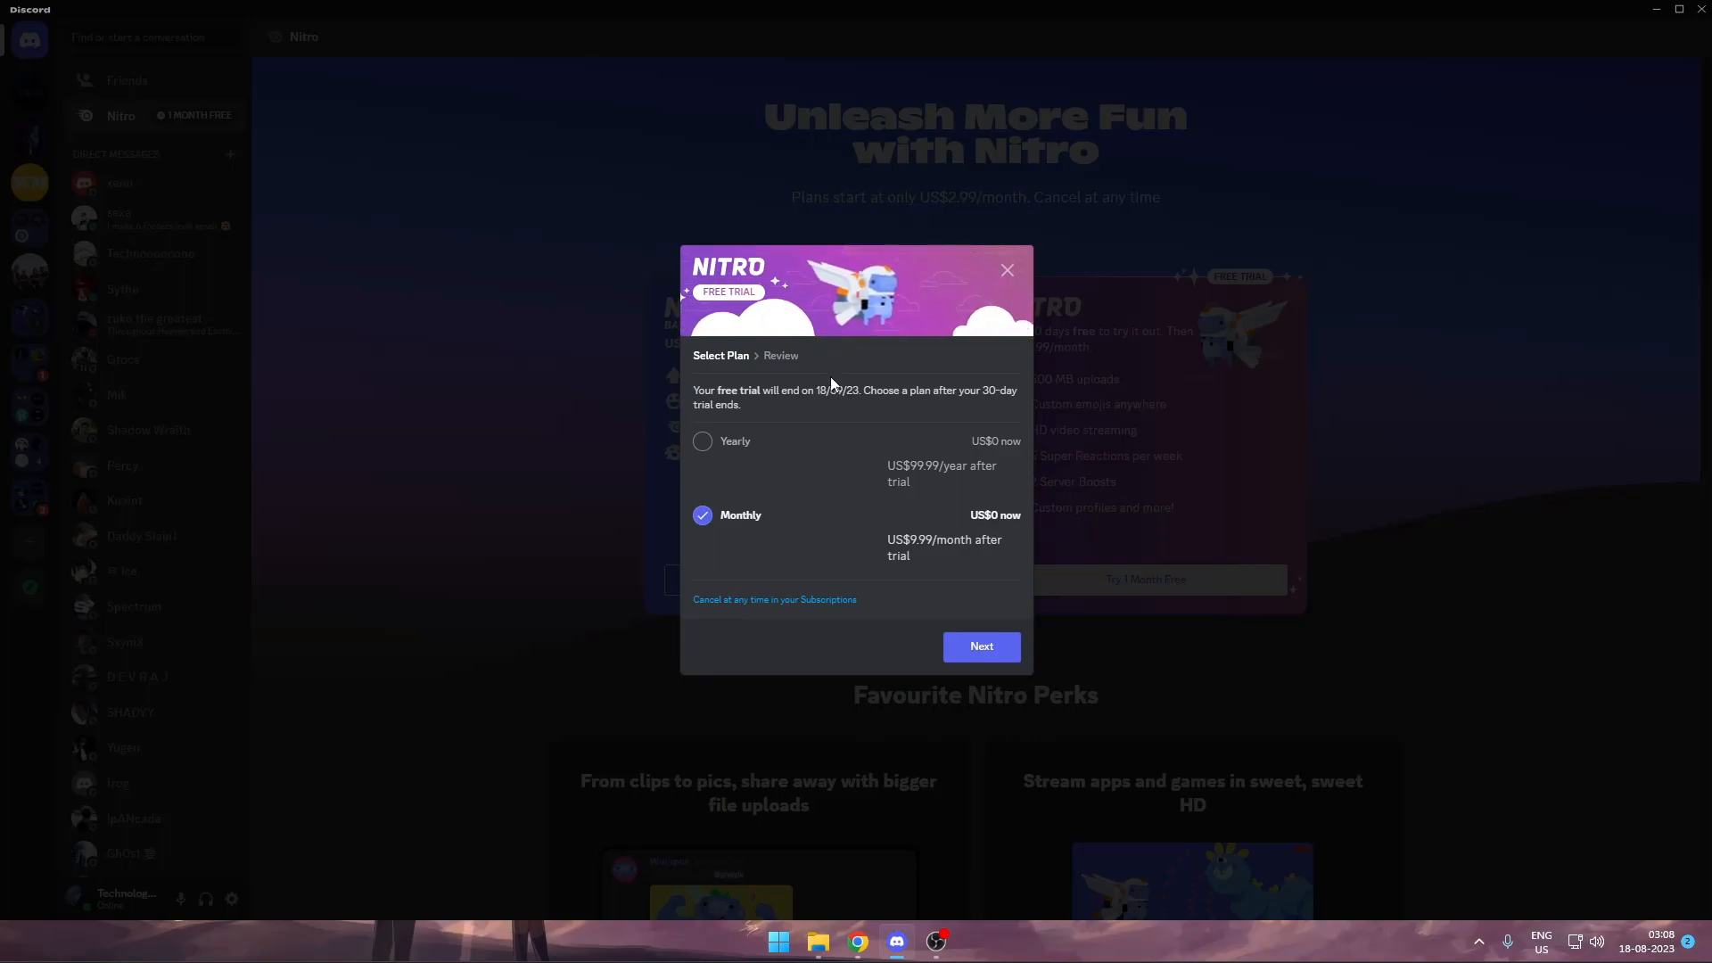
{"action": "mouse_move", "coordinate": [987, 452]}
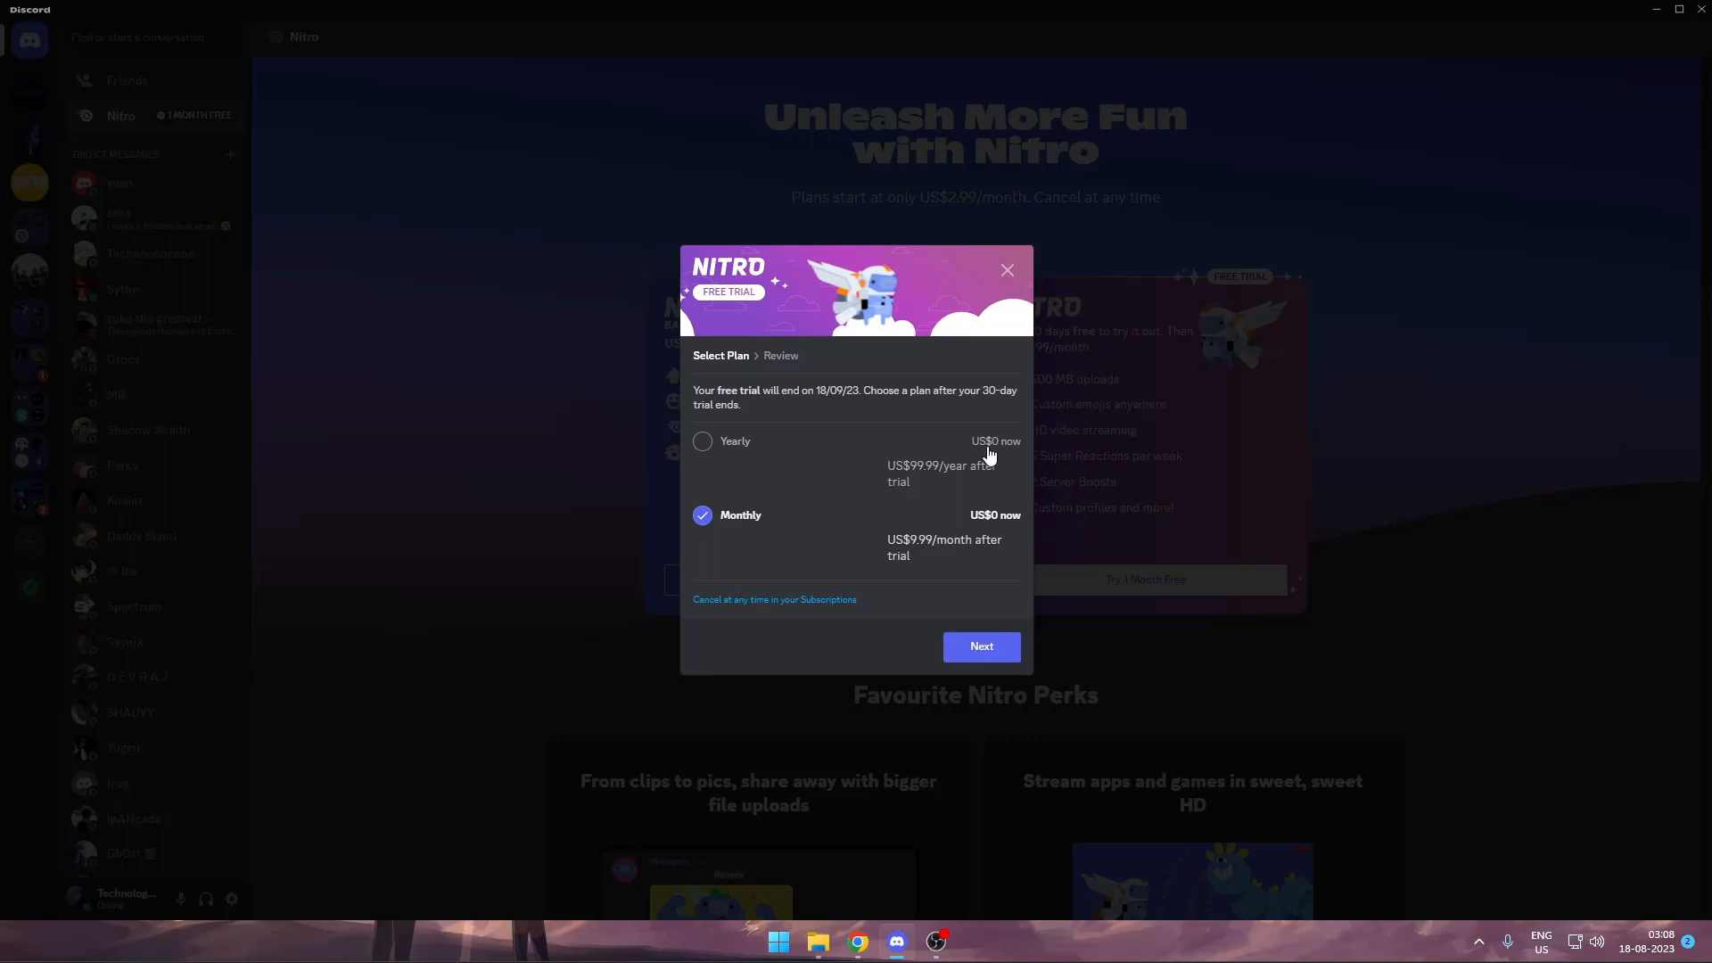
{"action": "mouse_move", "coordinate": [811, 624]}
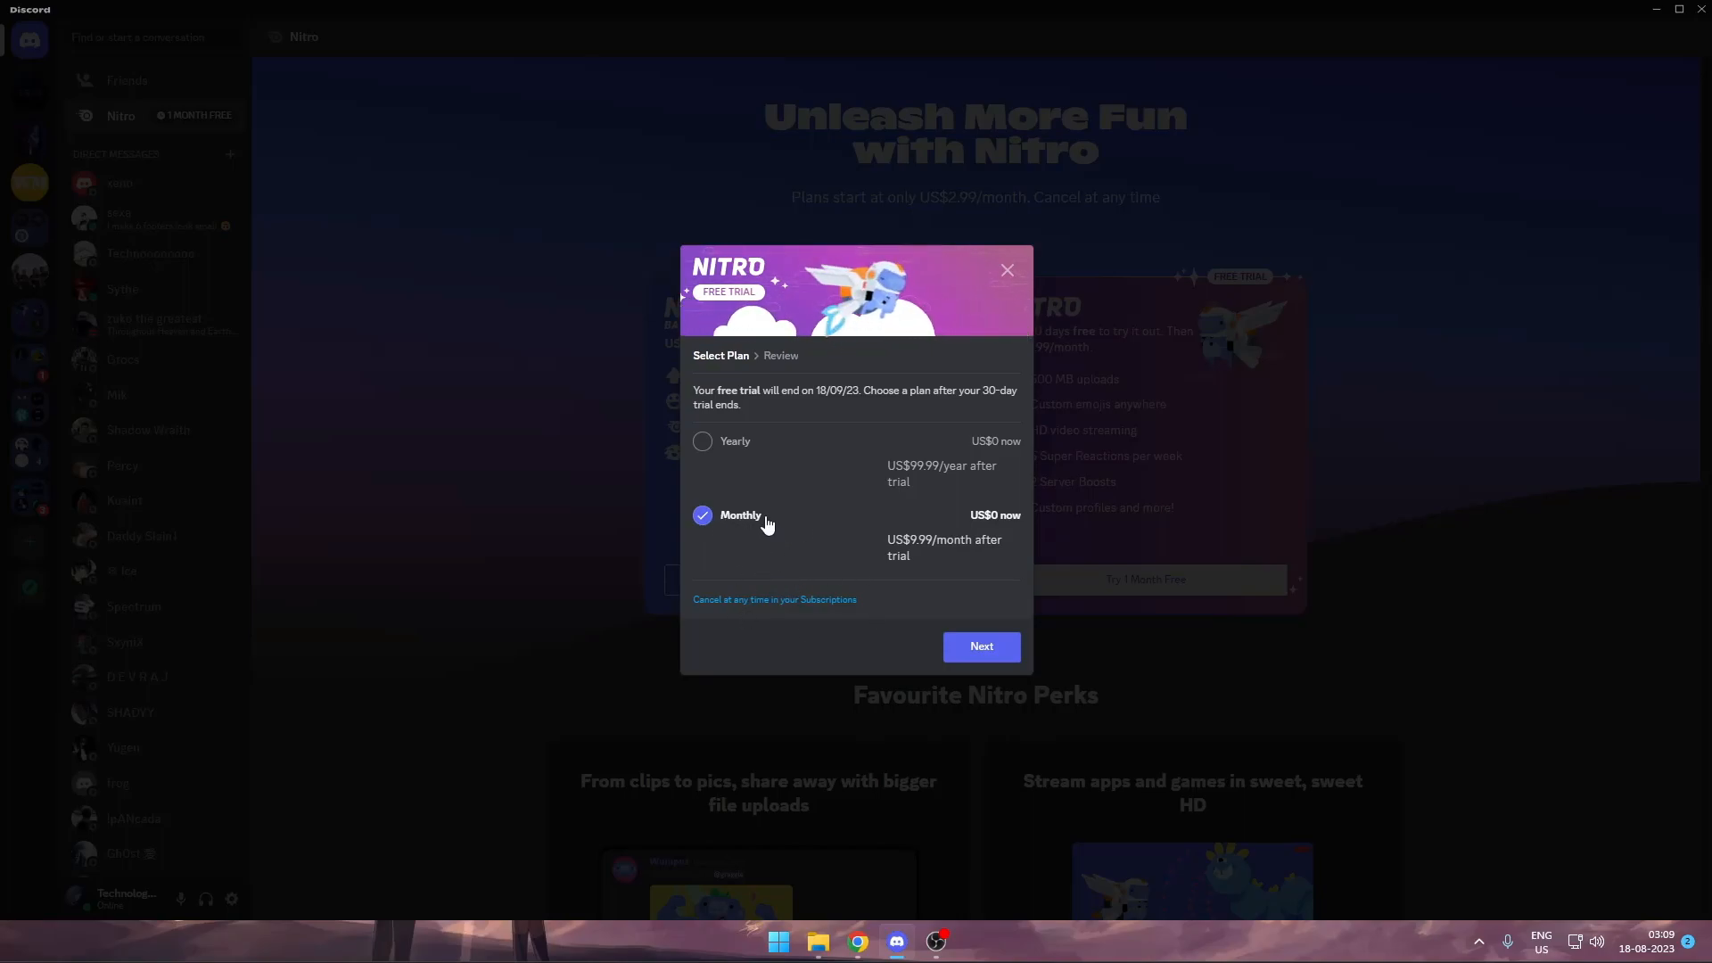
Advance to the trial Review step, then check the PayPal account in the browser.
{"action": "left_click", "coordinate": [979, 645]}
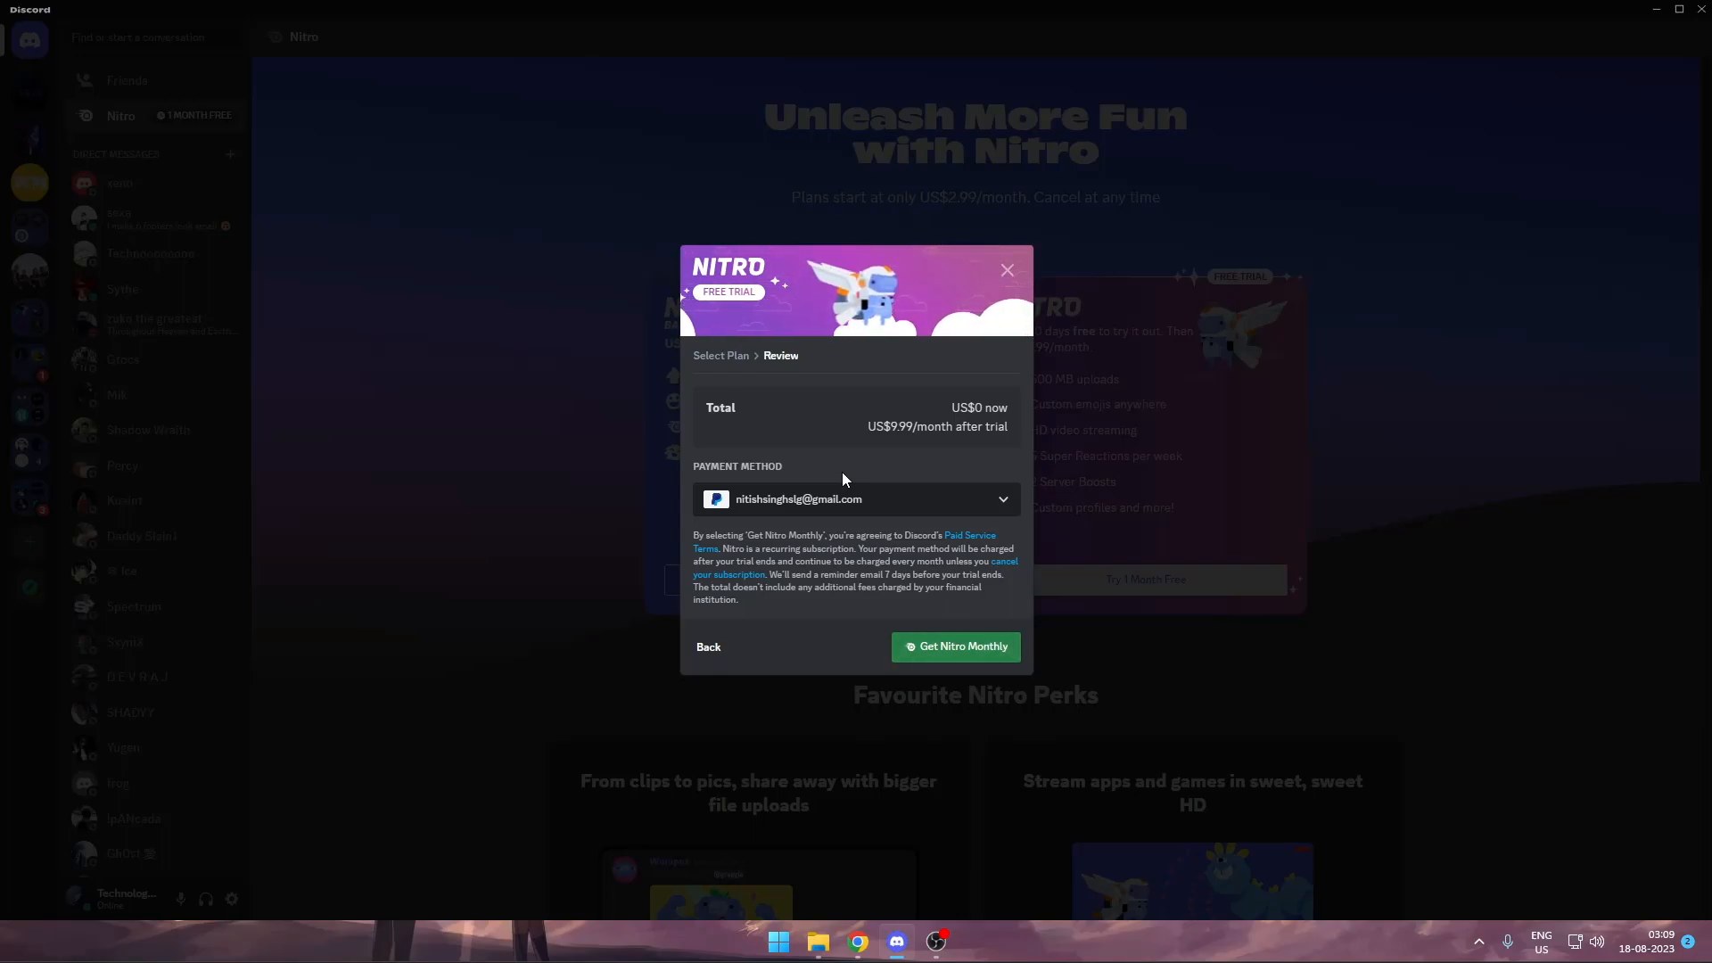
{"action": "left_click", "coordinate": [854, 499]}
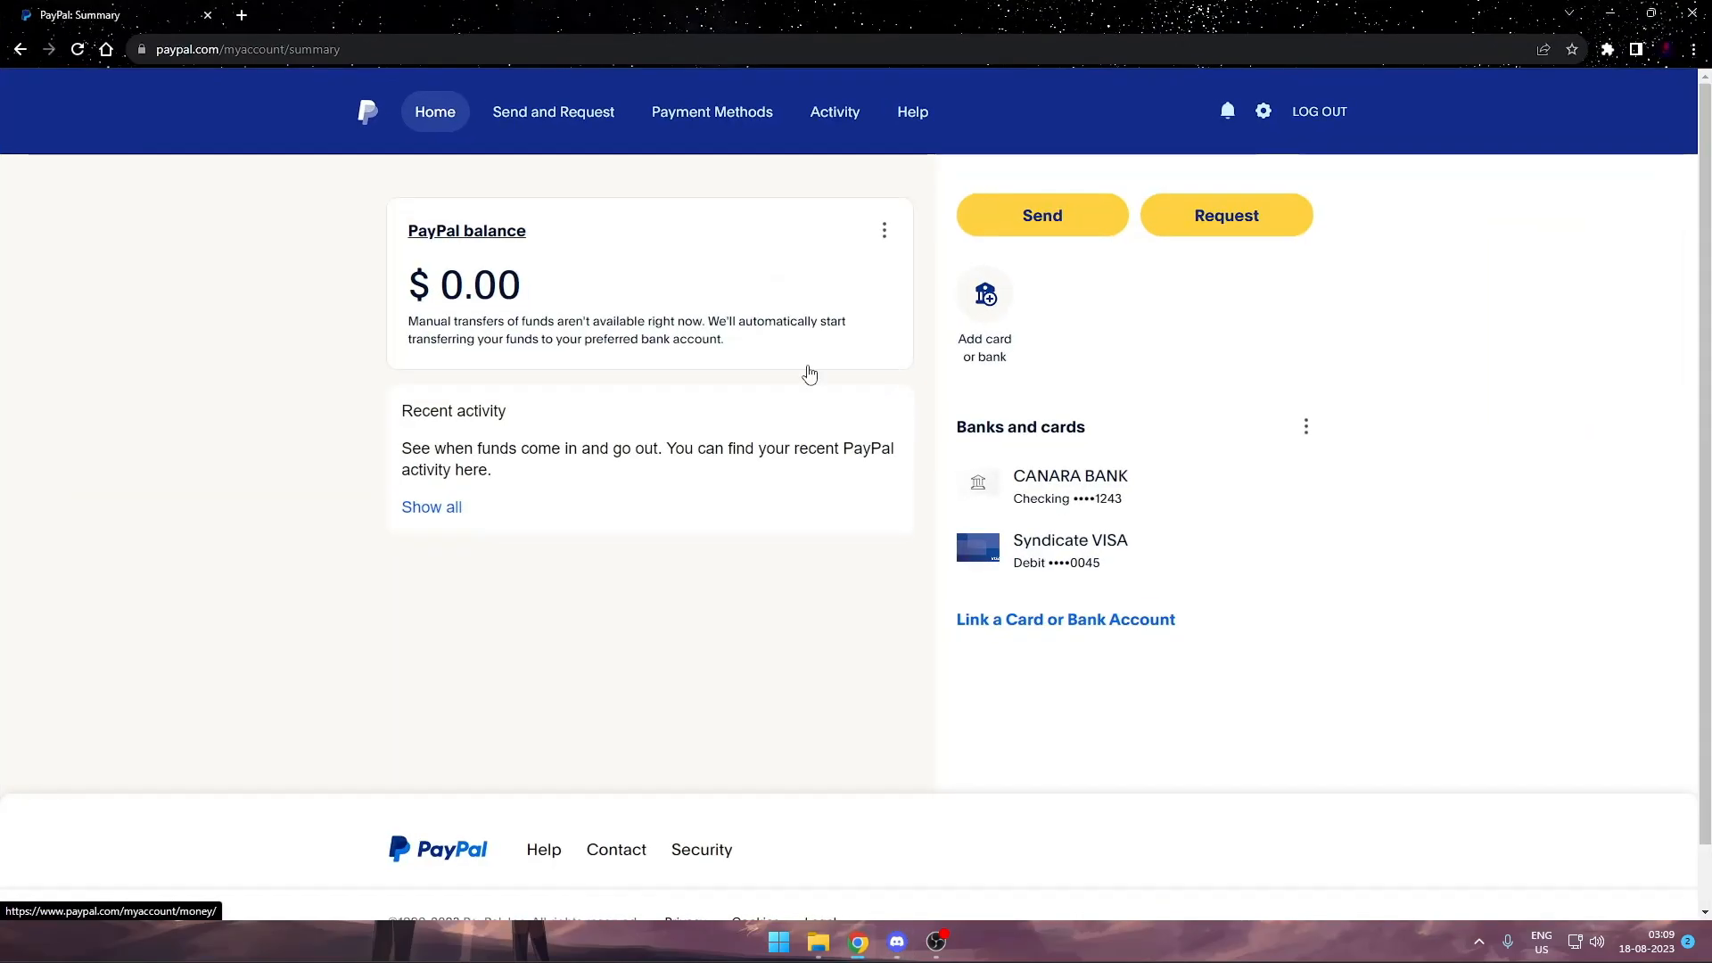
{"action": "mouse_move", "coordinate": [1013, 455]}
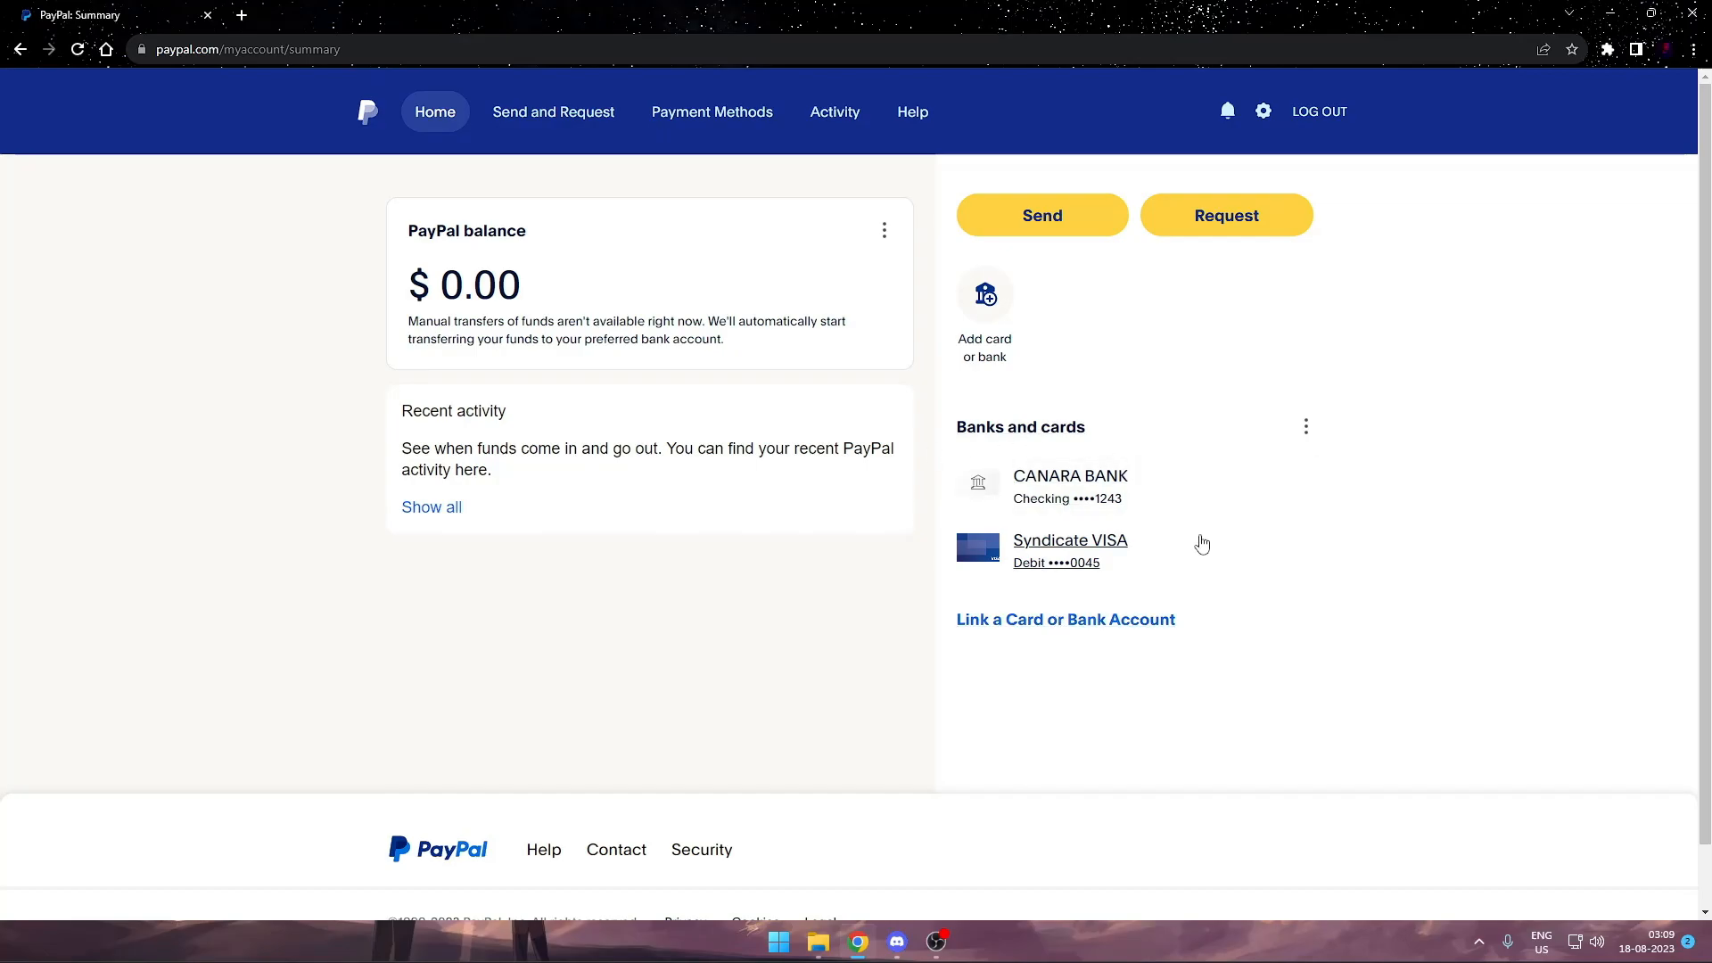
Return from the PayPal summary to the Discord trial review with PayPal as payment method.
{"action": "left_click", "coordinate": [896, 940]}
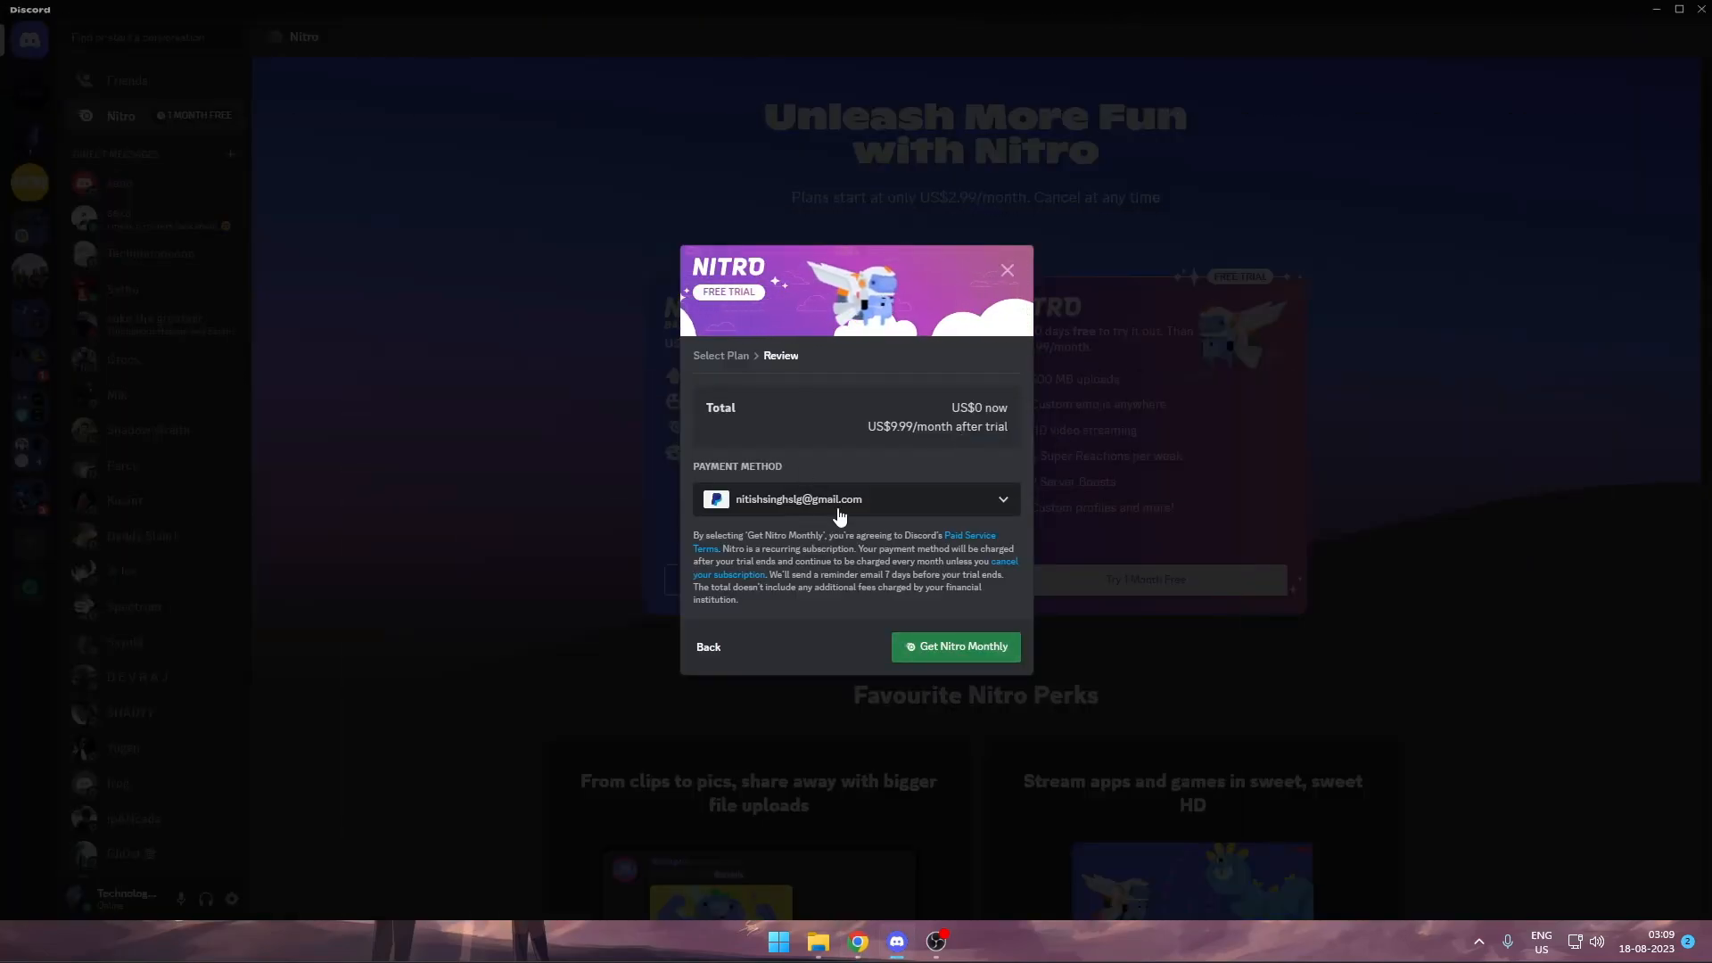
{"action": "left_click", "coordinate": [854, 499]}
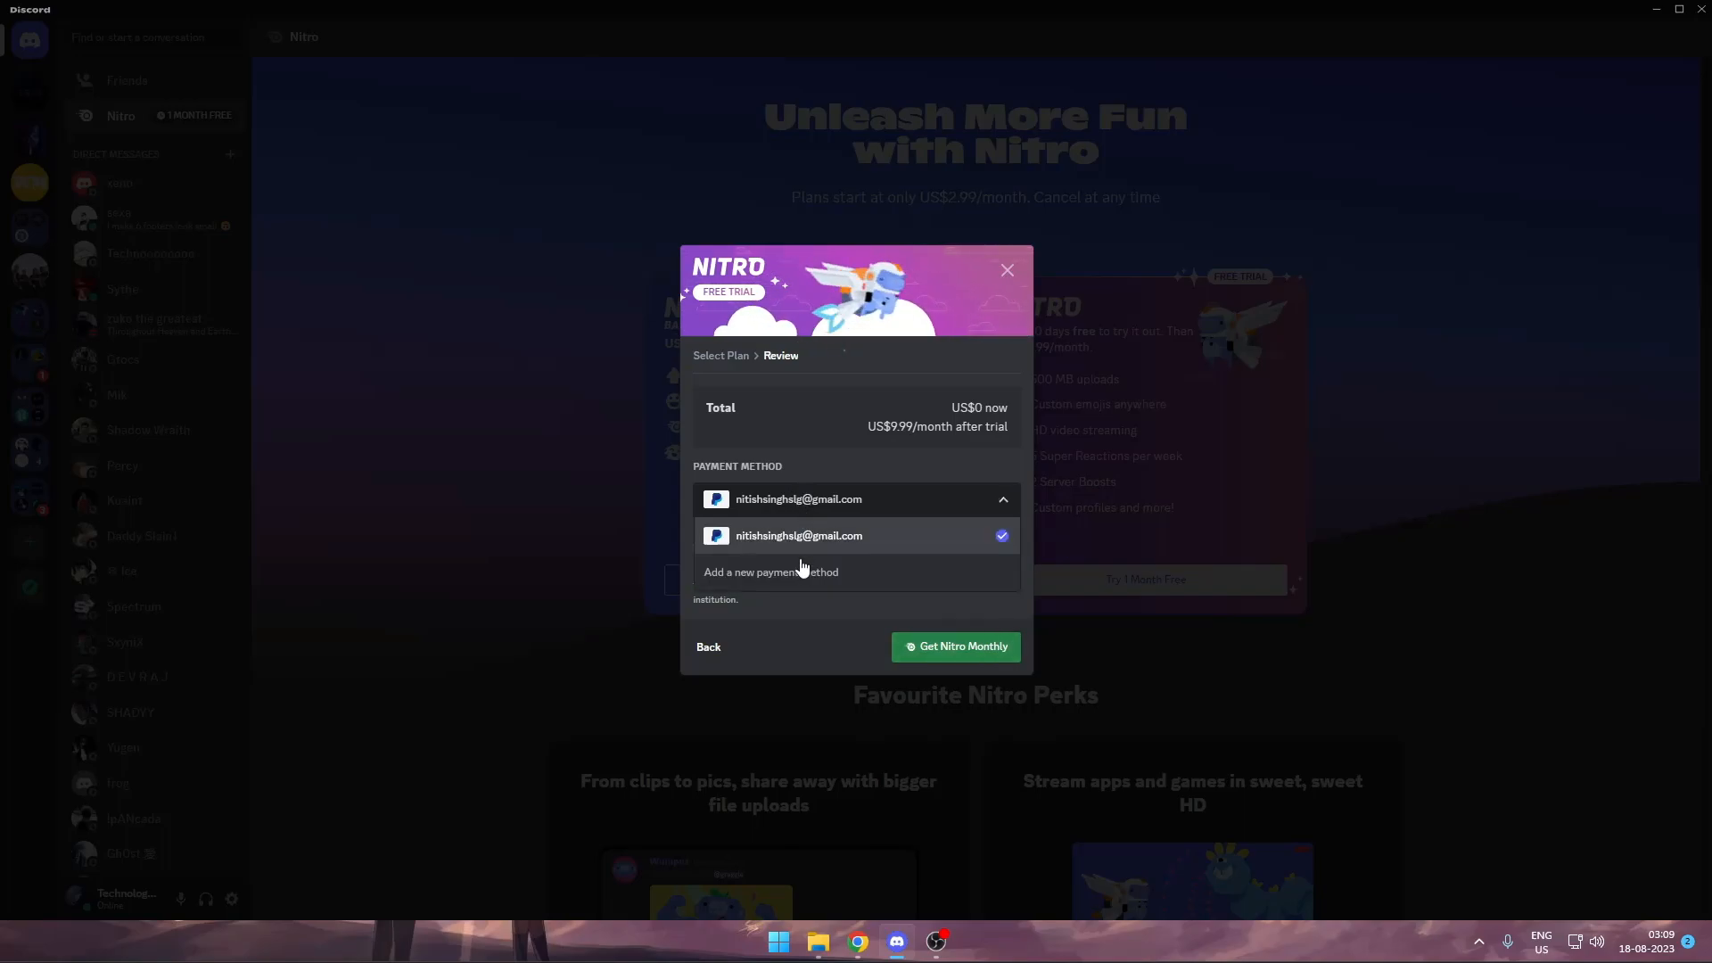
{"action": "left_click", "coordinate": [771, 571]}
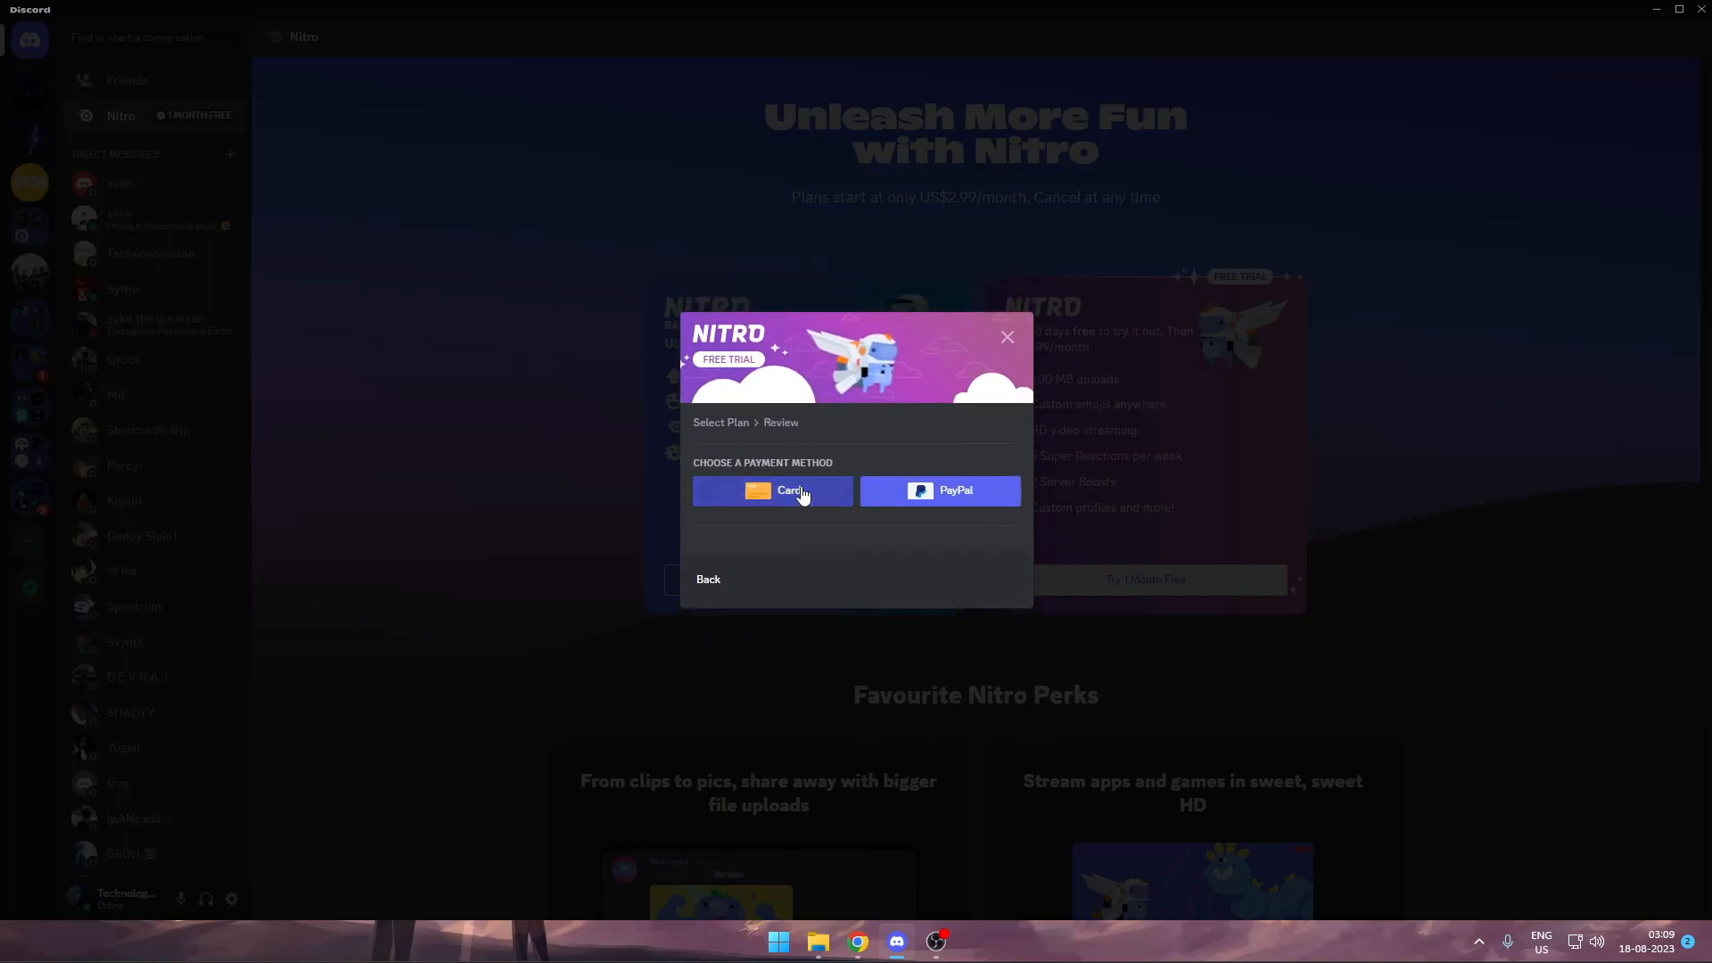
{"action": "left_click", "coordinate": [772, 491]}
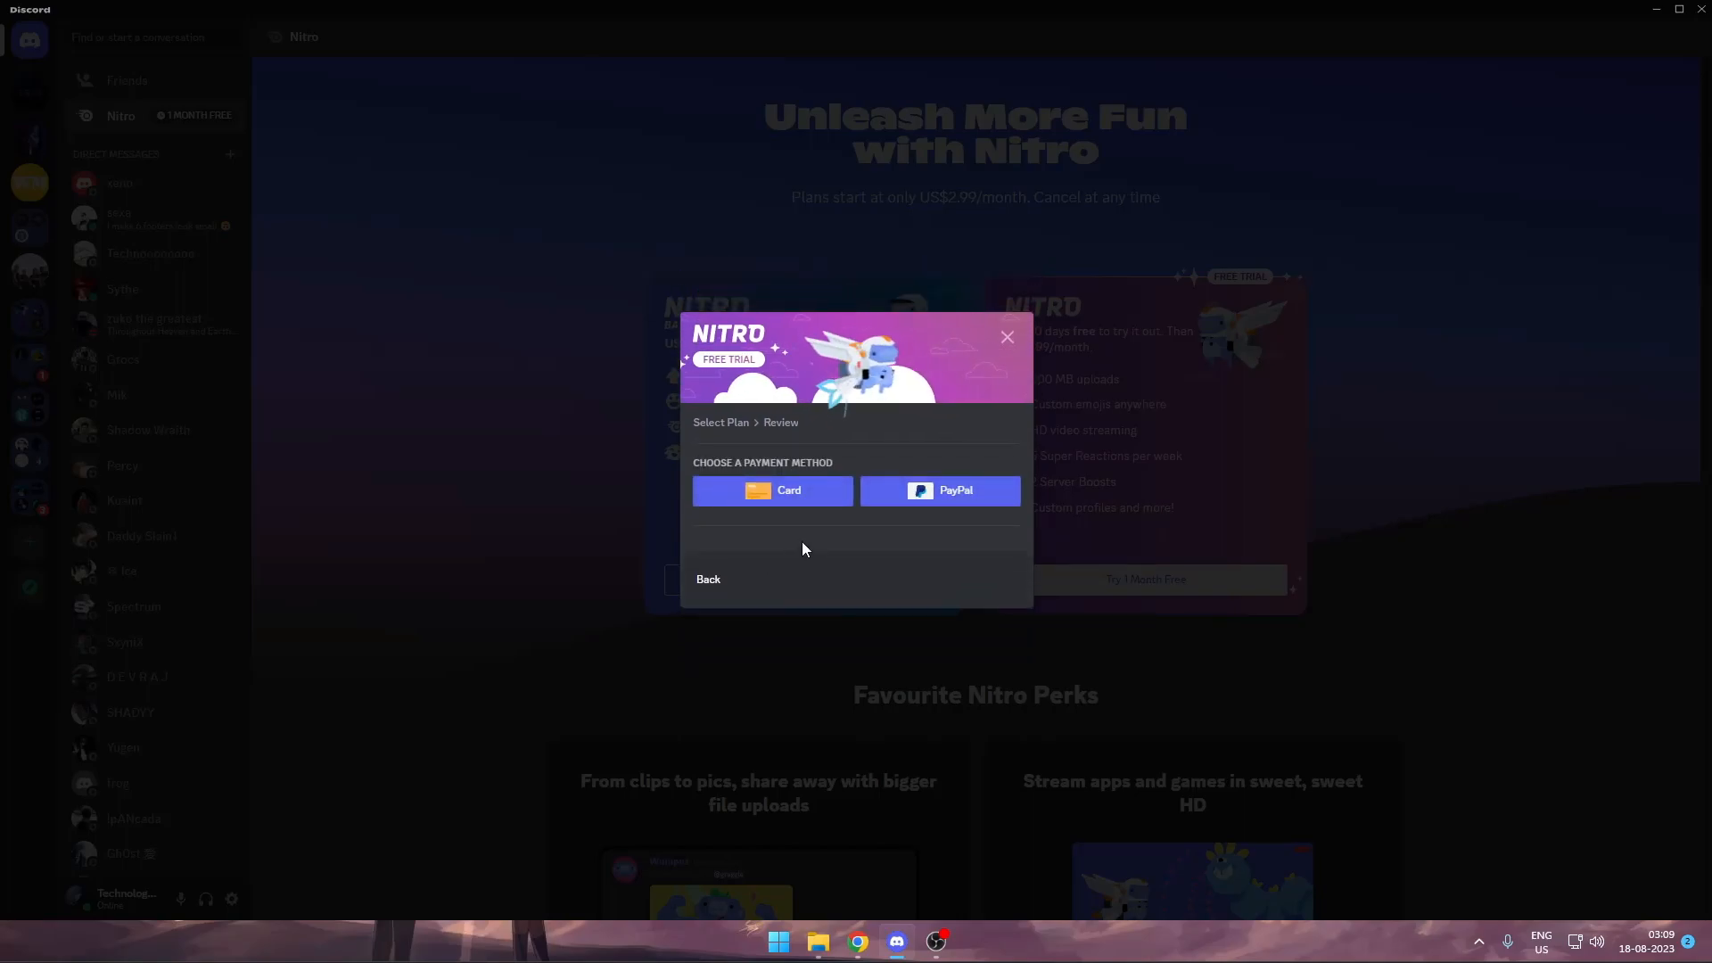
{"action": "left_click", "coordinate": [940, 490]}
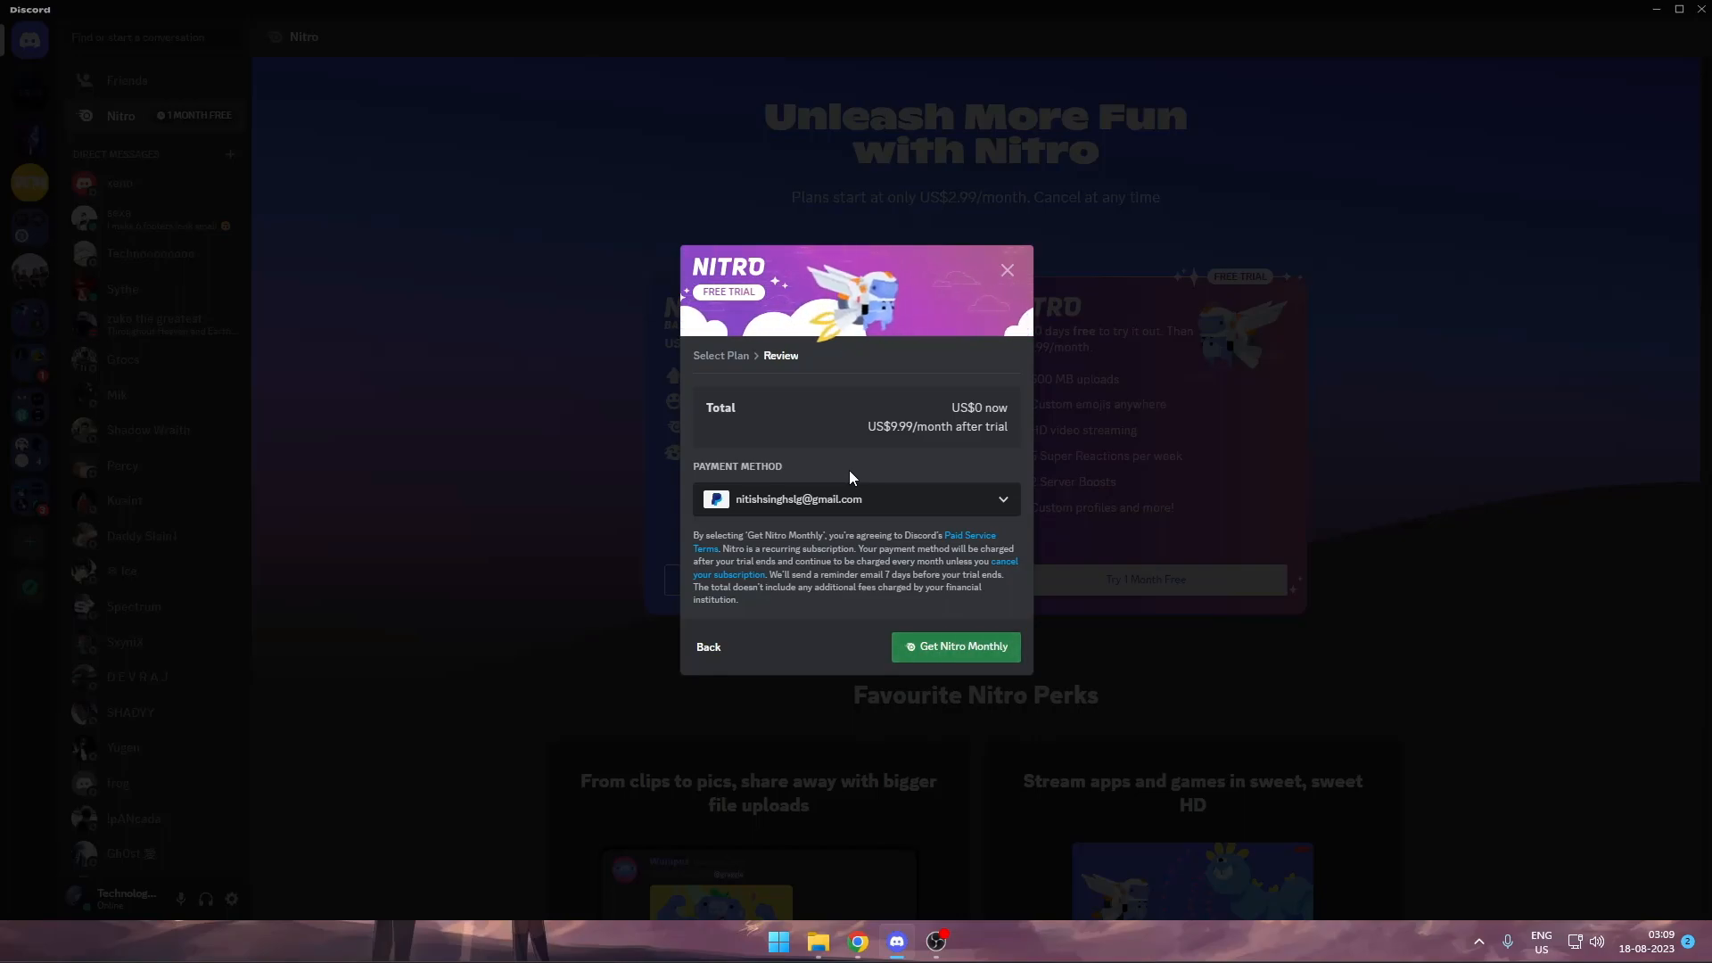
{"action": "mouse_move", "coordinate": [981, 645]}
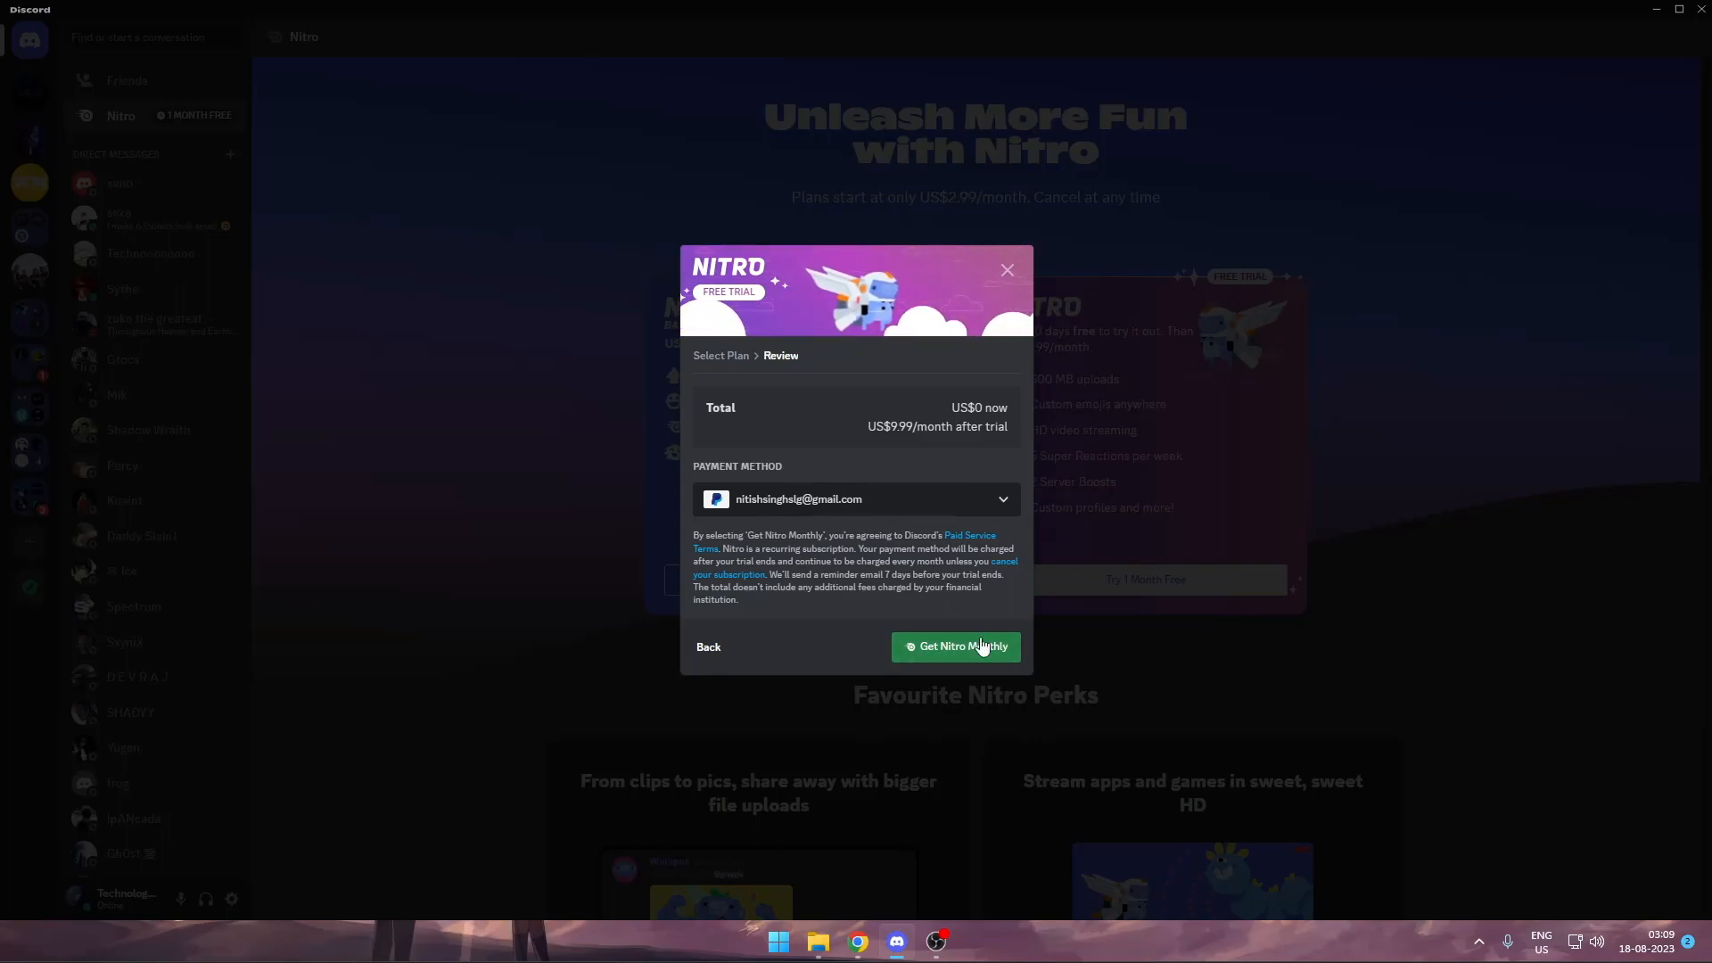
Claim Nitro Monthly free trial, dismiss the Nitro Activated message and return to Friends.
{"action": "left_click", "coordinate": [955, 645]}
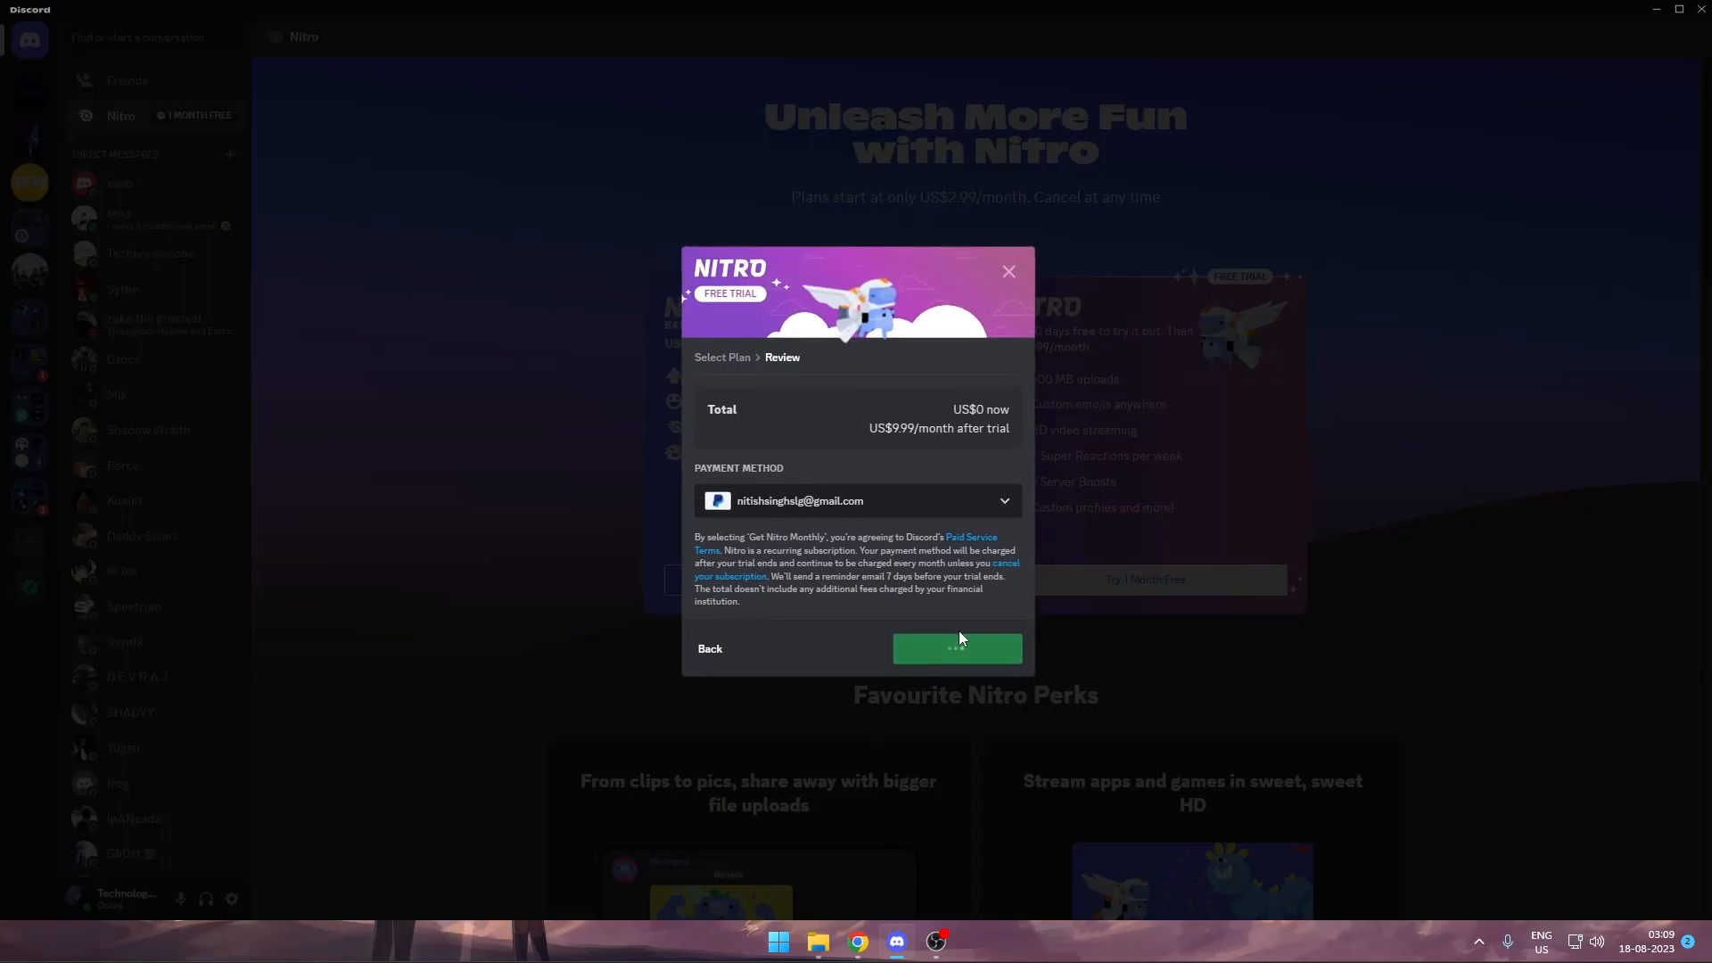
{"action": "left_click", "coordinate": [956, 647]}
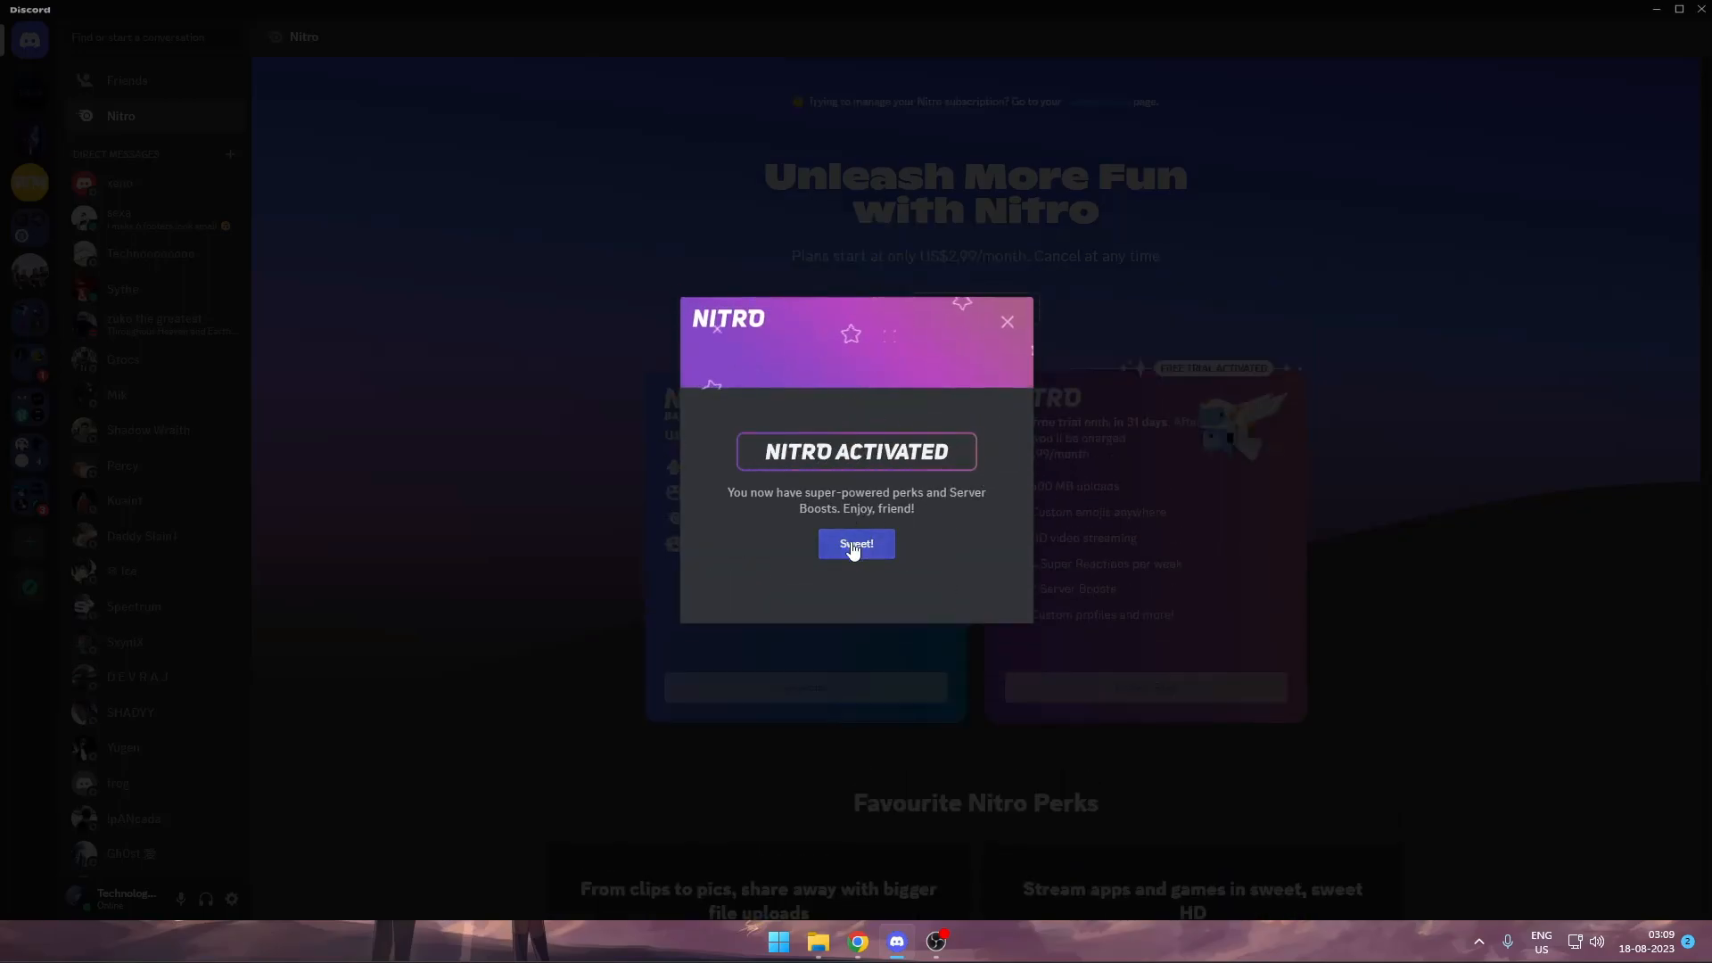
{"action": "left_click", "coordinate": [855, 543]}
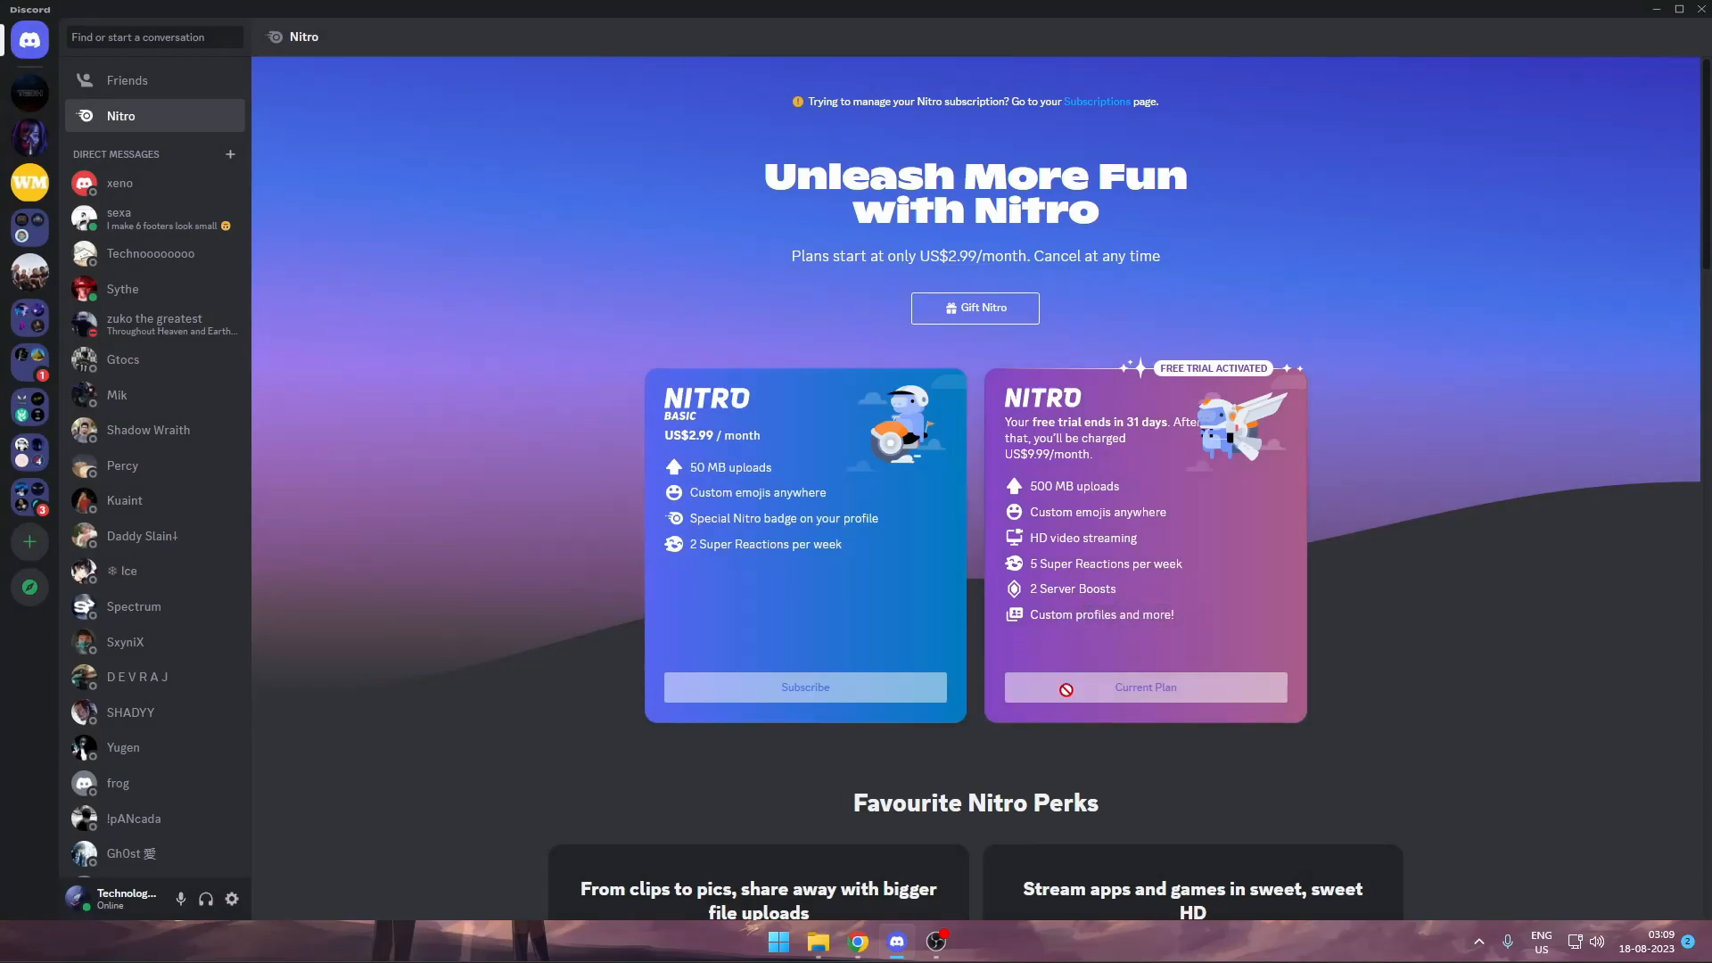
{"action": "left_click", "coordinate": [127, 81]}
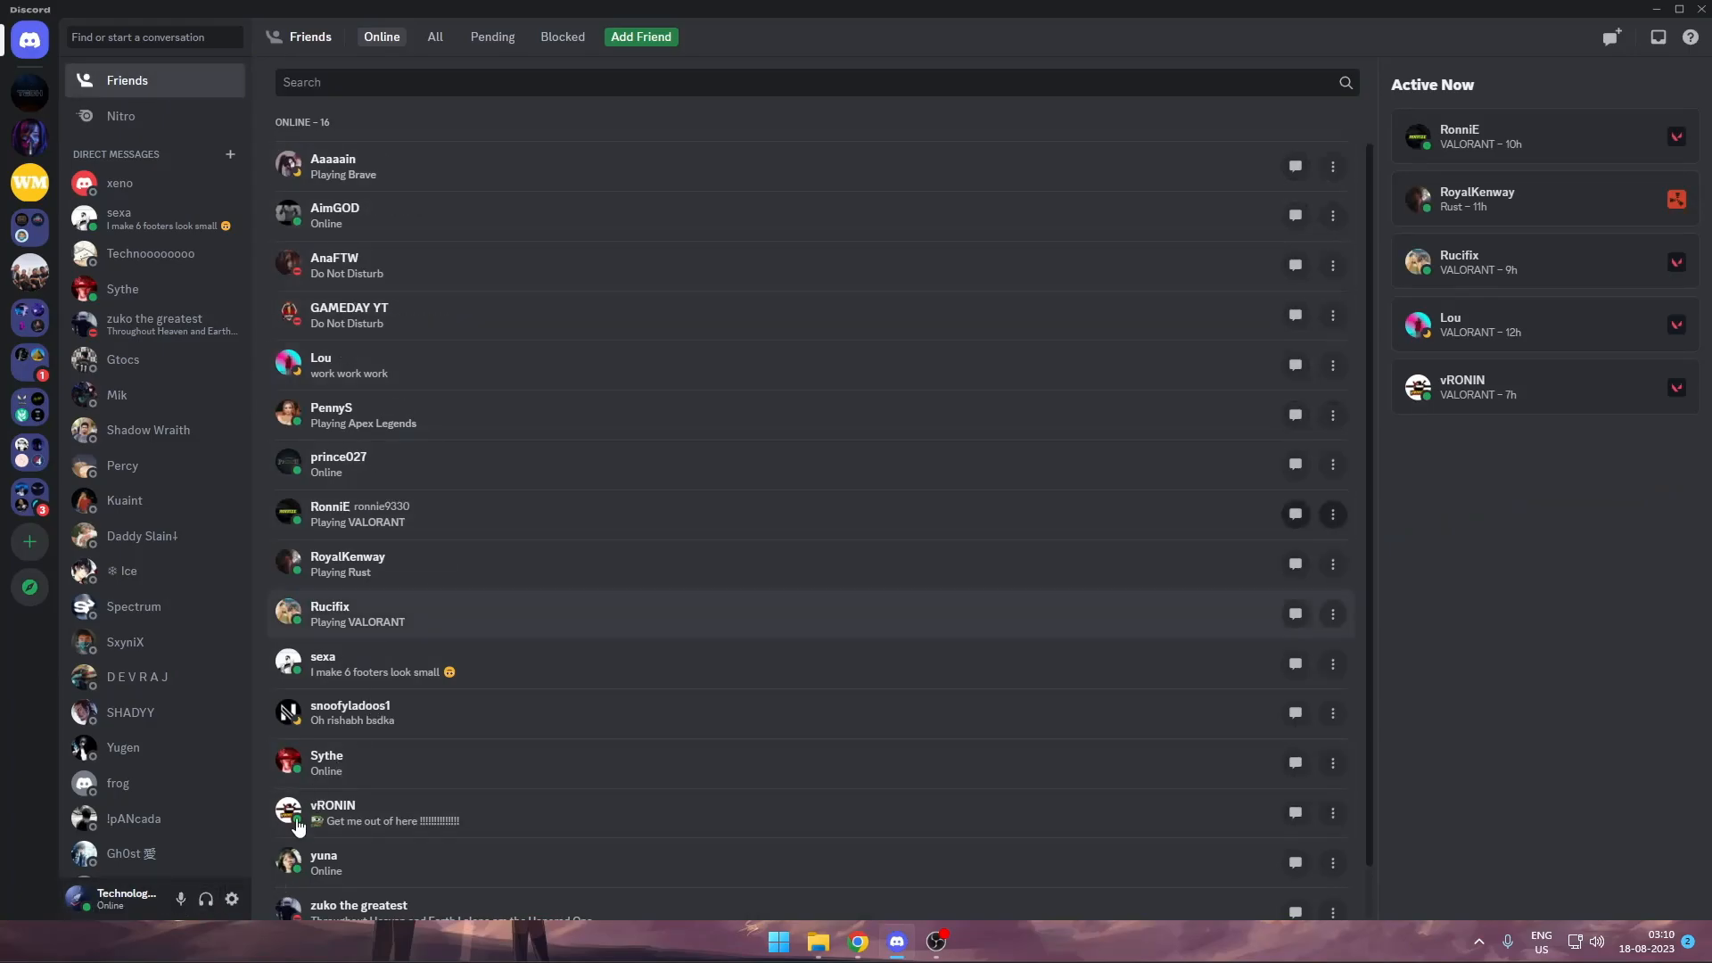
Set the profile avatar to the animated puppet GIF and save the change.
{"action": "left_click", "coordinate": [232, 898]}
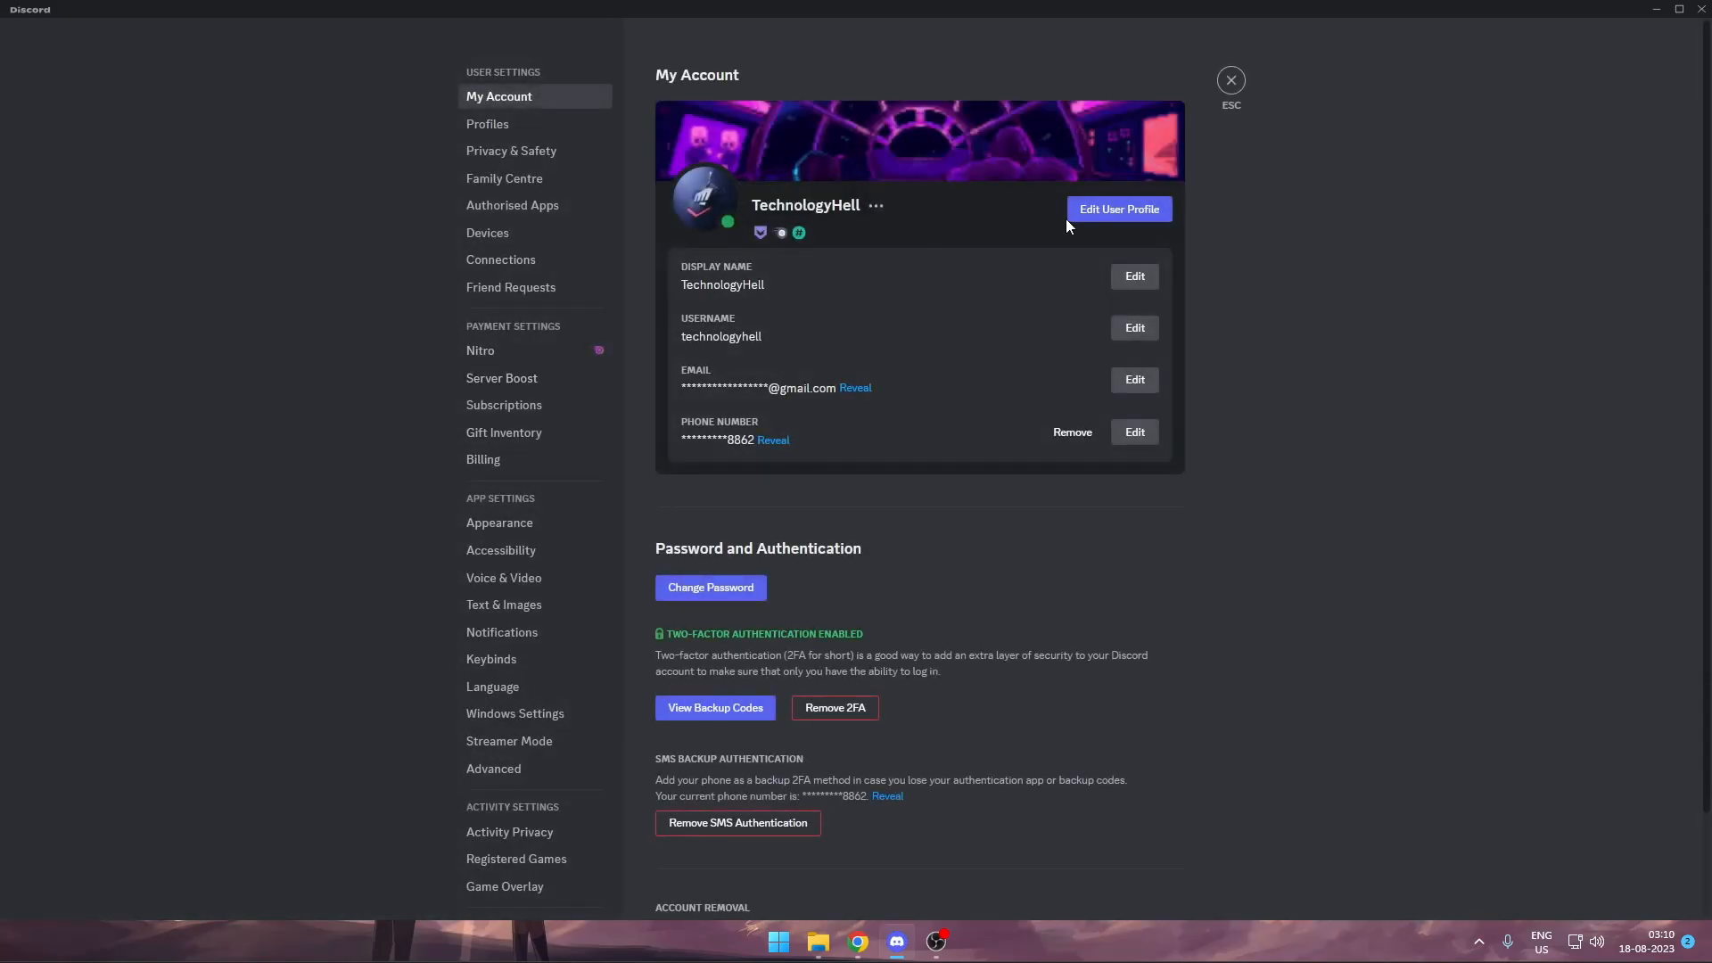
{"action": "left_click", "coordinate": [489, 123]}
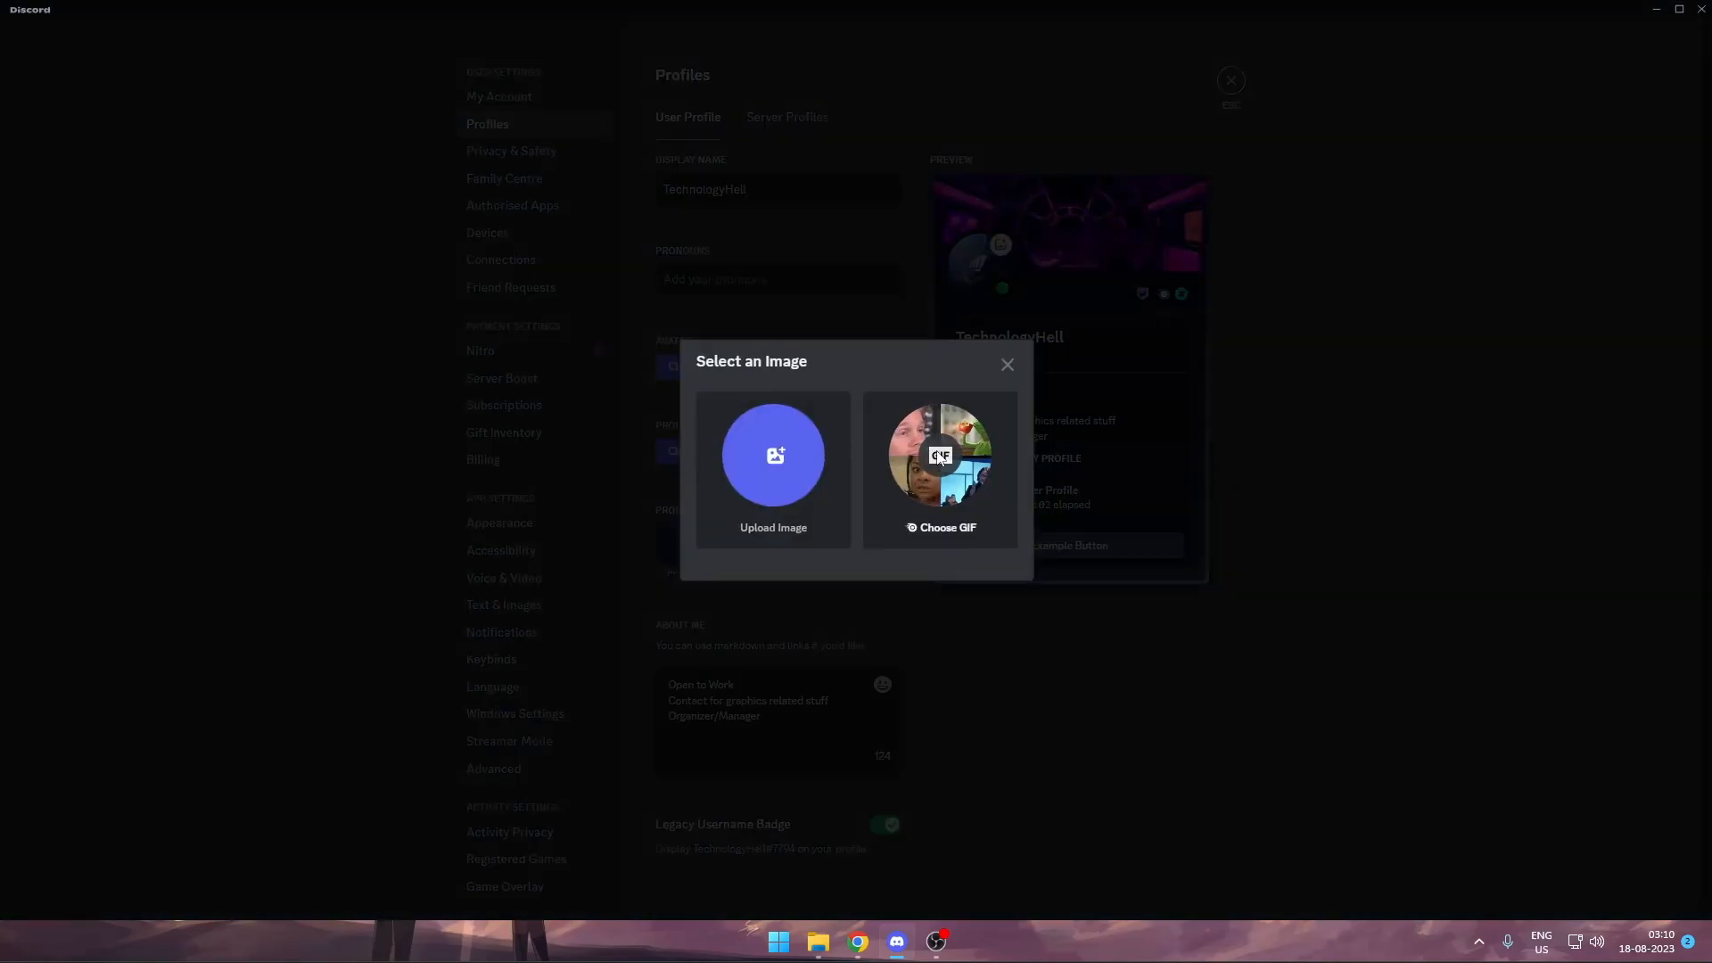
{"action": "left_click", "coordinate": [940, 452]}
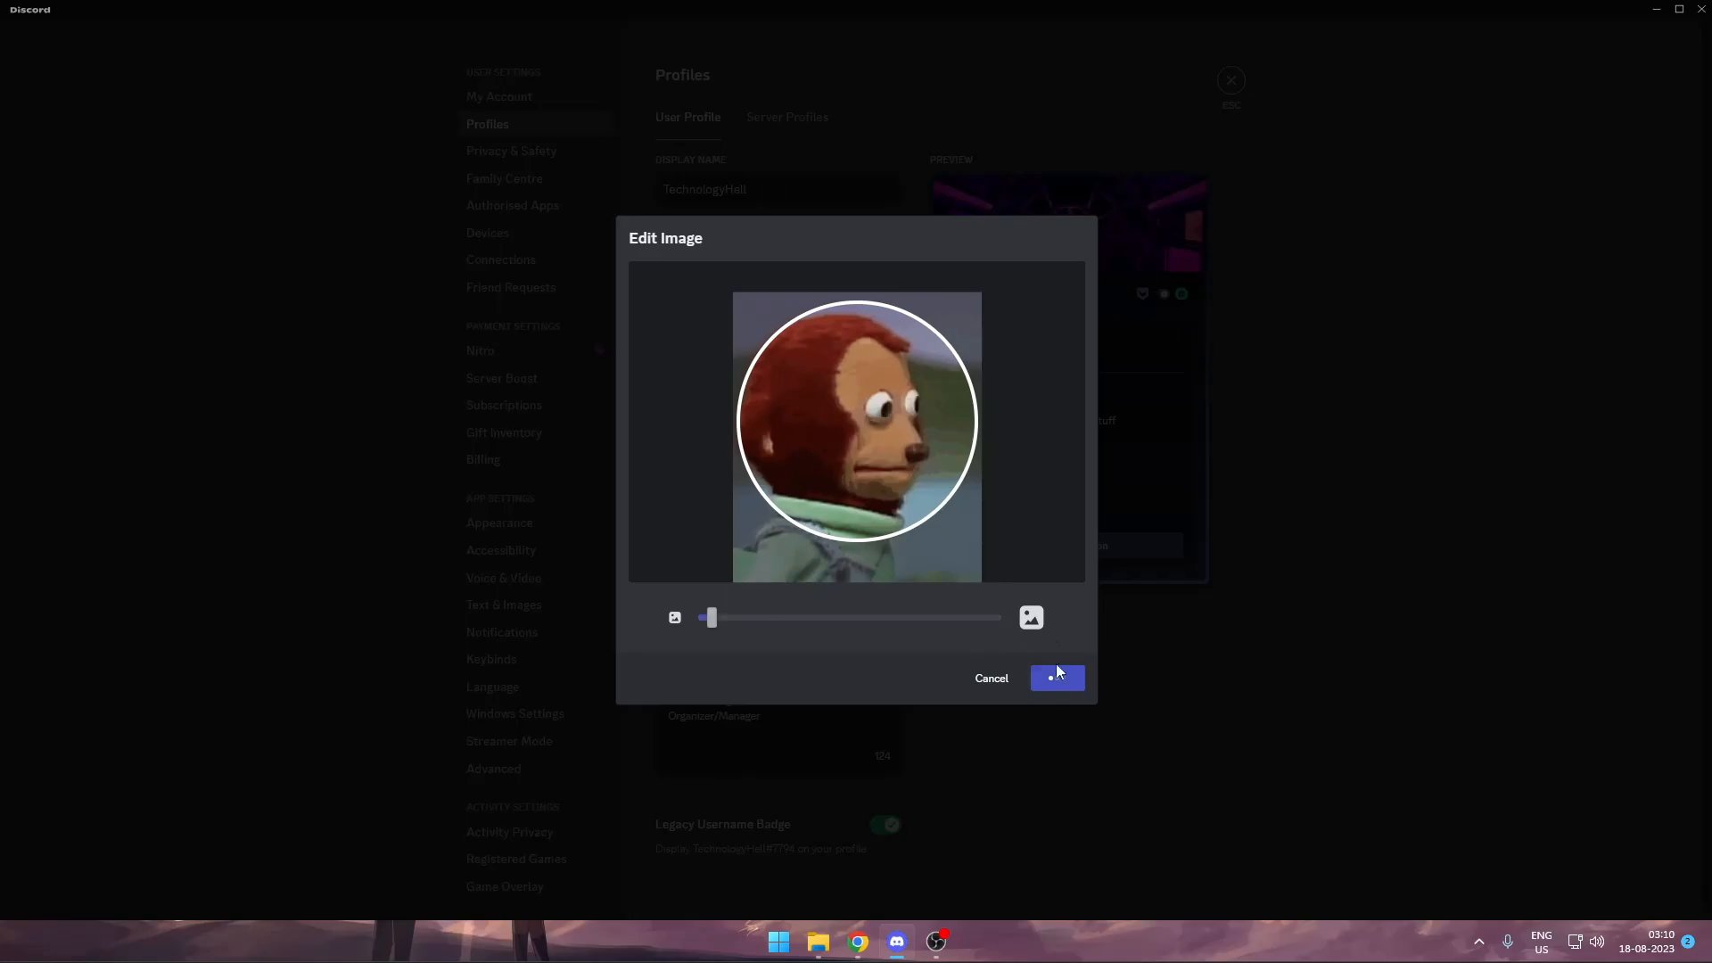
{"action": "left_click", "coordinate": [1055, 678]}
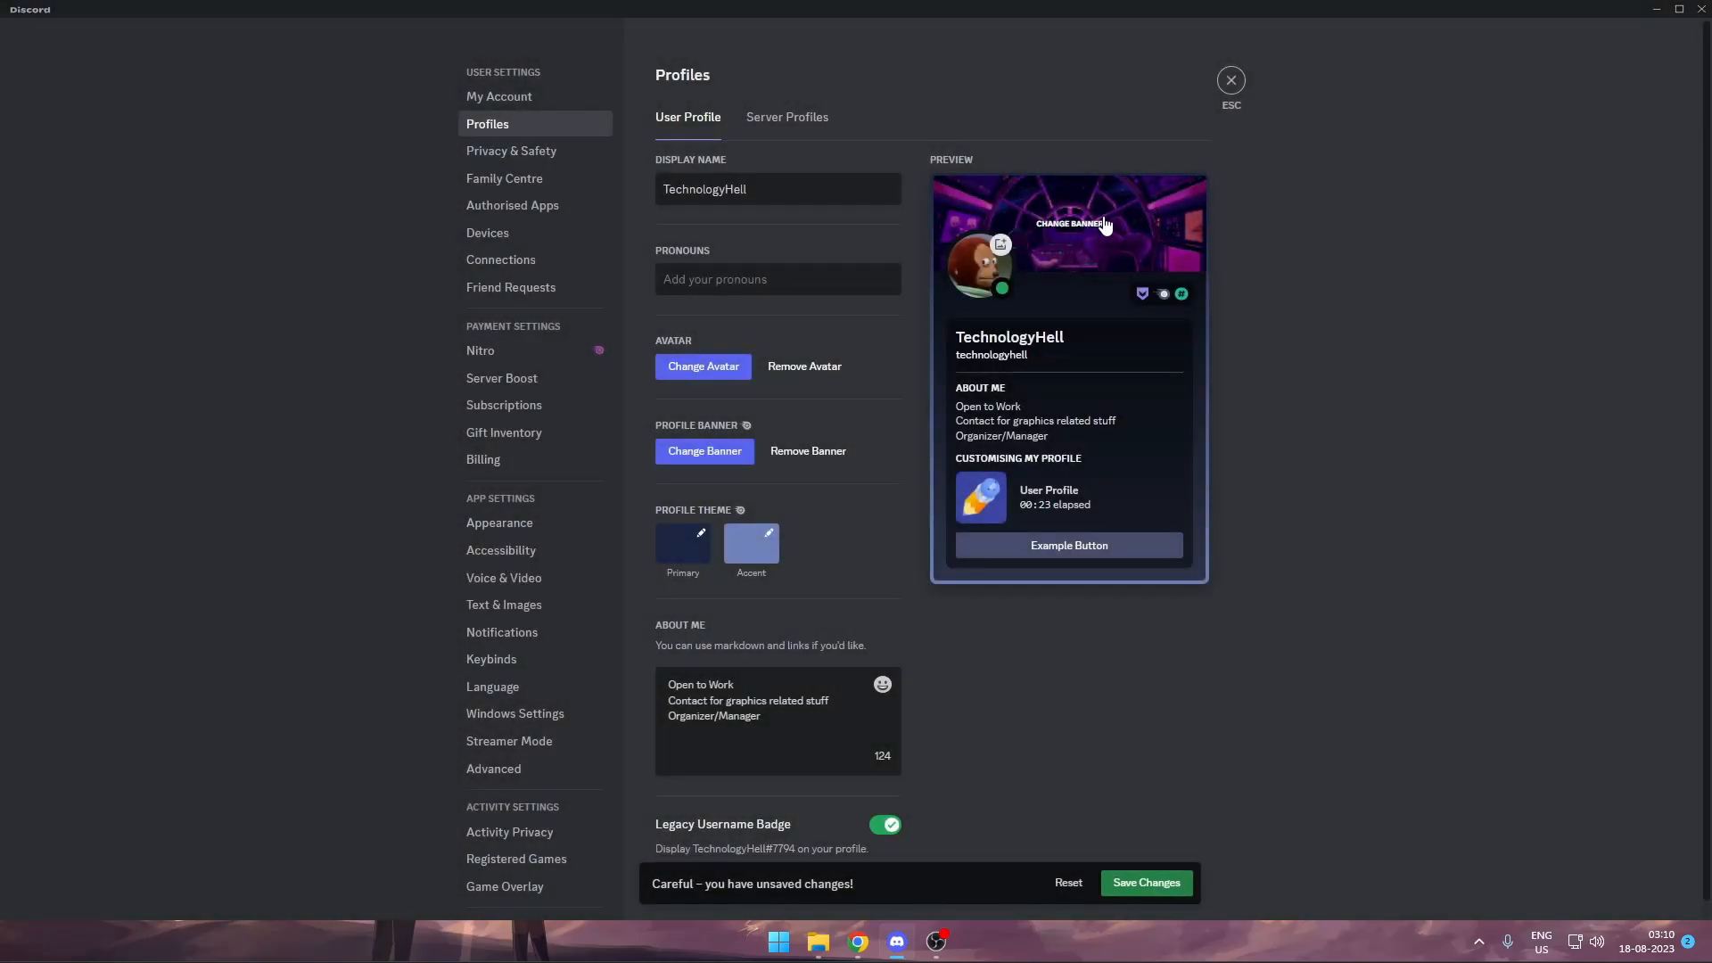
{"action": "mouse_move", "coordinate": [1088, 281]}
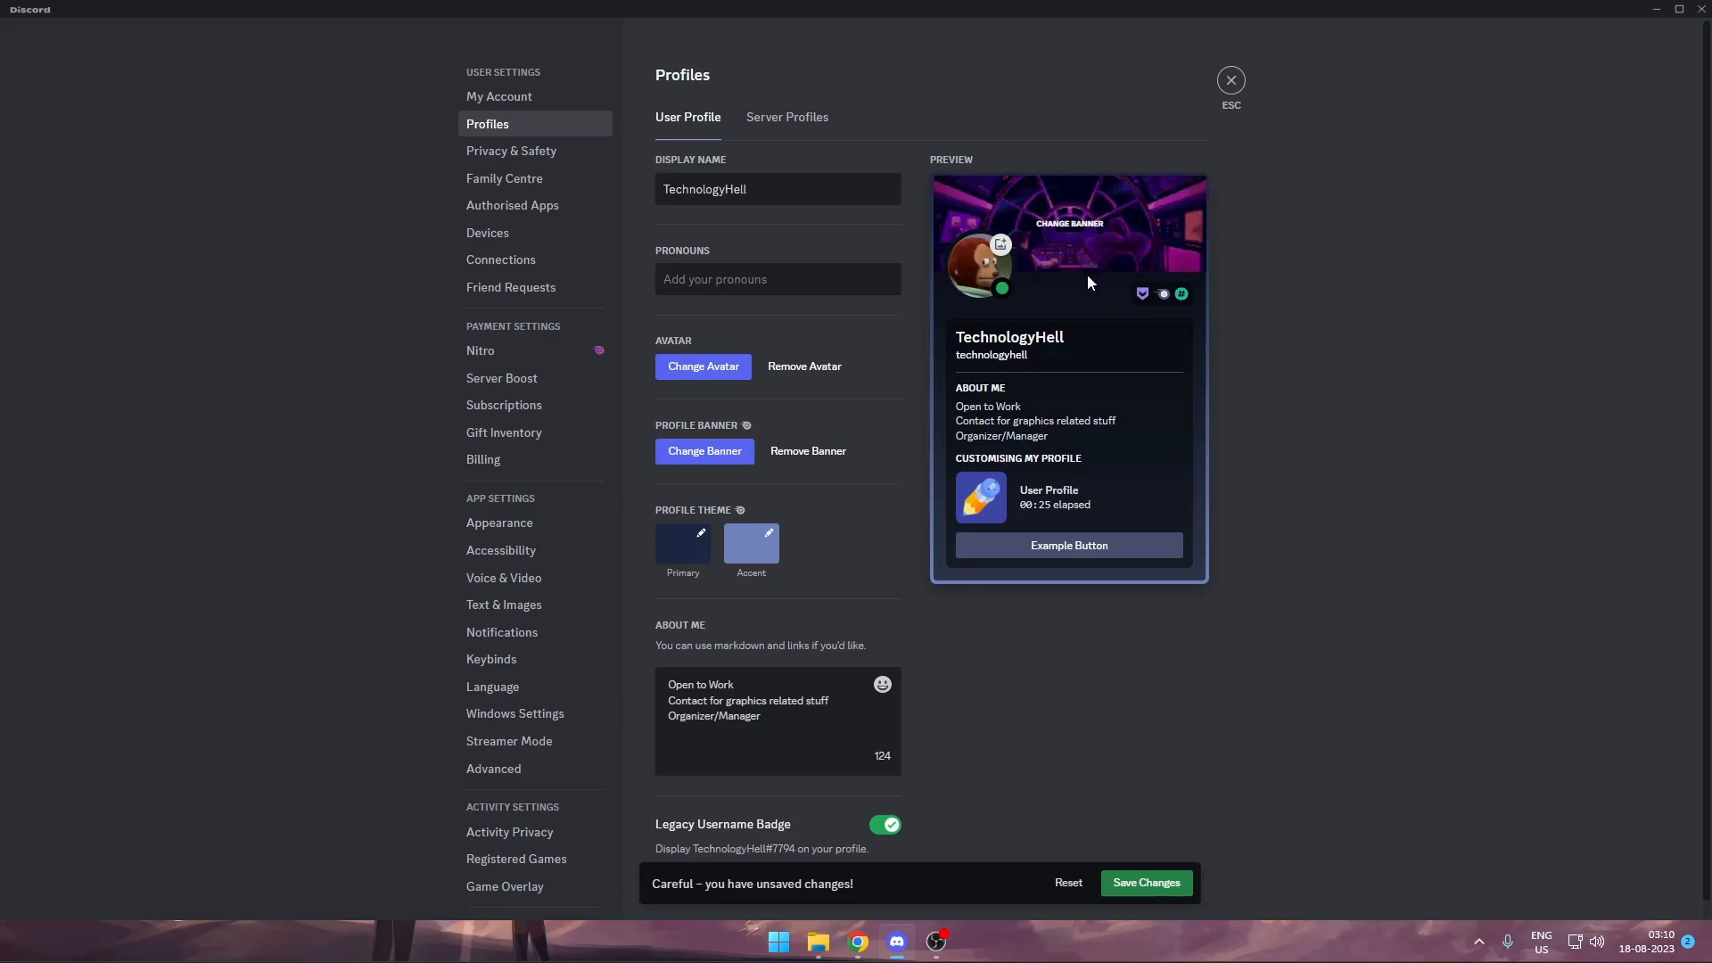
{"action": "left_click", "coordinate": [501, 378]}
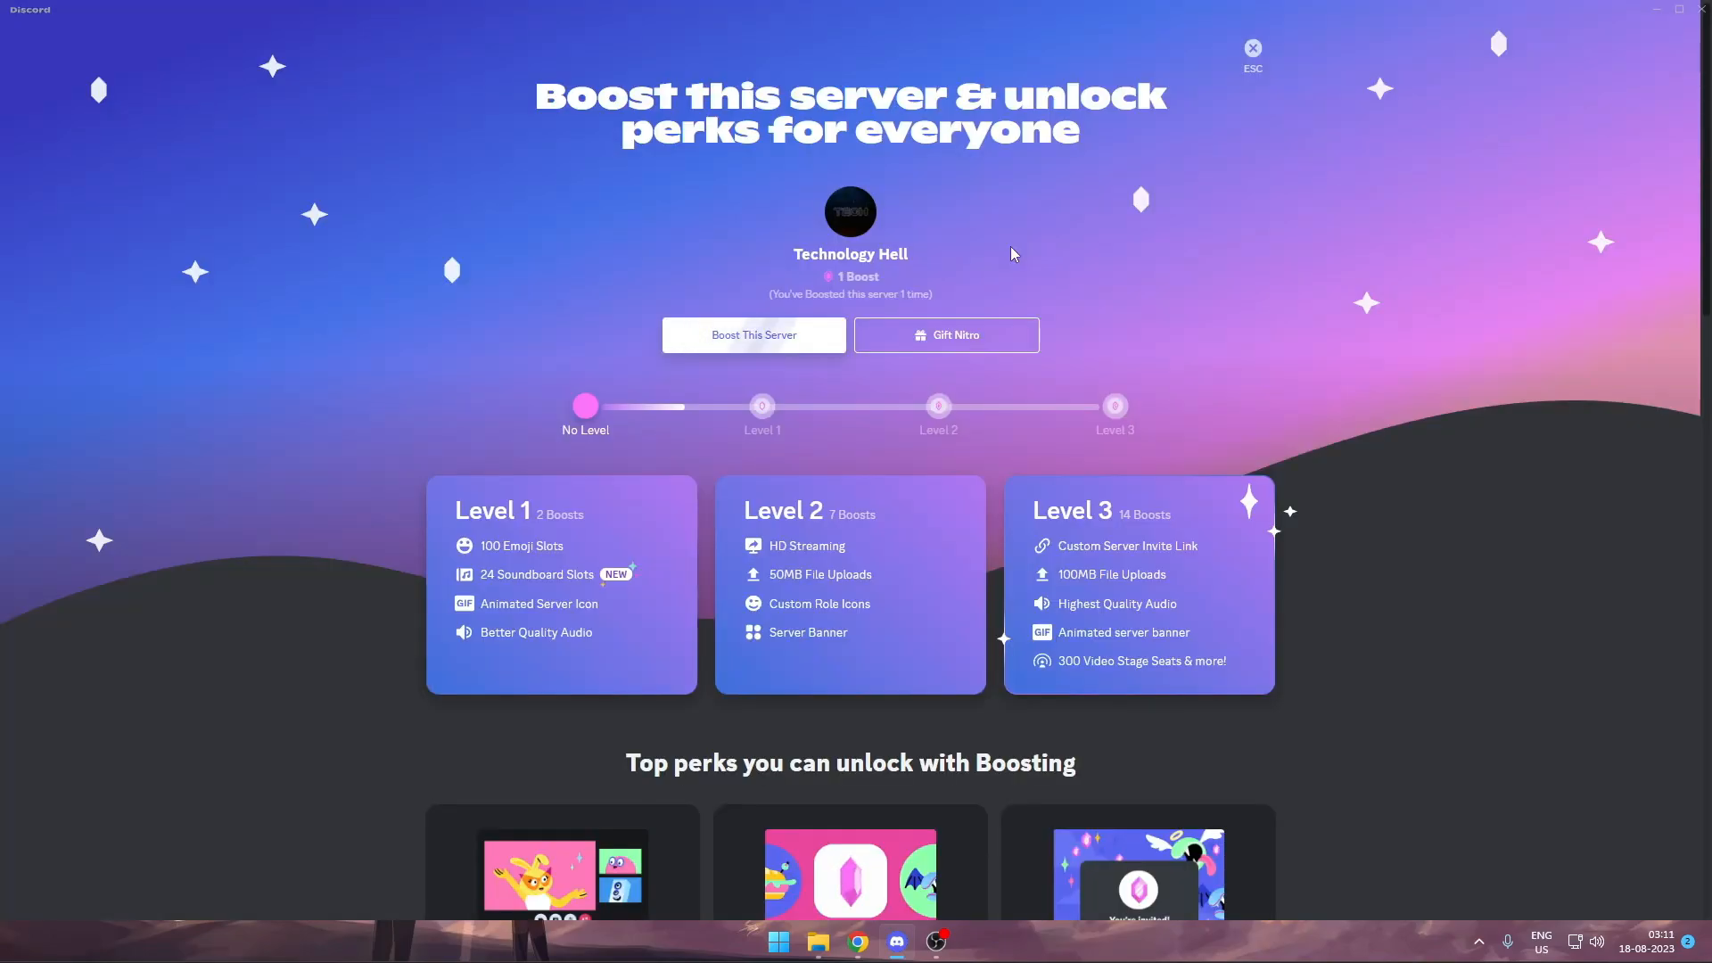
Boost the Technology Hell server once and dismiss the success message.
{"action": "left_click", "coordinate": [752, 336]}
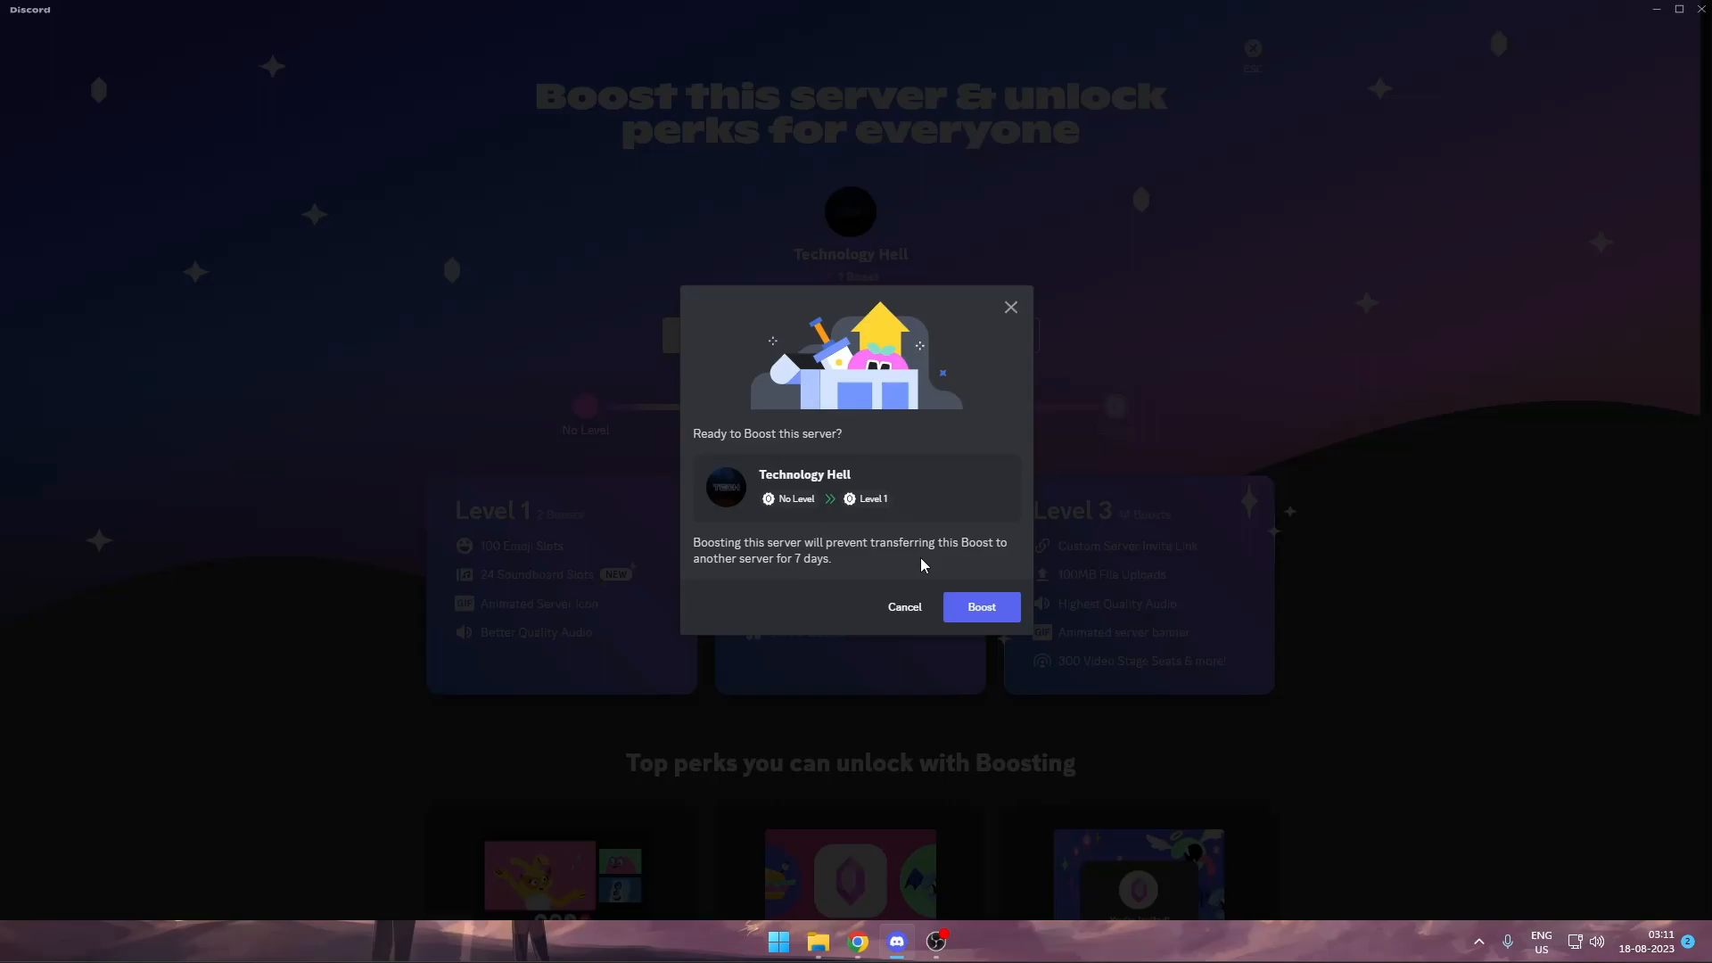
{"action": "left_click", "coordinate": [979, 606]}
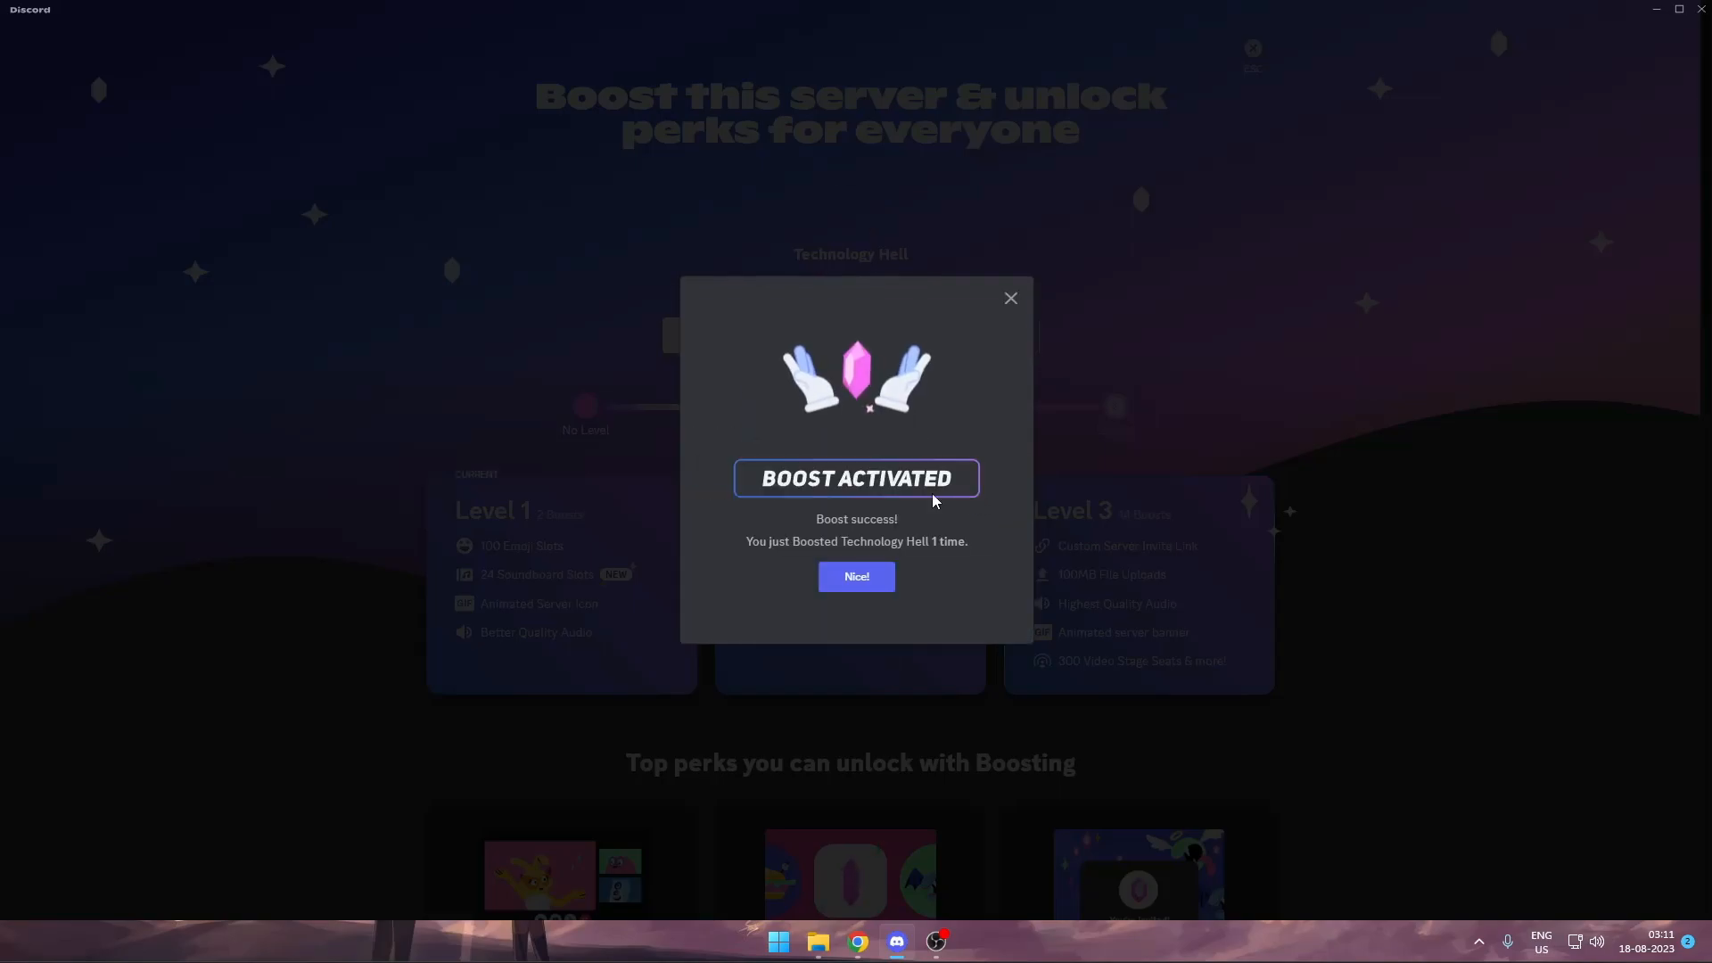
{"action": "left_click", "coordinate": [856, 576]}
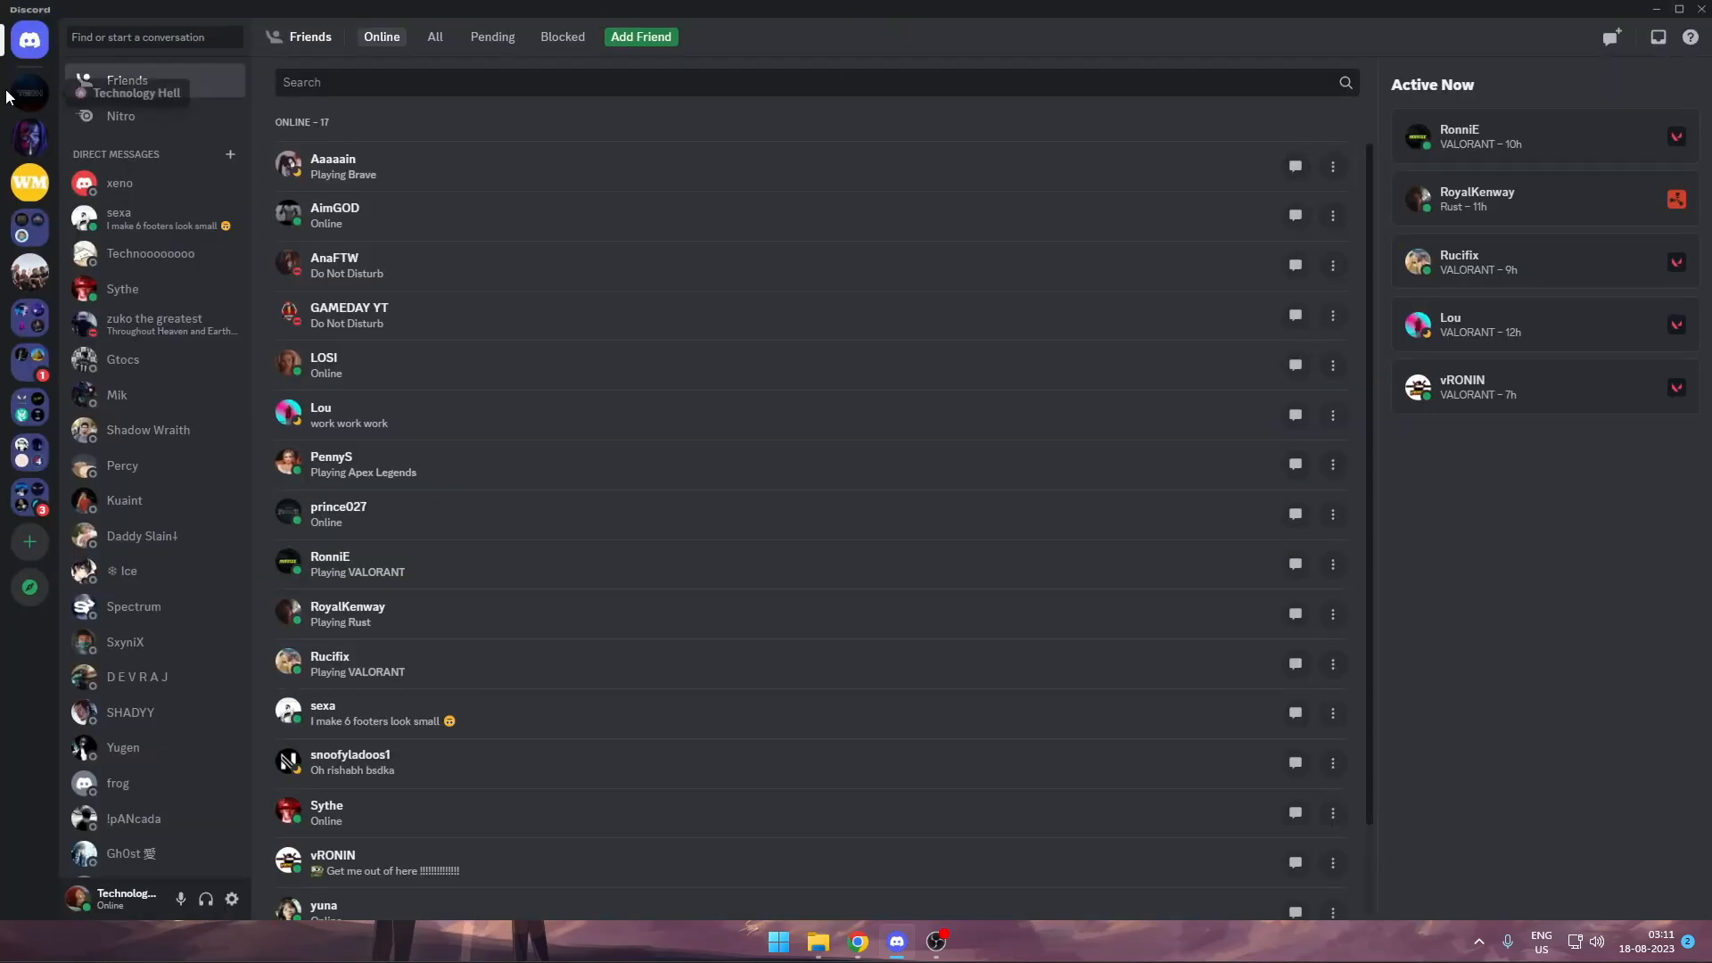
Check the Nitro page shows the active trial, then go to My Account settings.
{"action": "left_click", "coordinate": [31, 93]}
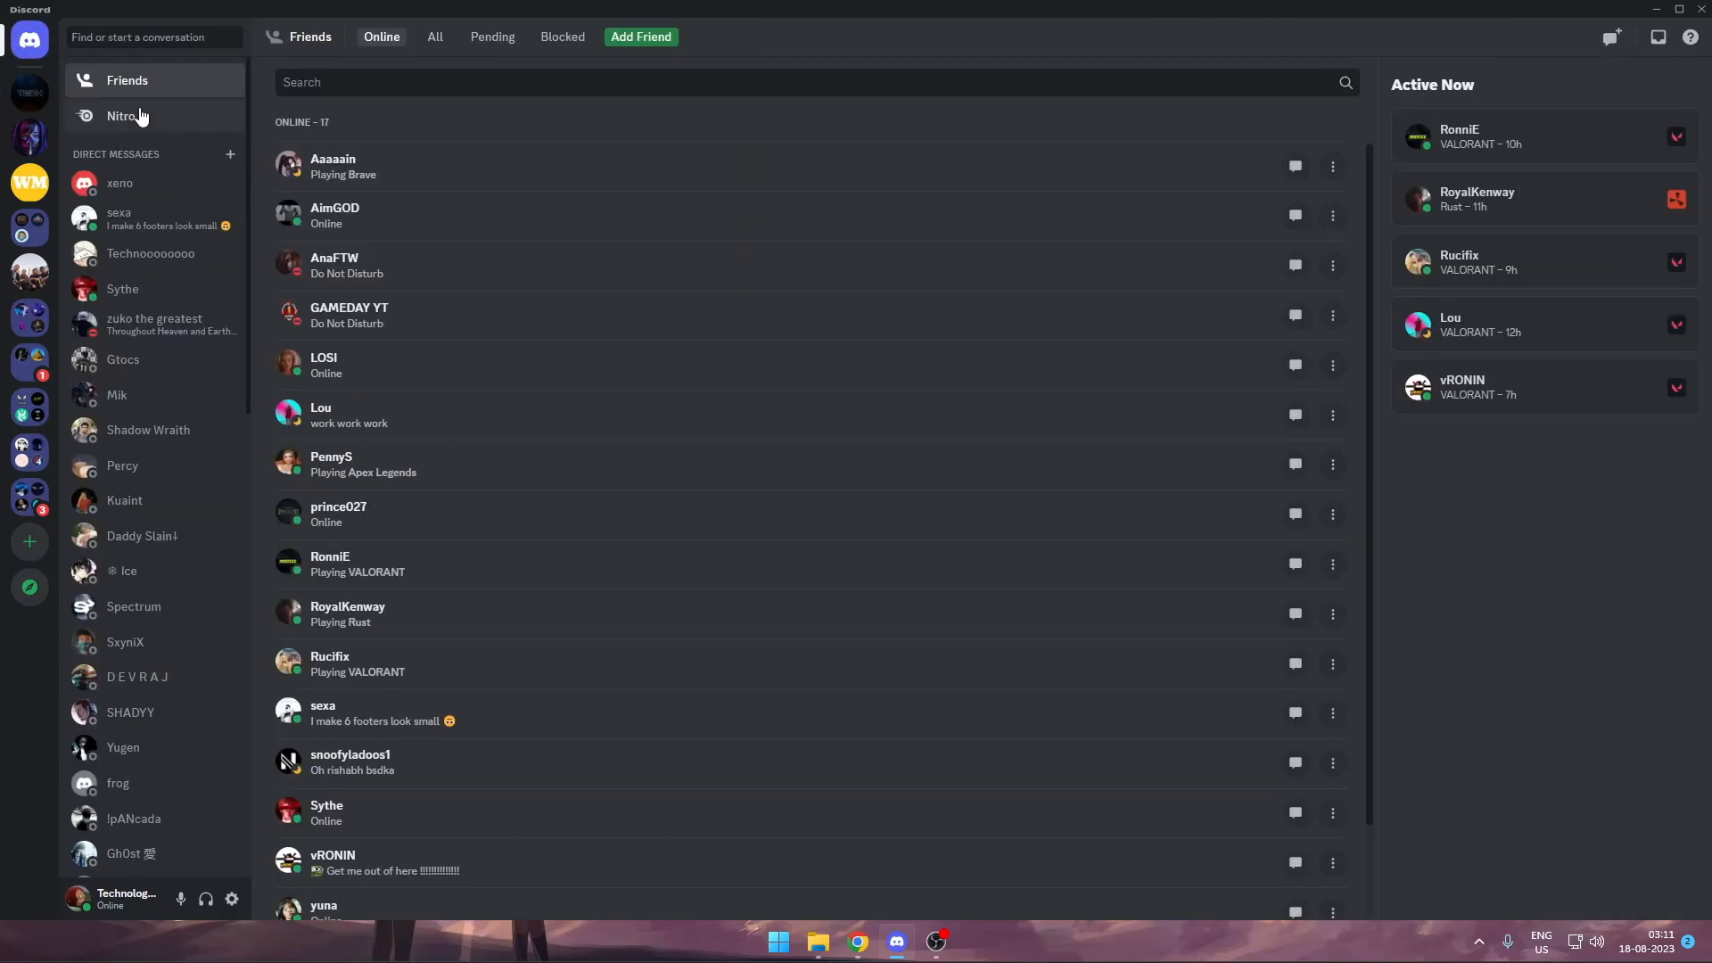
{"action": "left_click", "coordinate": [125, 116]}
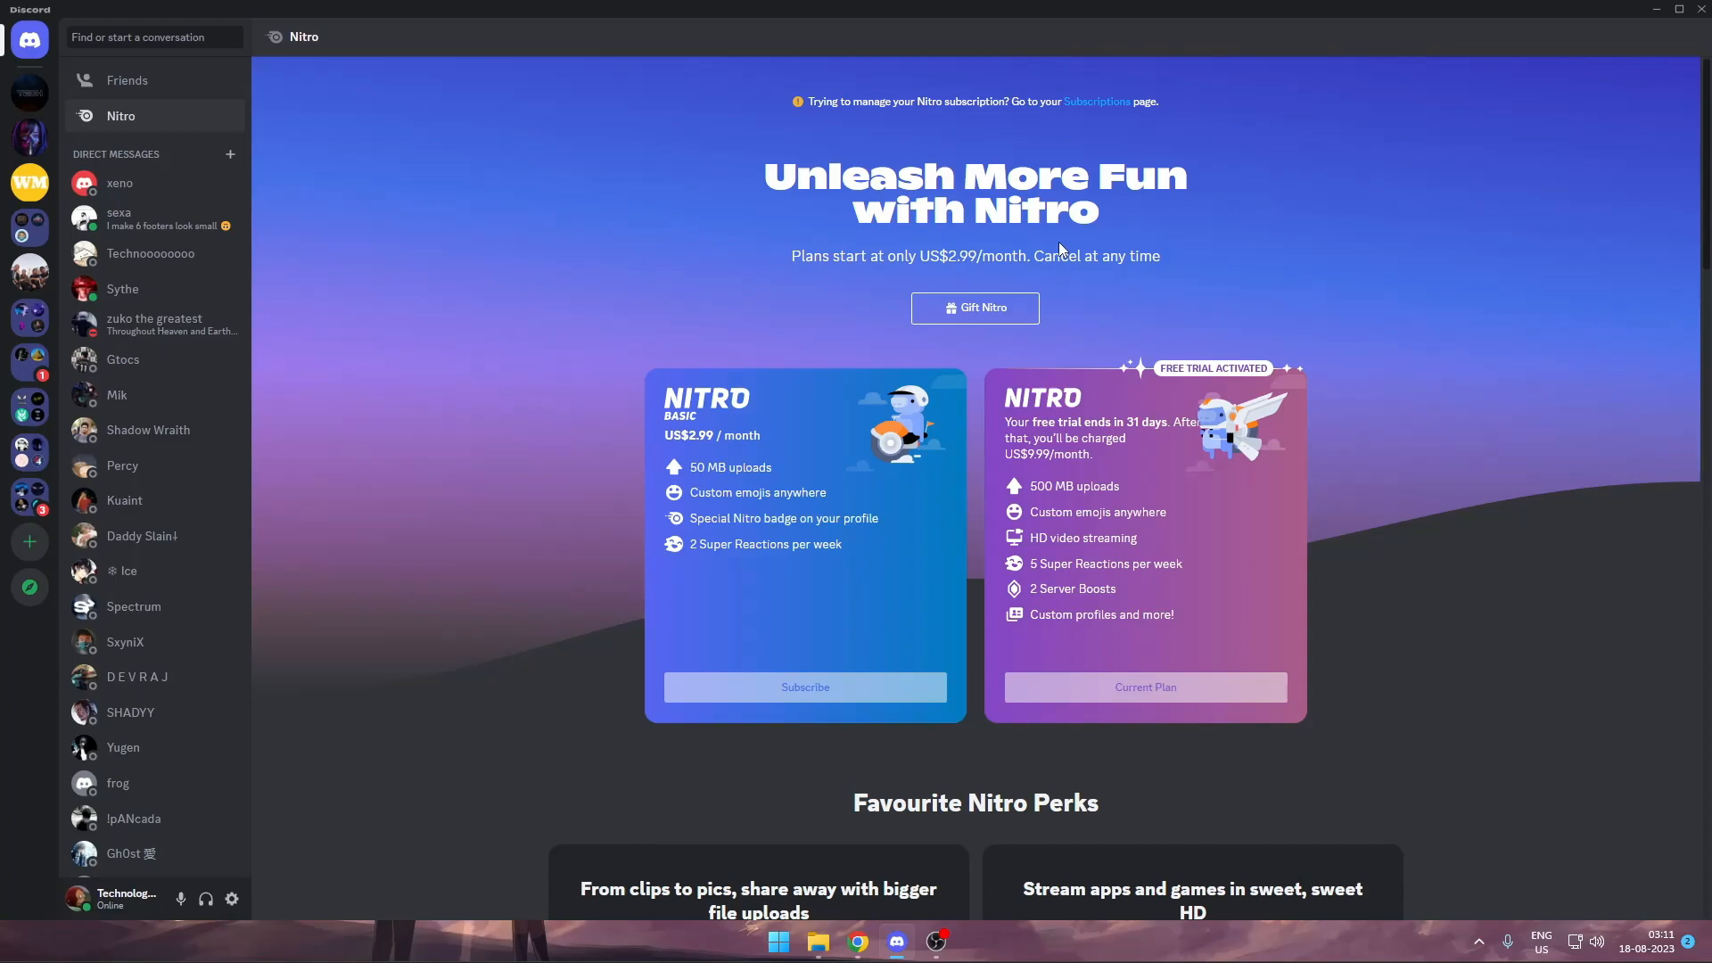
{"action": "mouse_move", "coordinate": [610, 462]}
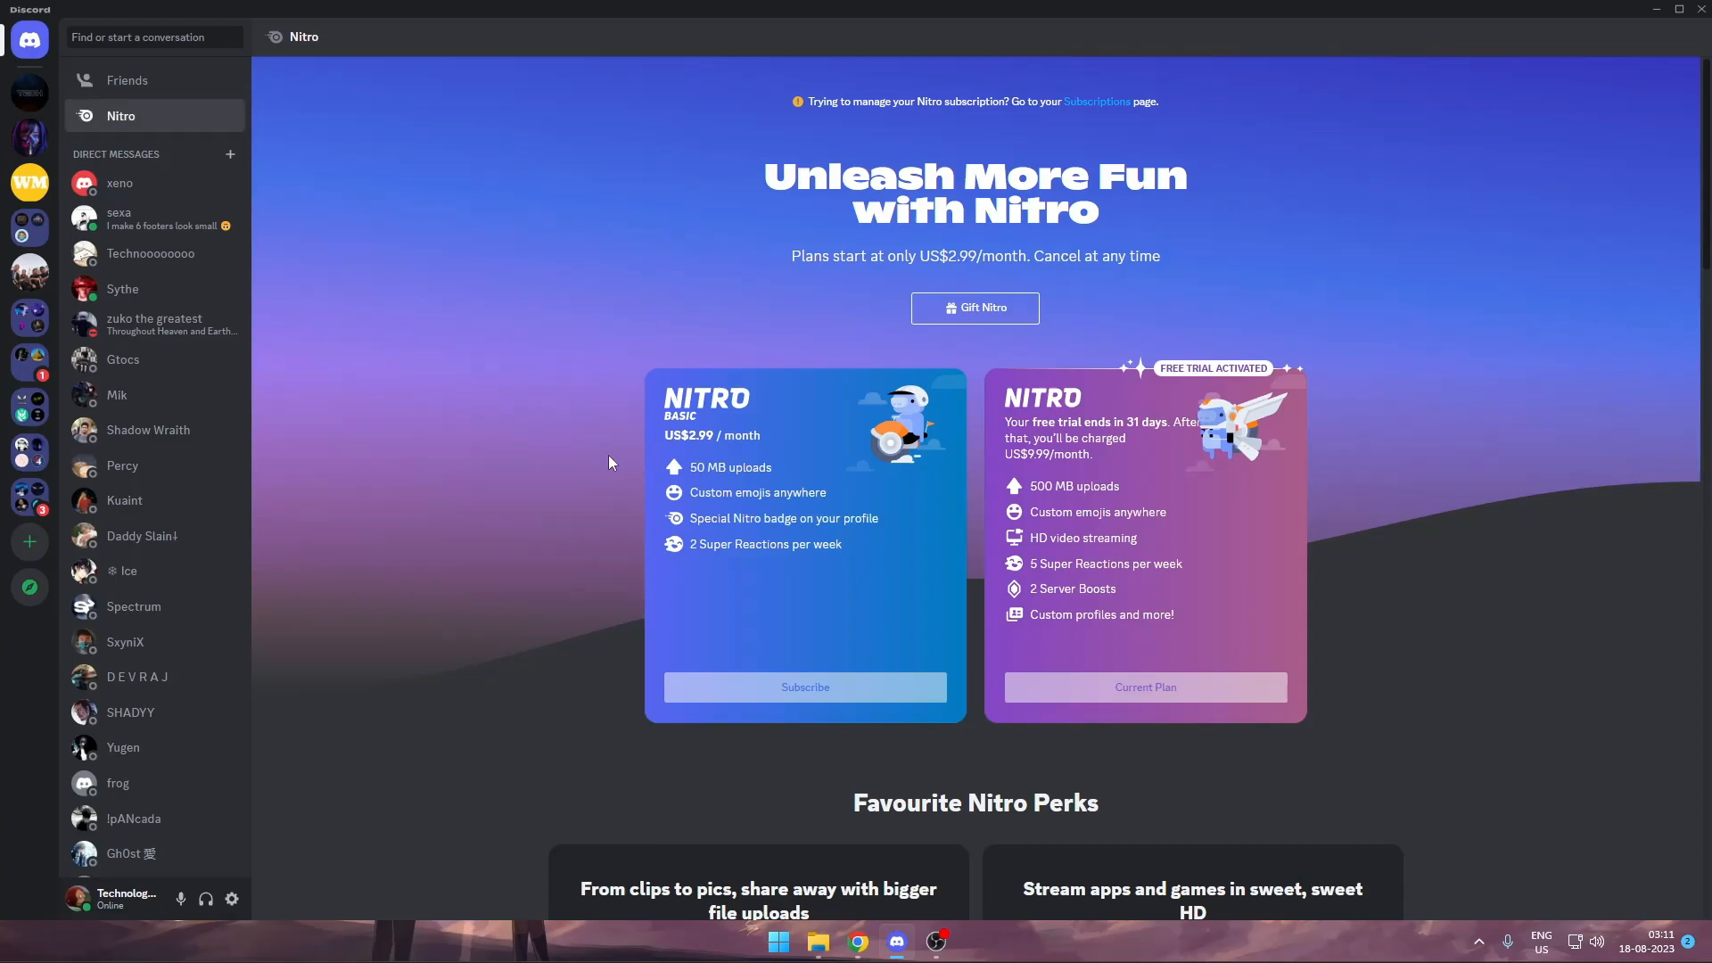
{"action": "mouse_move", "coordinate": [230, 899]}
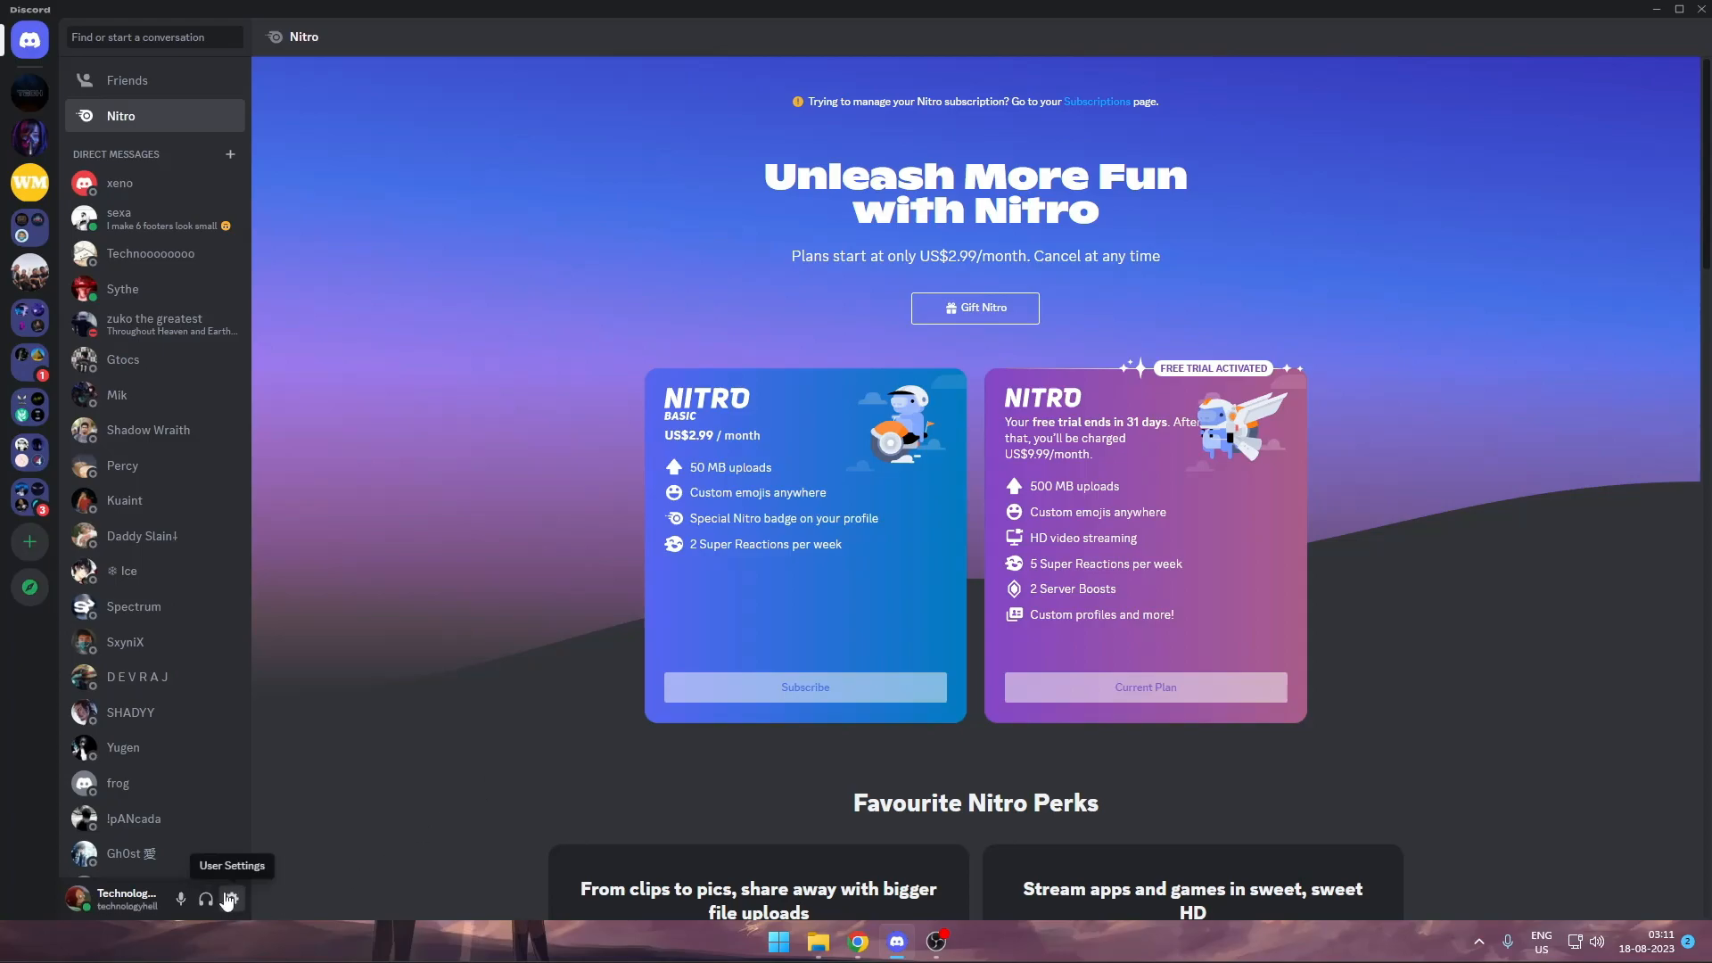
{"action": "left_click", "coordinate": [229, 899]}
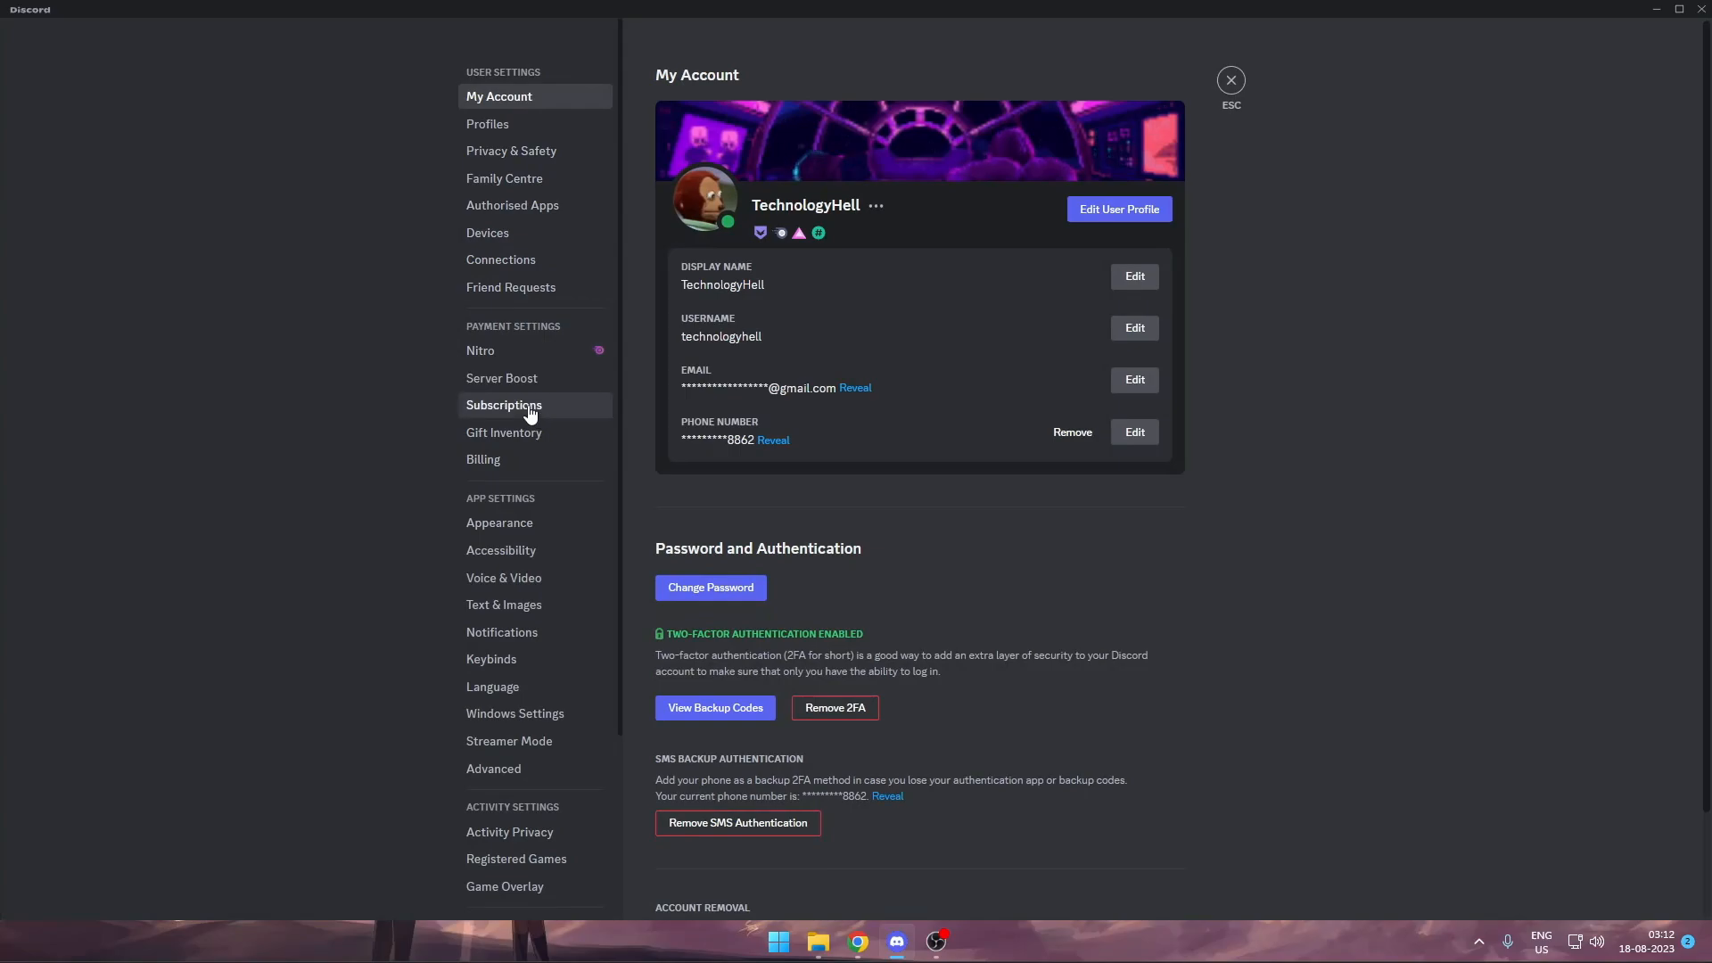
View Subscriptions, showing Nitro renewing on 18 Sept 2023 for US$9.99.
{"action": "left_click", "coordinate": [503, 405]}
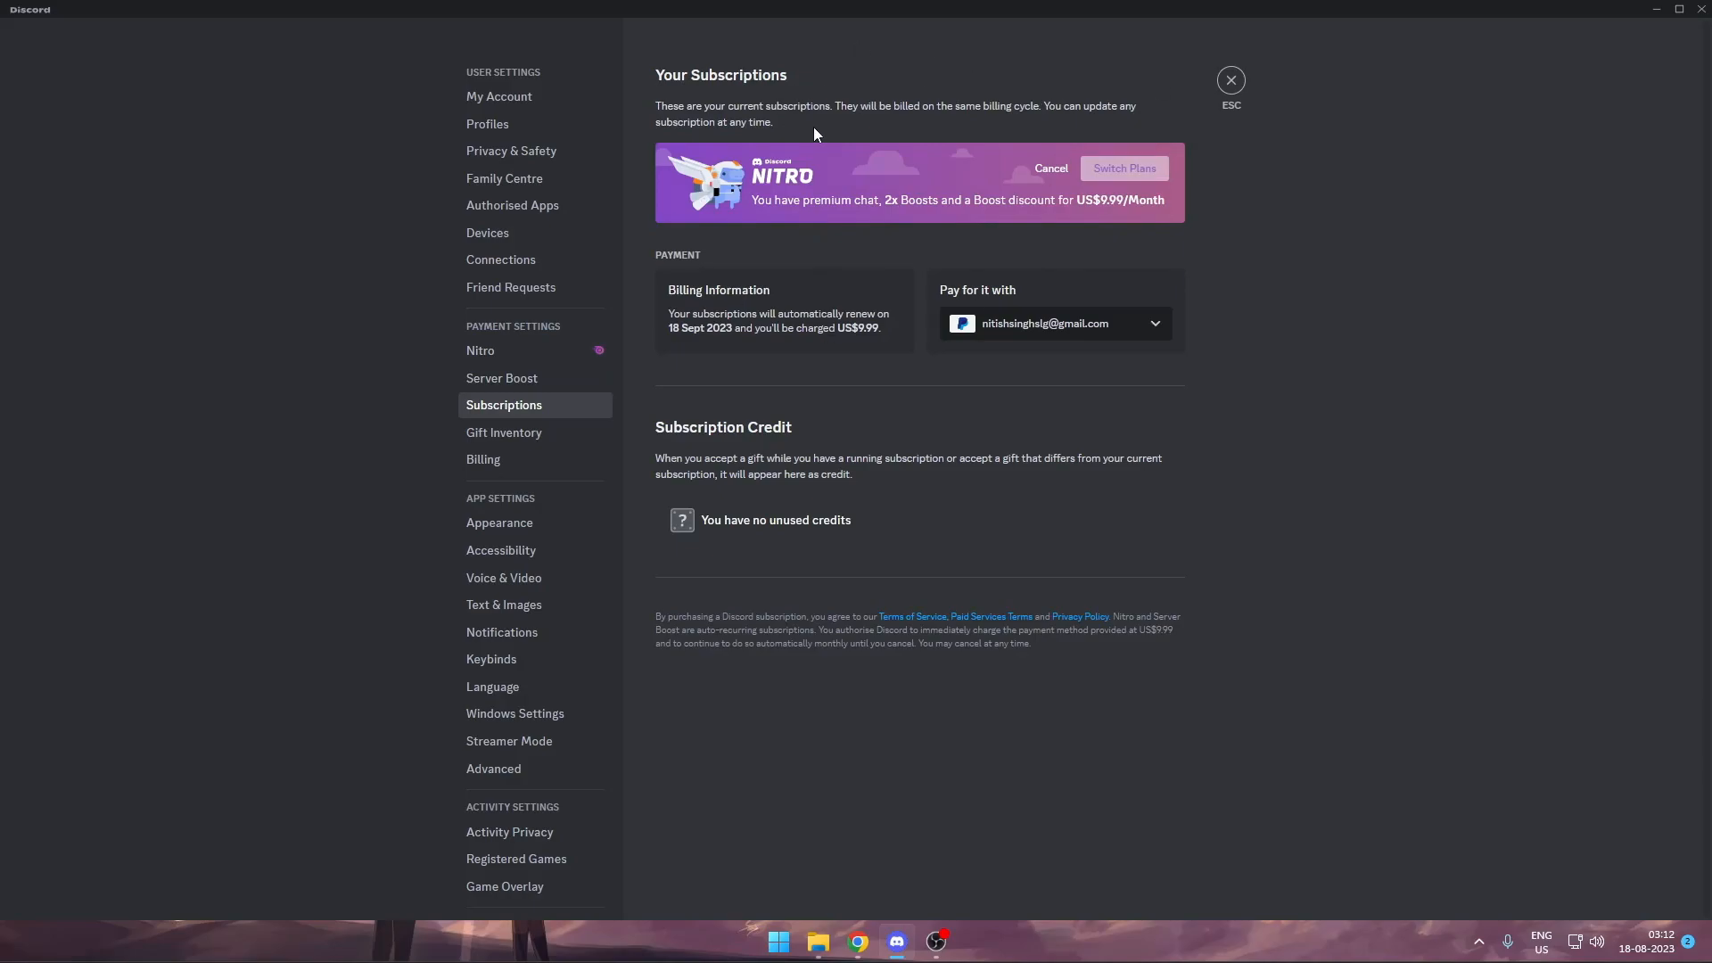
{"action": "mouse_move", "coordinate": [1048, 168]}
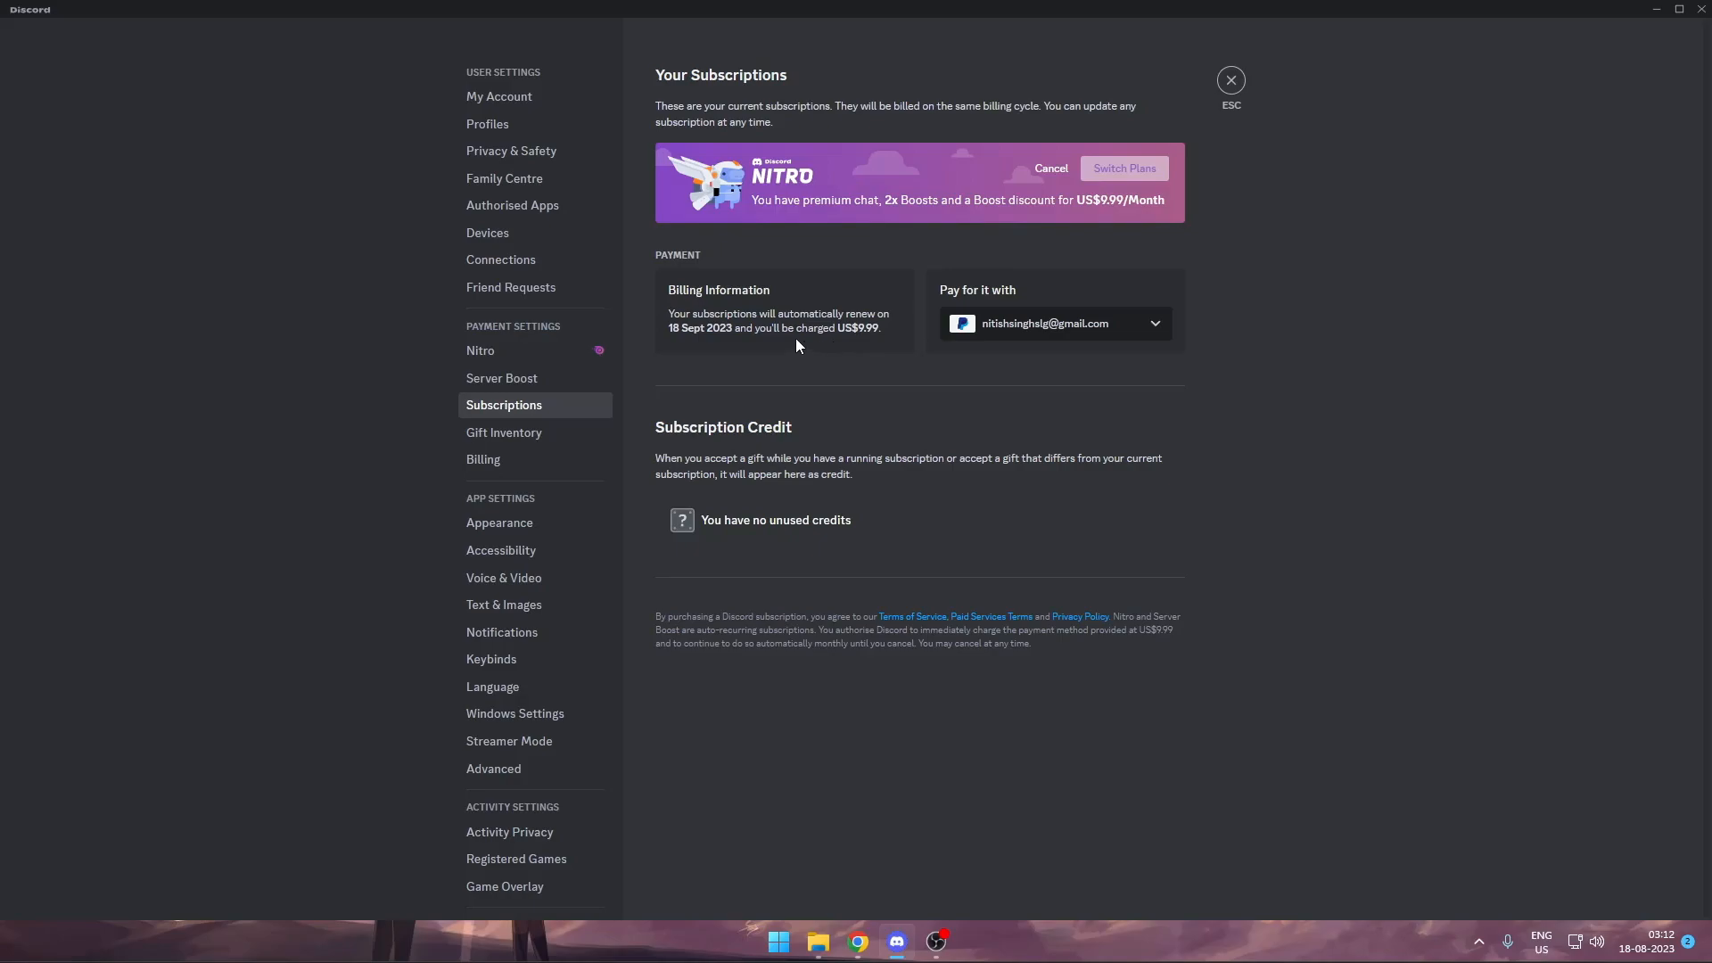
{"action": "mouse_move", "coordinate": [675, 341]}
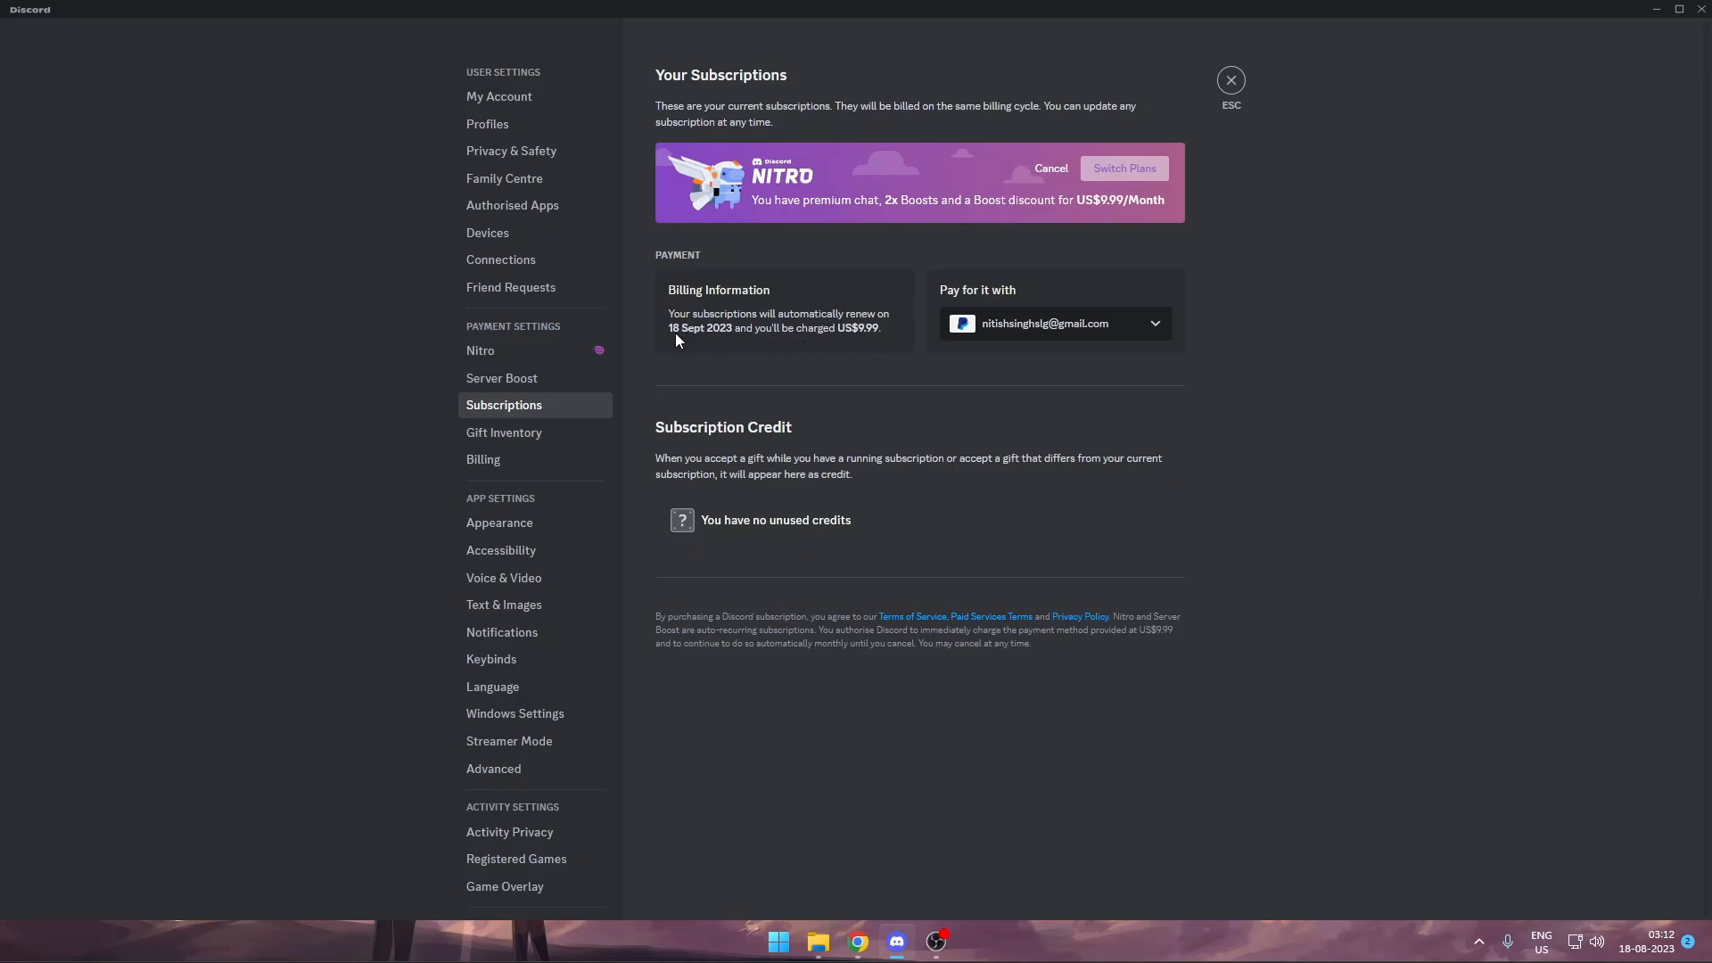
{"action": "mouse_move", "coordinate": [731, 330]}
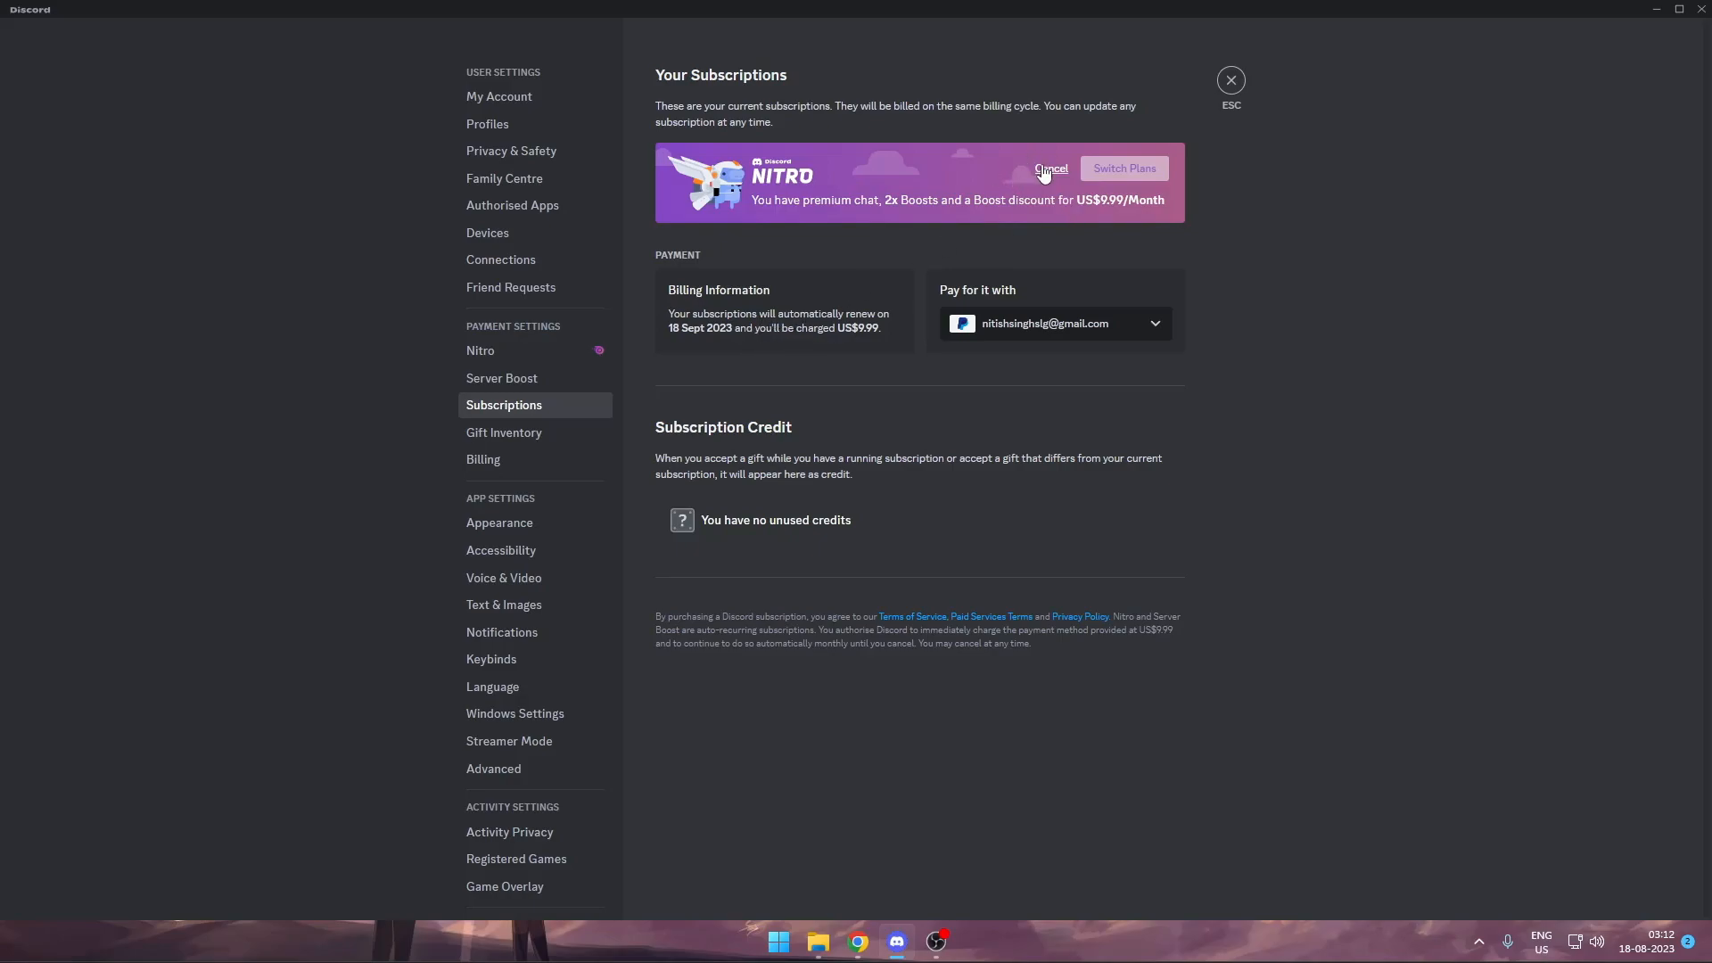
Cancel the Nitro subscription so it shows Pending Cancellation ending 18 Sept 2023.
{"action": "left_click", "coordinate": [1050, 169]}
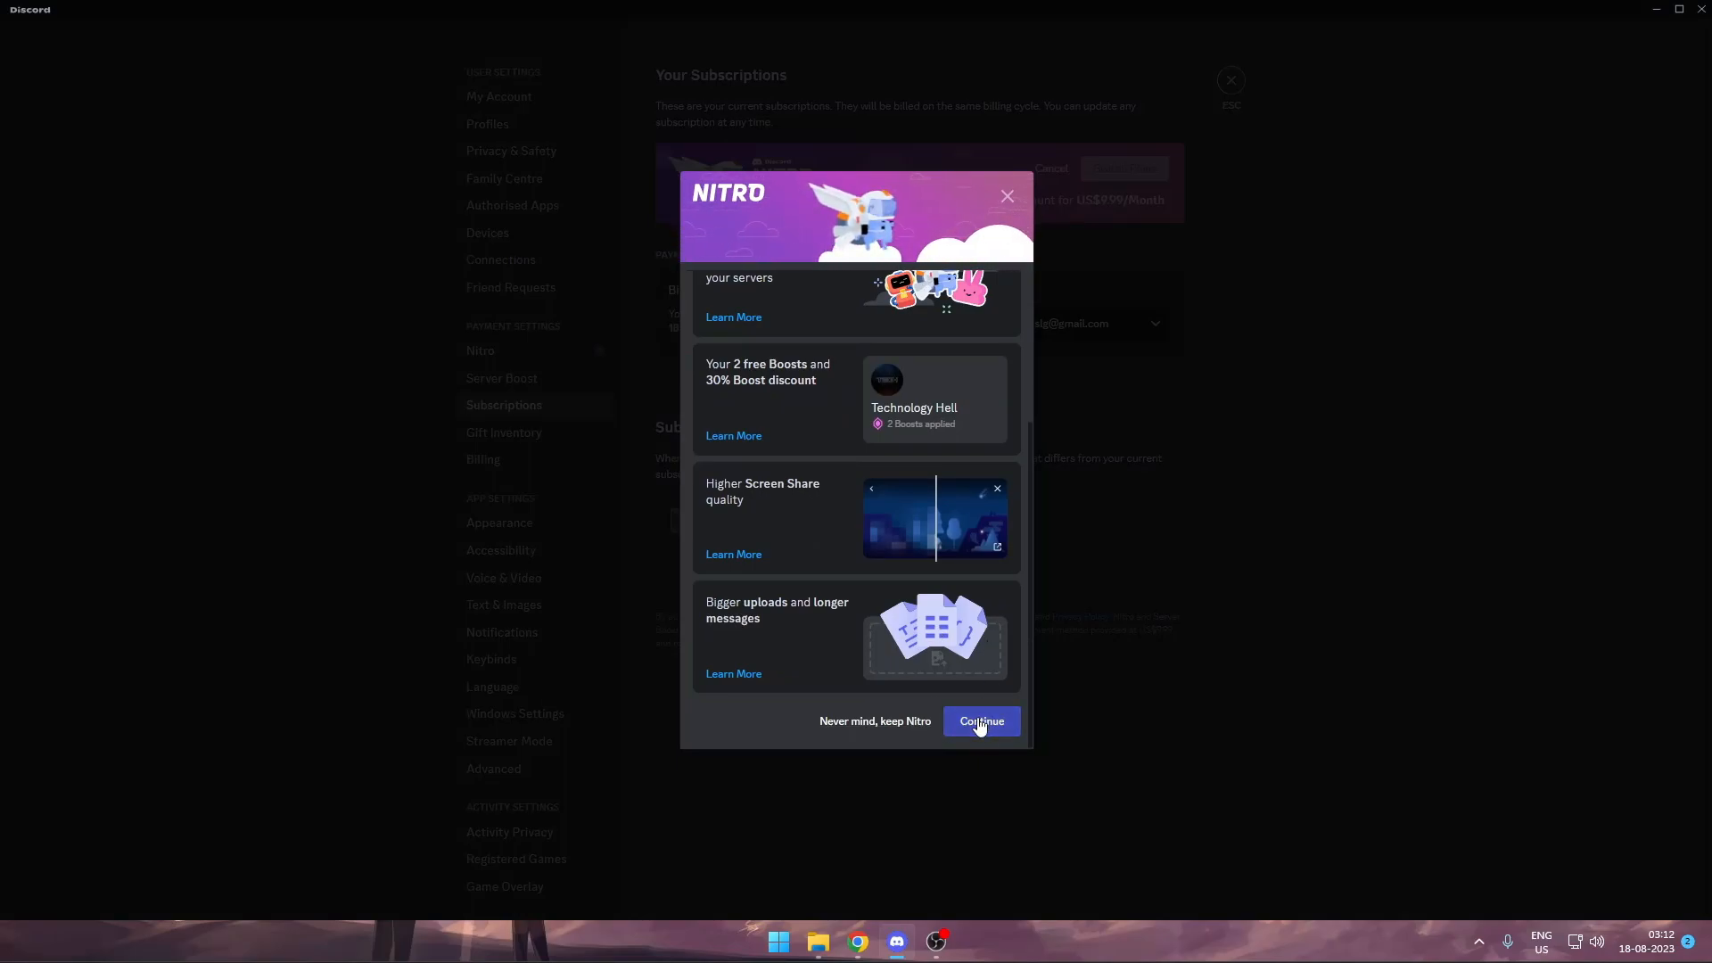
{"action": "left_click", "coordinate": [979, 720]}
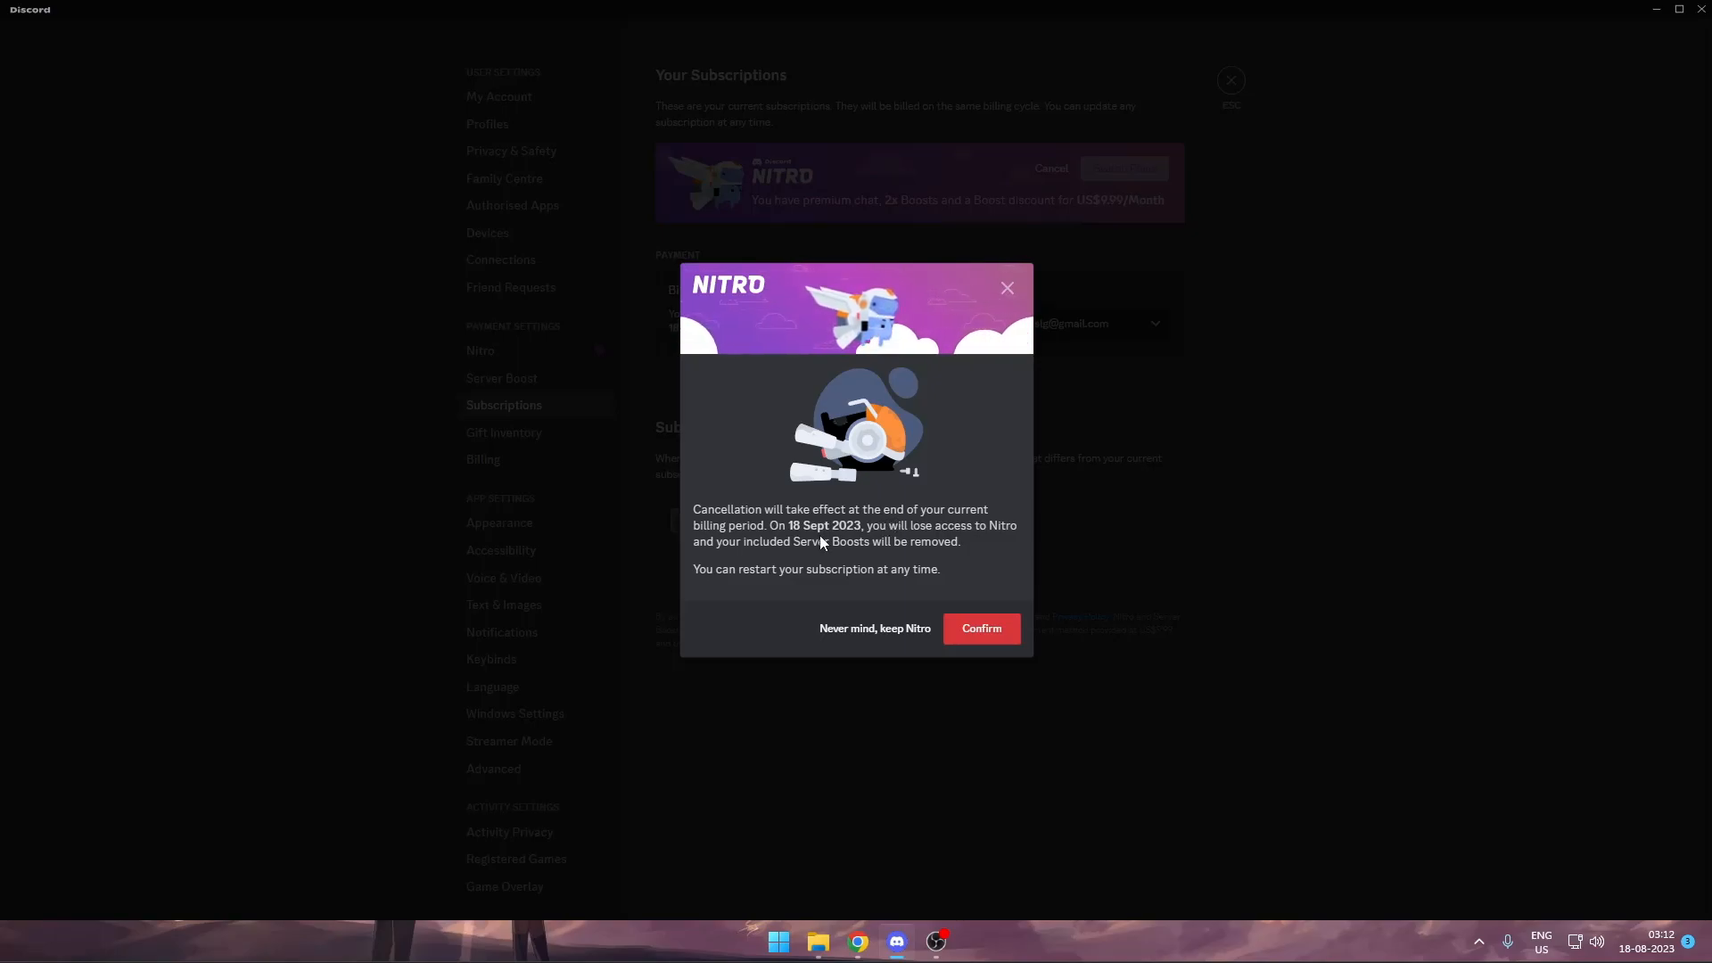
{"action": "mouse_move", "coordinate": [961, 537]}
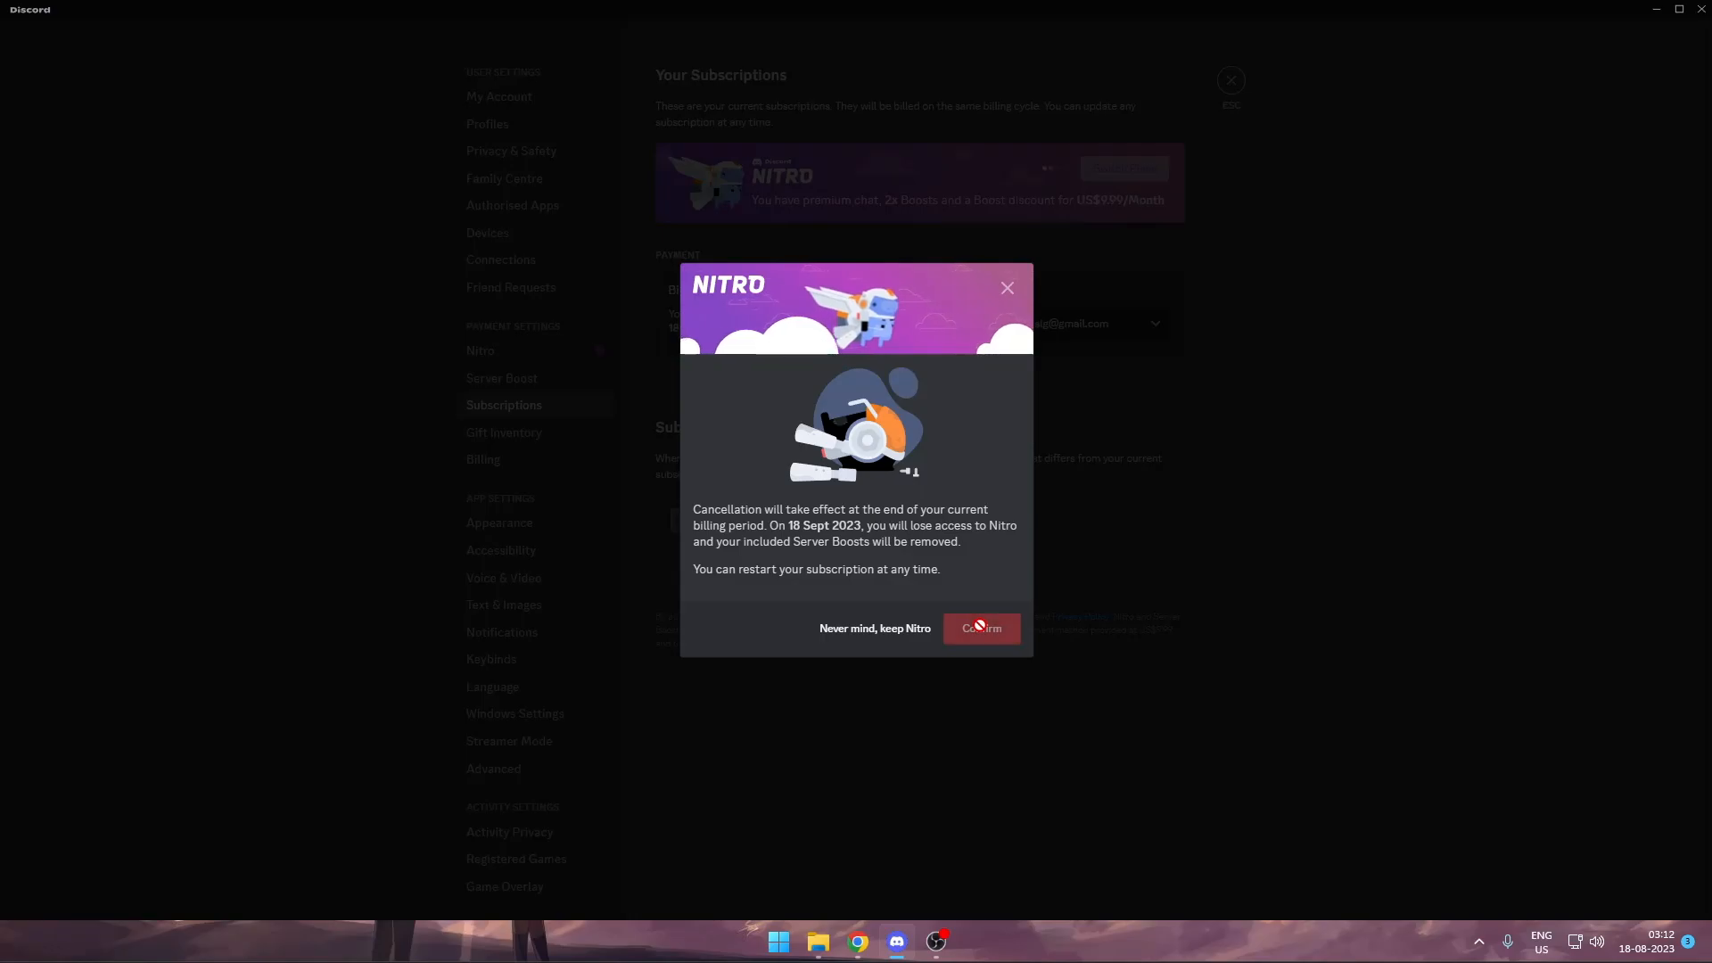
{"action": "left_click", "coordinate": [979, 627]}
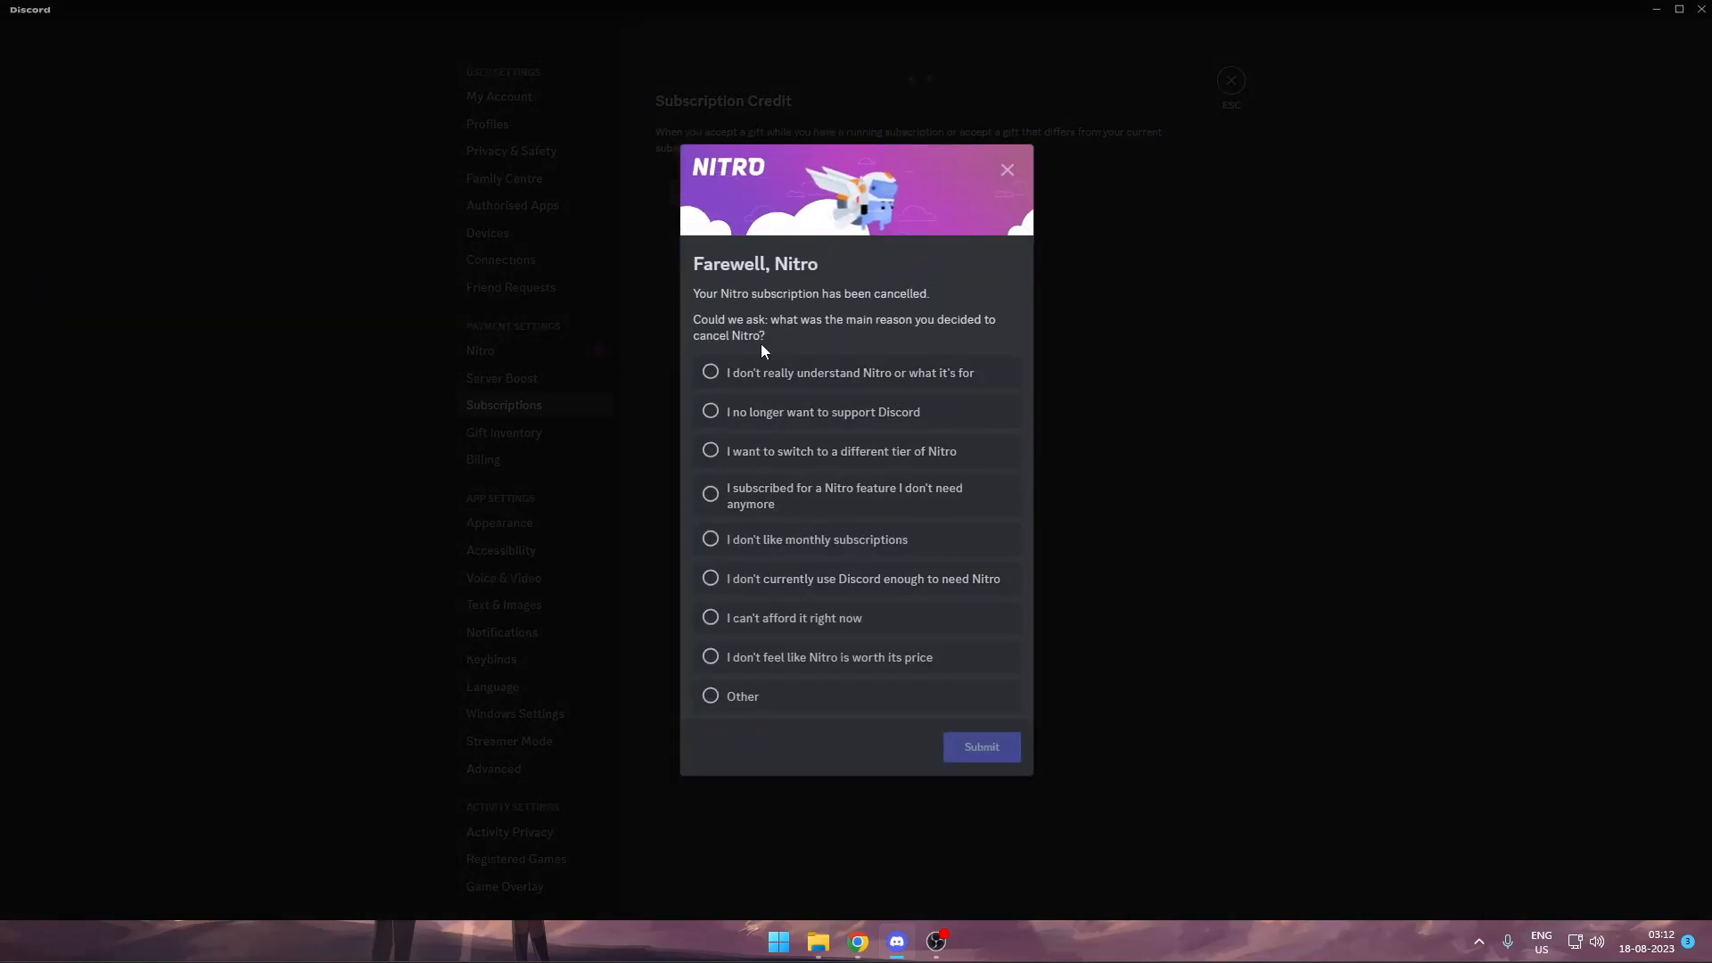
Submit the first listed cancellation reason and close settings to return to the Nitro page.
{"action": "left_click", "coordinate": [711, 373]}
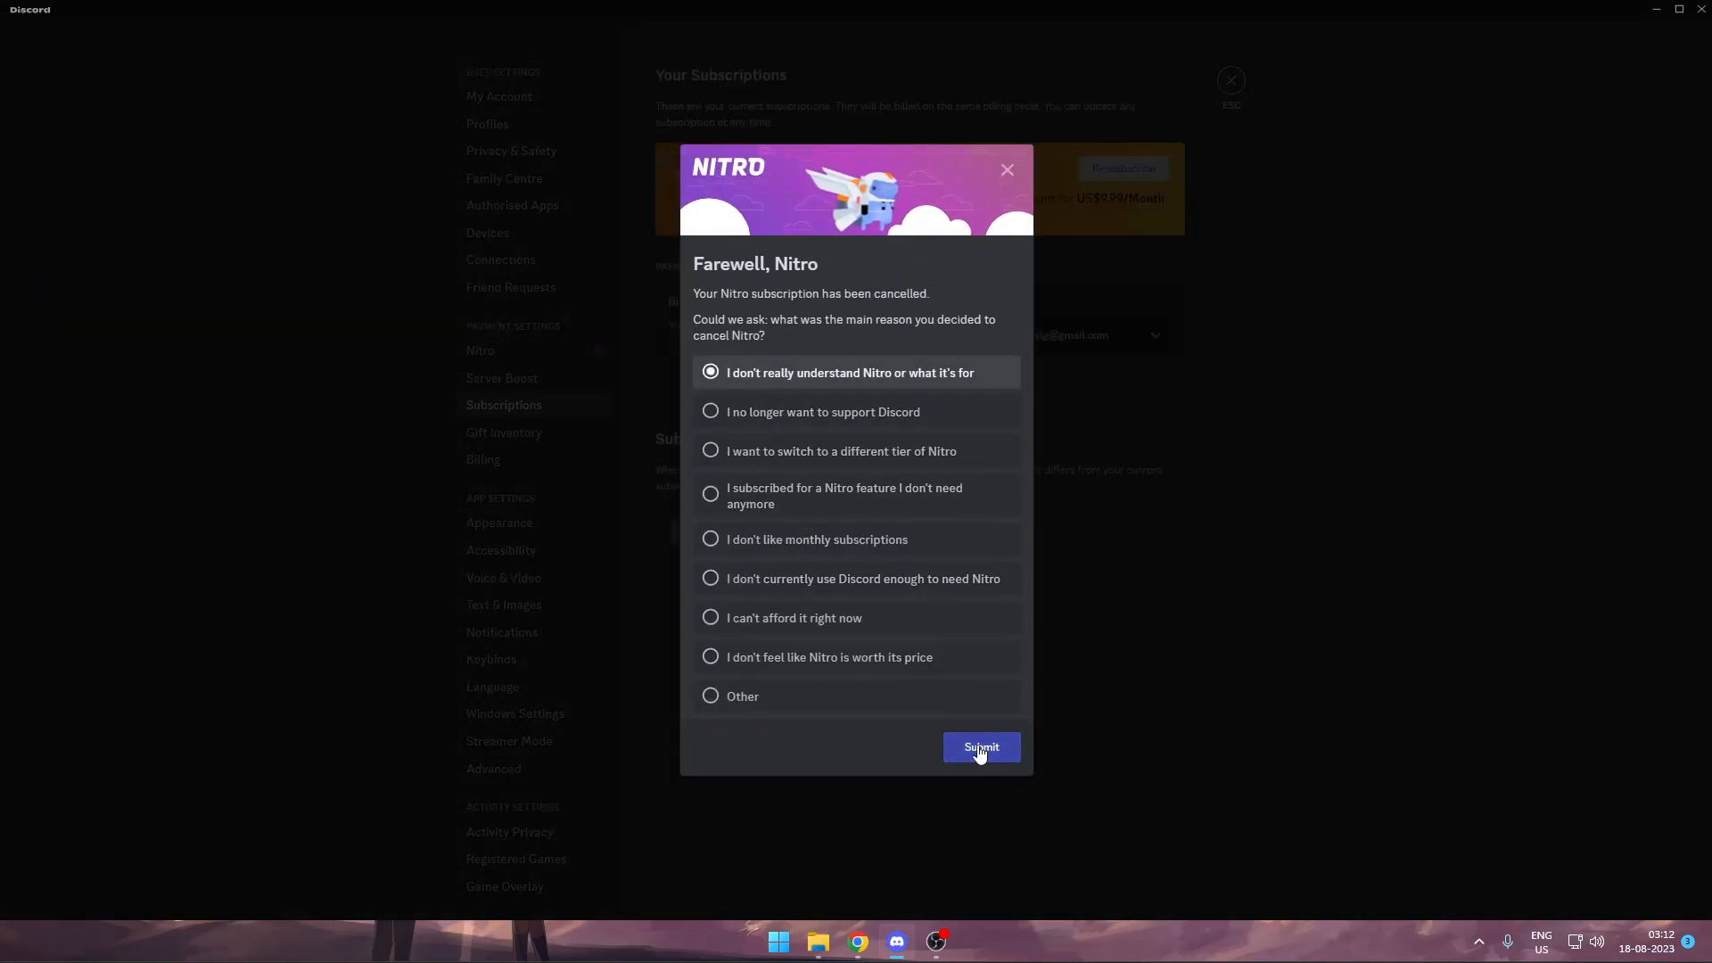
{"action": "left_click", "coordinate": [979, 747]}
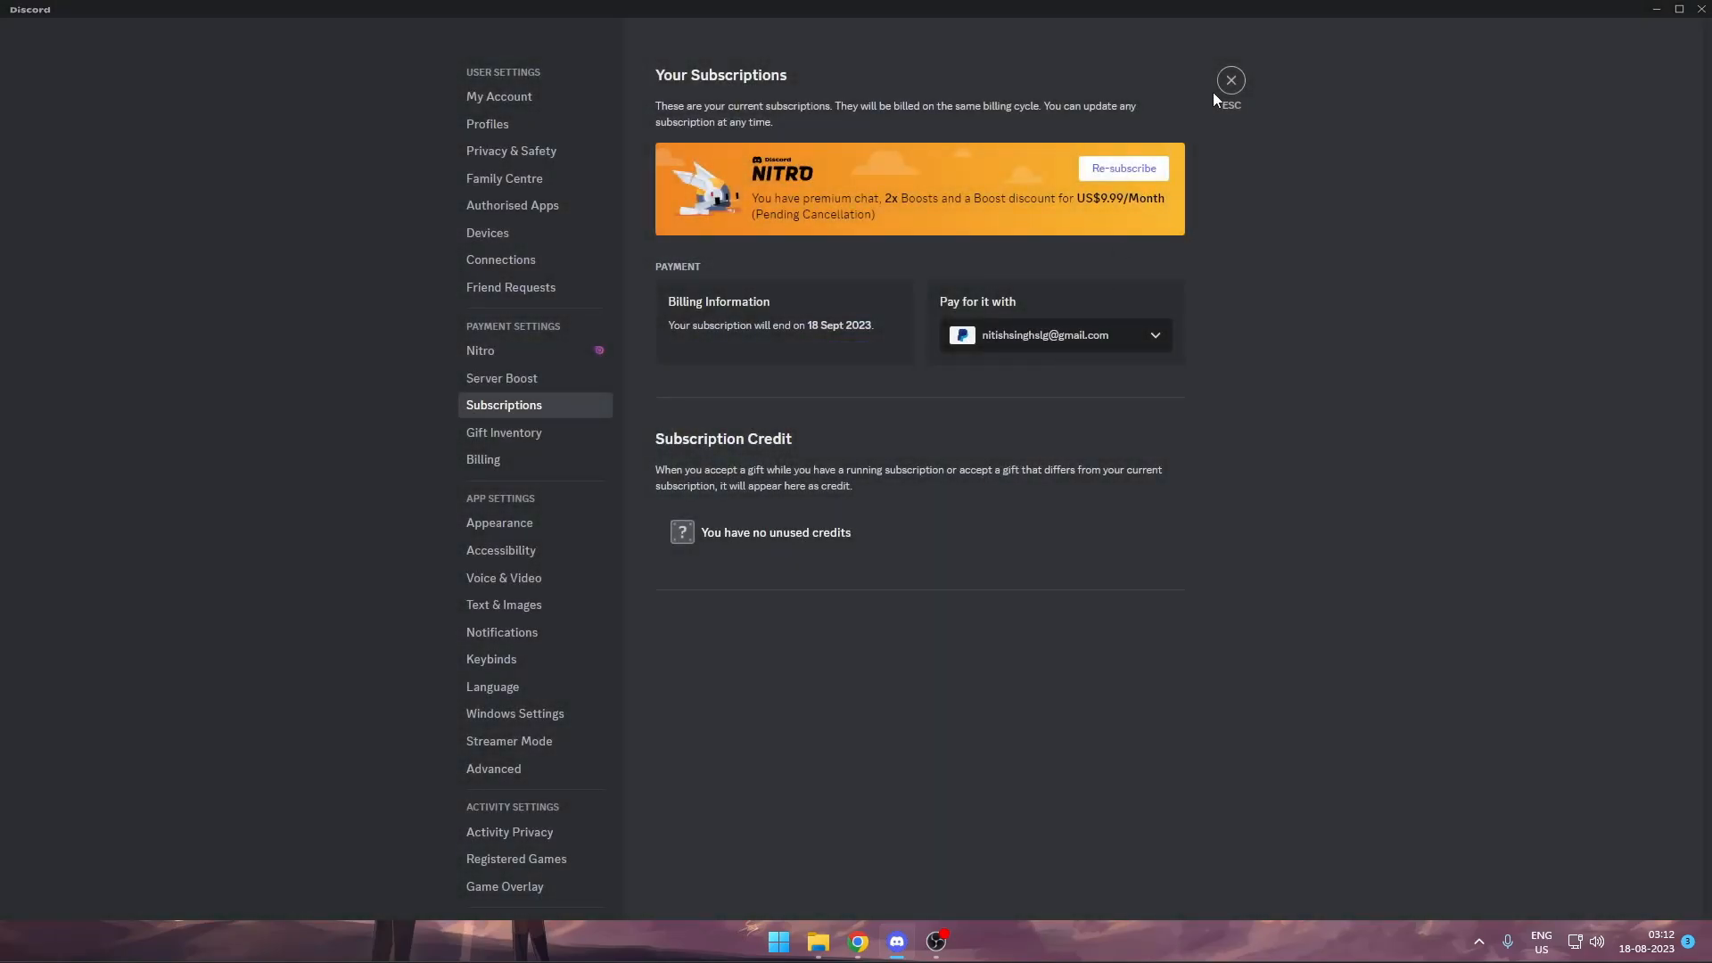
{"action": "left_click", "coordinate": [1228, 80]}
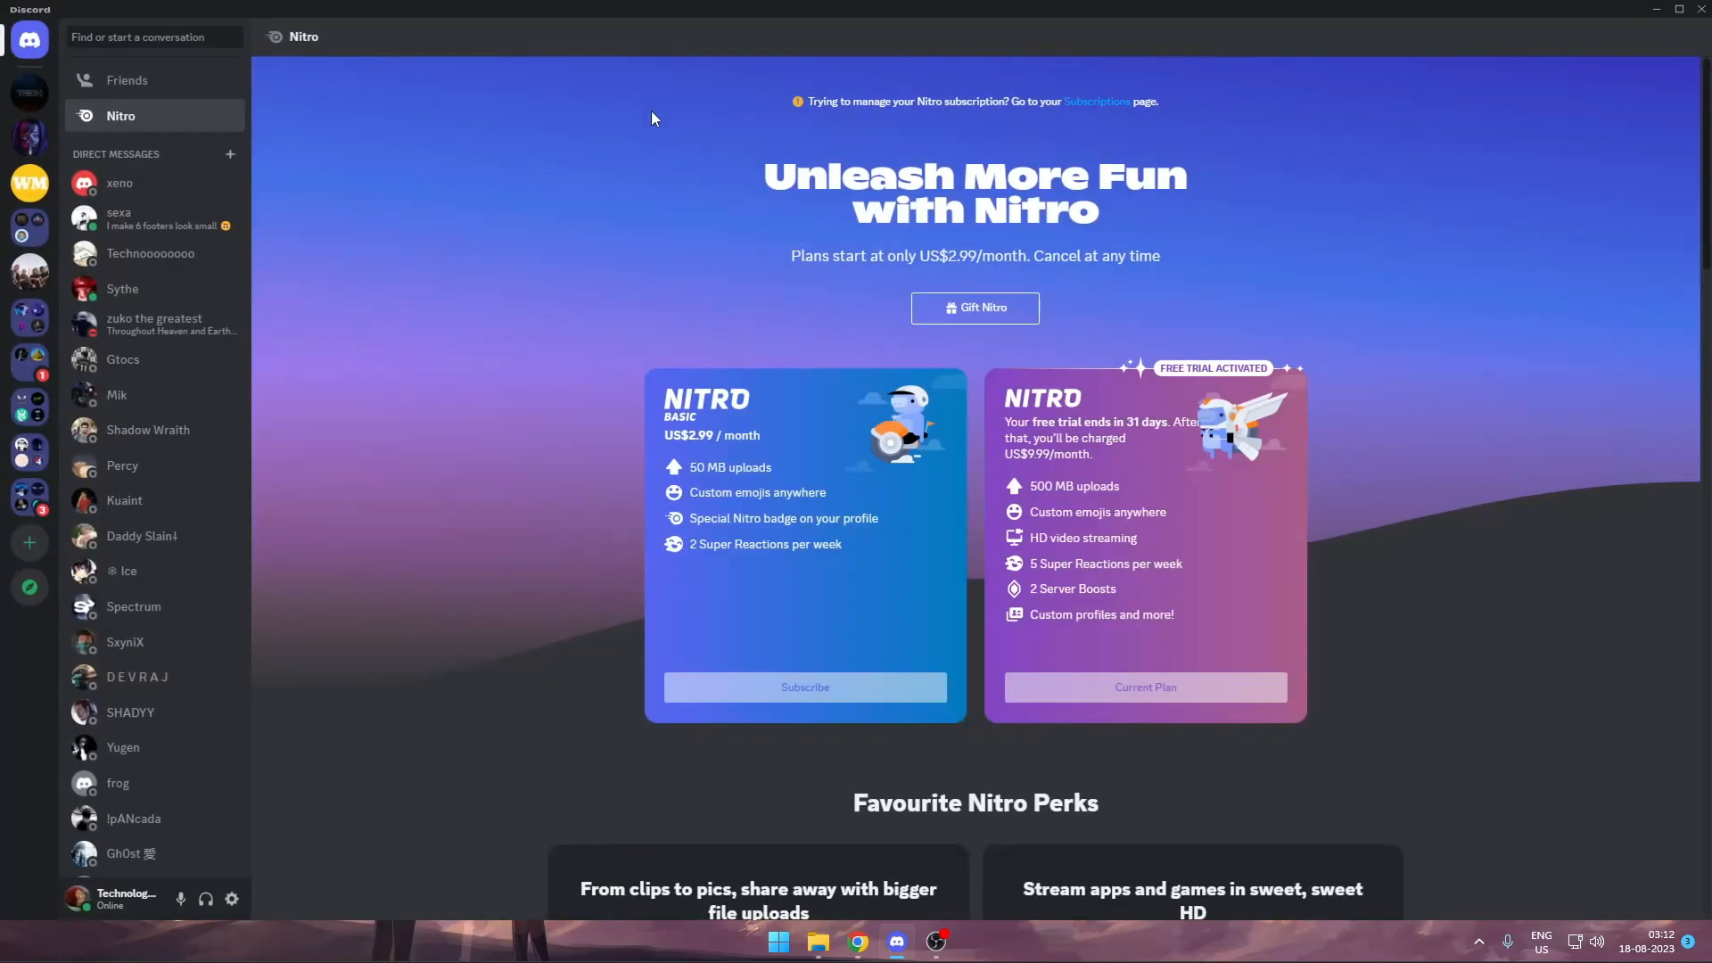